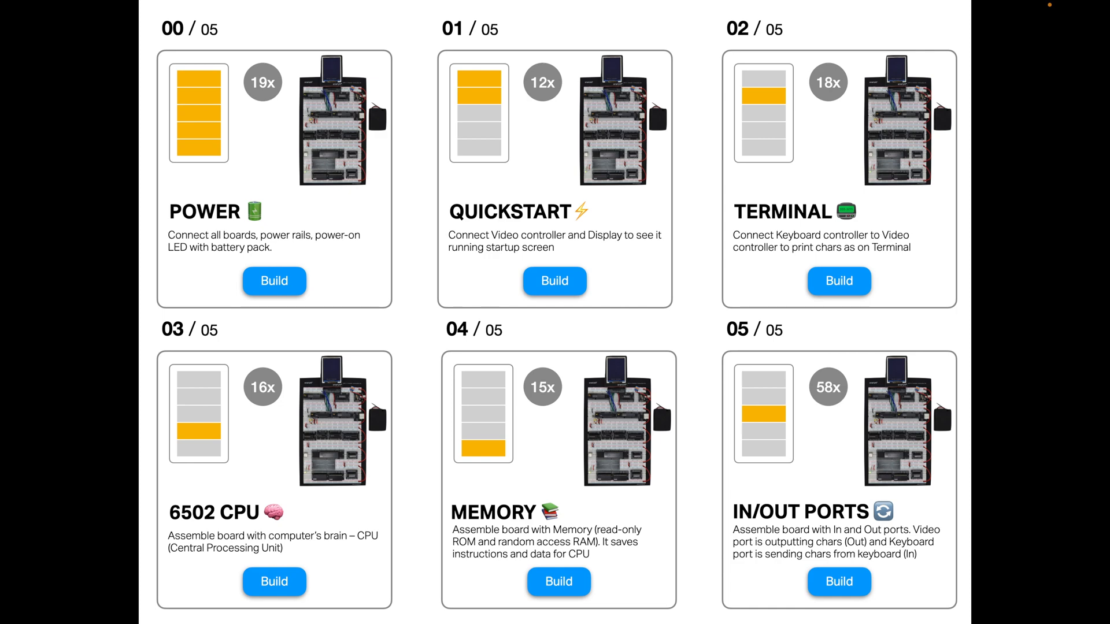
mouse_move(199, 106)
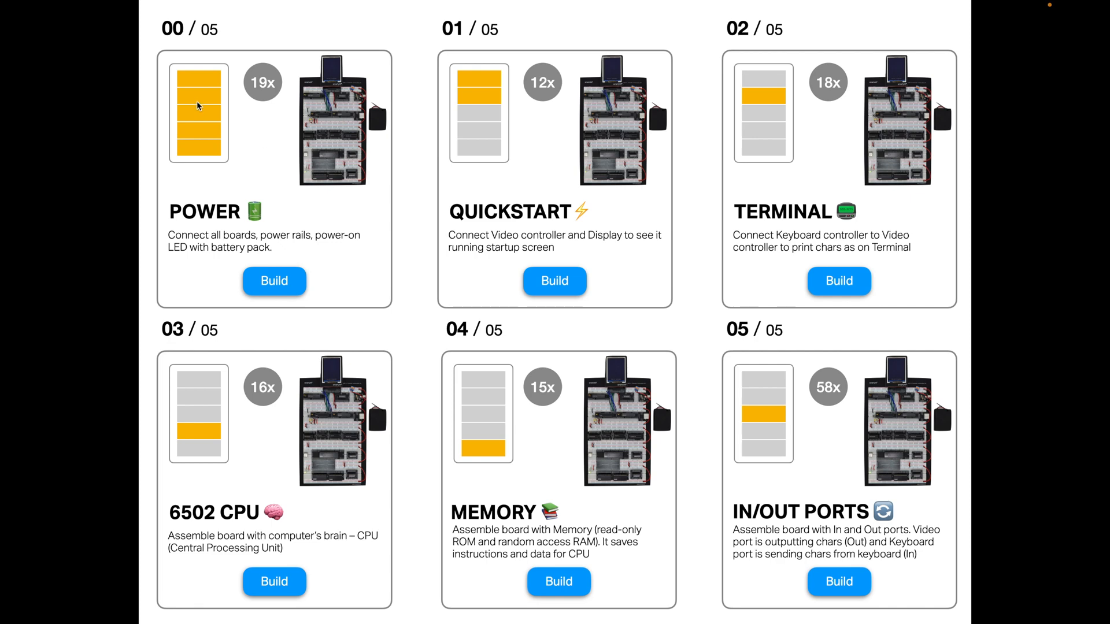
mouse_move(205, 91)
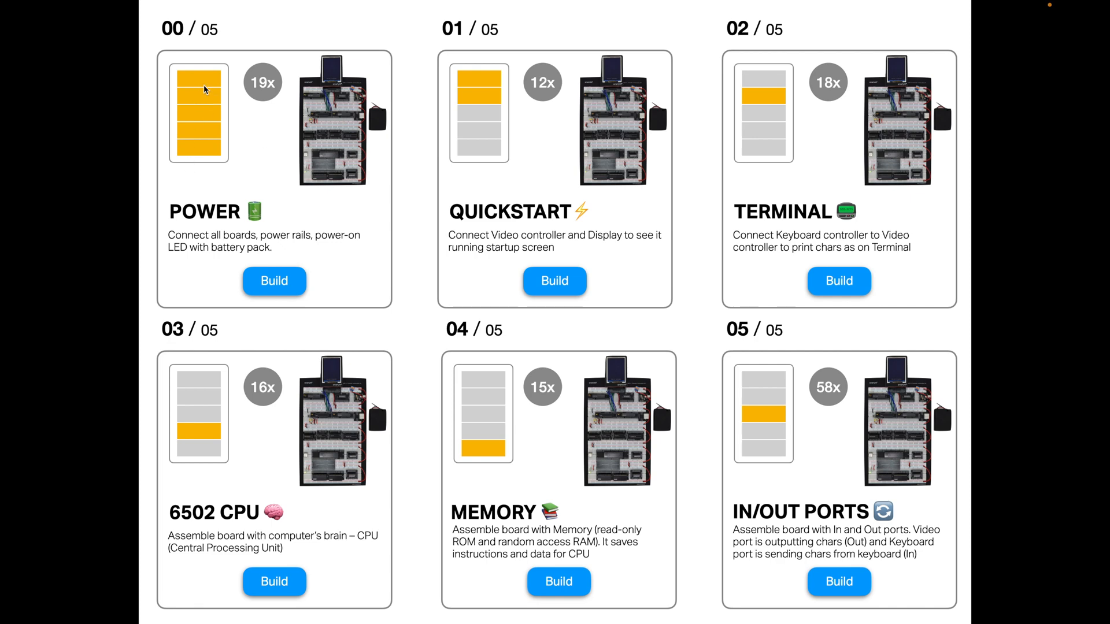
mouse_move(201, 86)
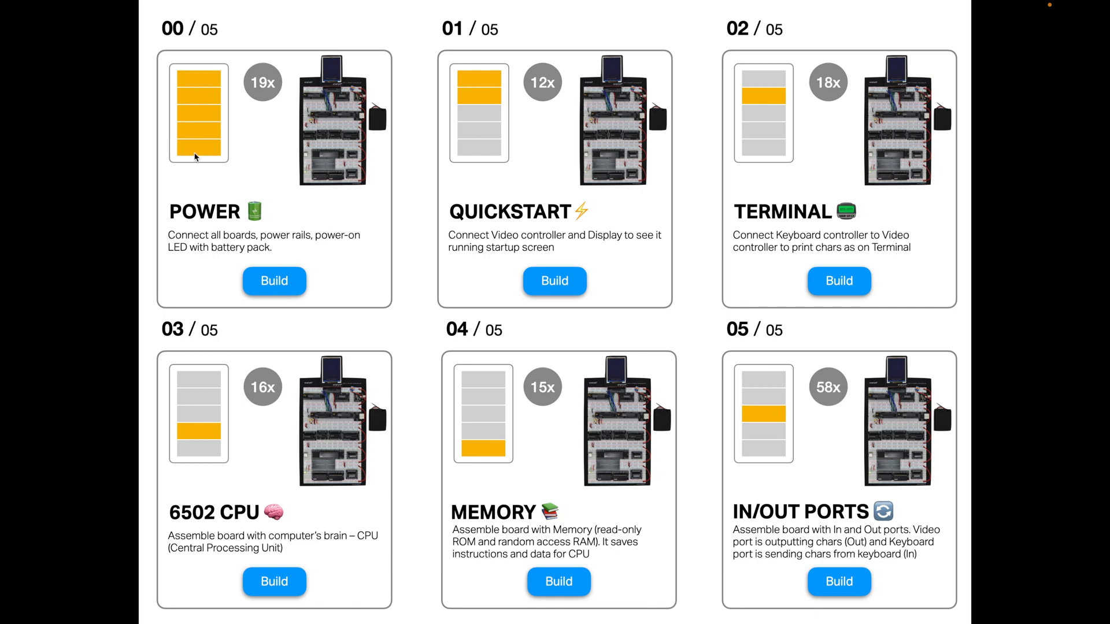
mouse_move(376, 215)
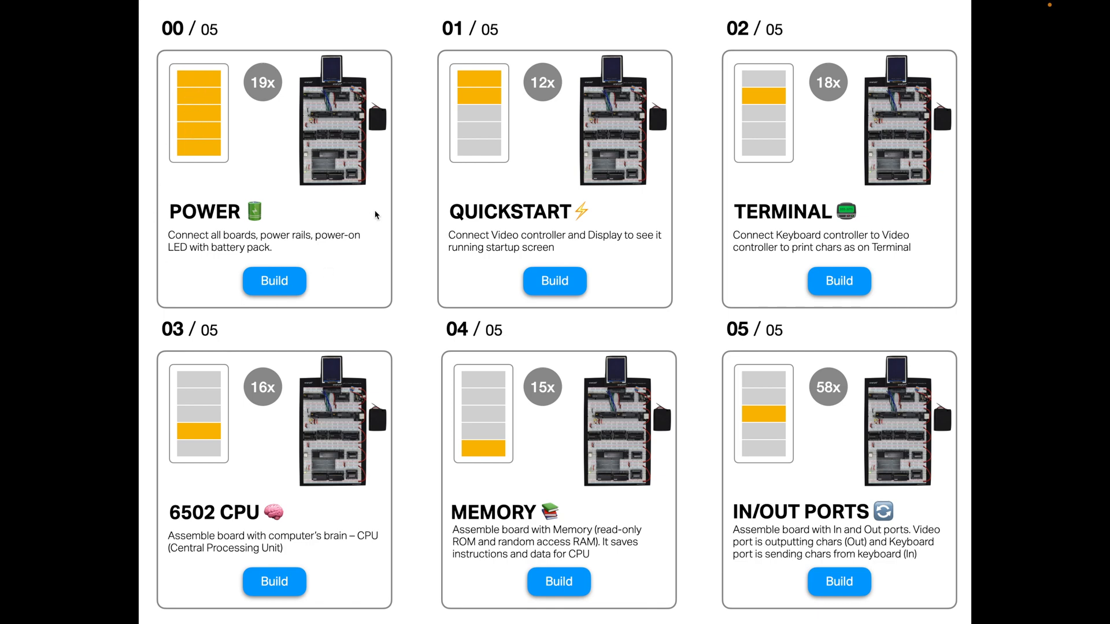
mouse_move(262, 136)
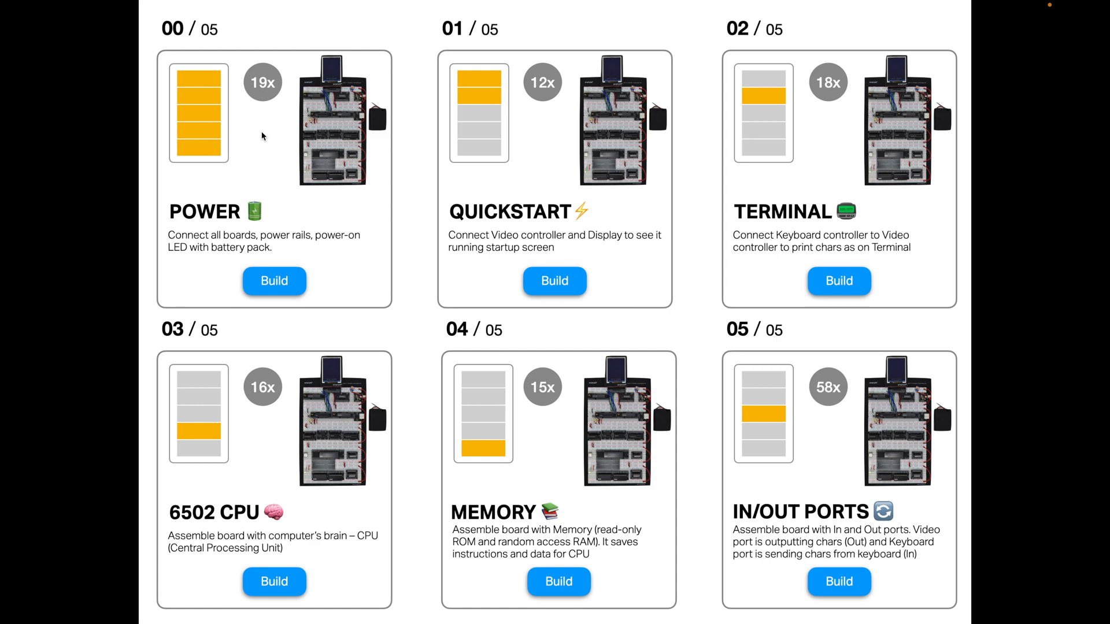
mouse_move(321, 134)
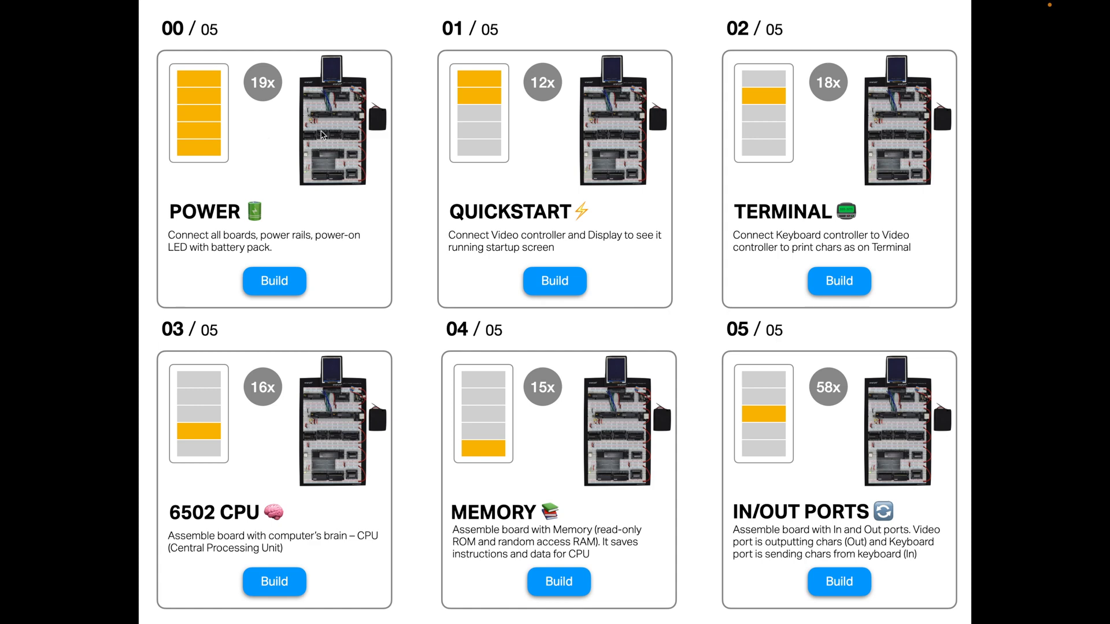
mouse_move(346, 134)
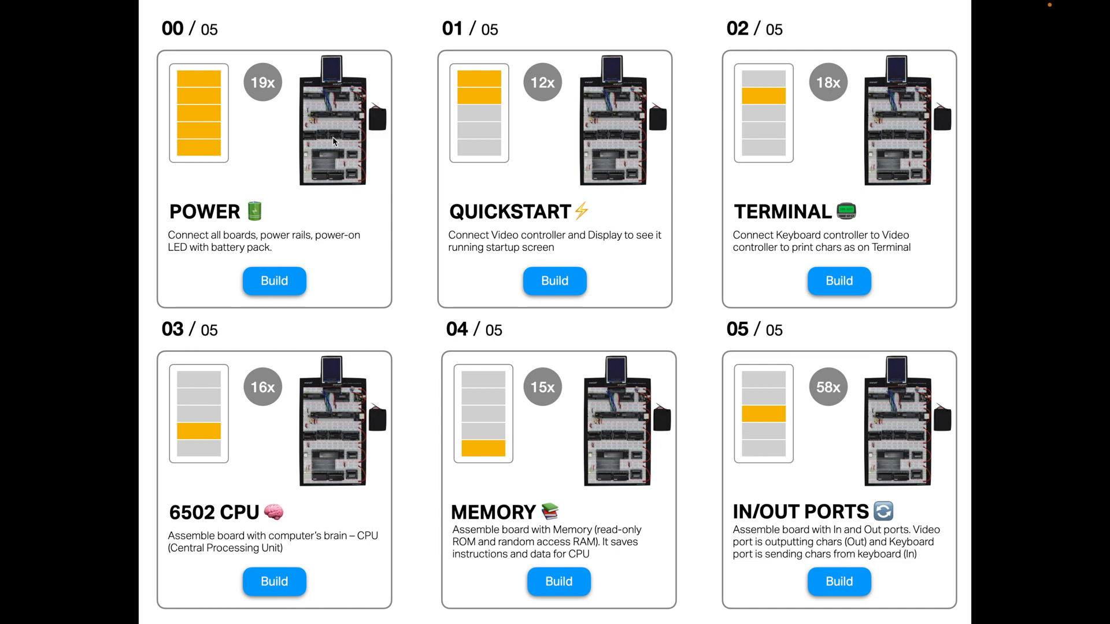
mouse_move(313, 149)
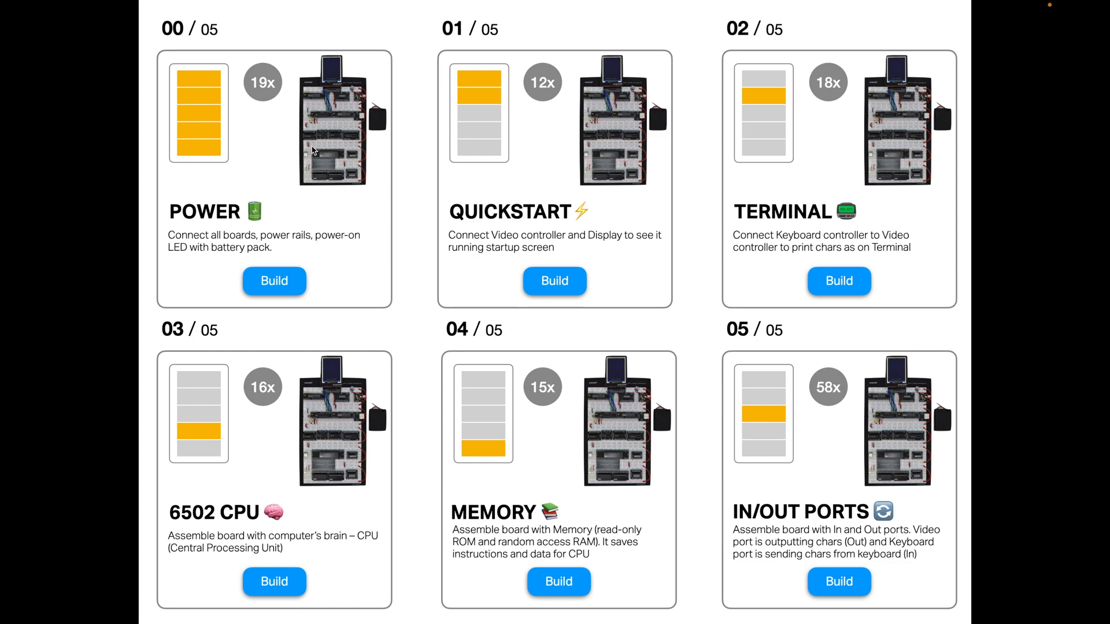
mouse_move(333, 125)
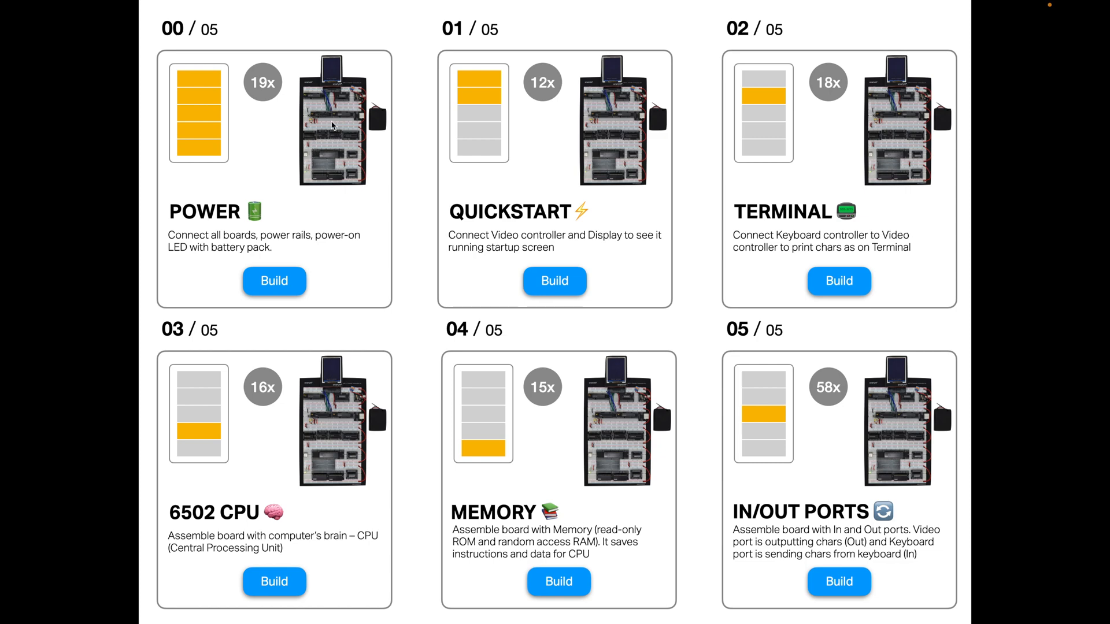
mouse_move(337, 146)
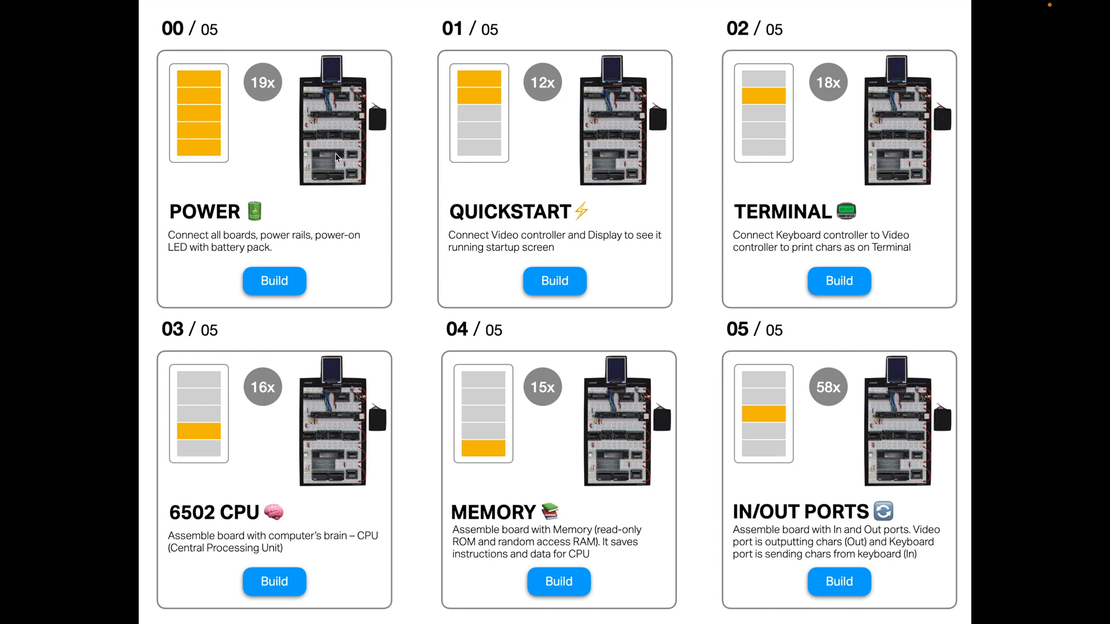
mouse_move(625, 151)
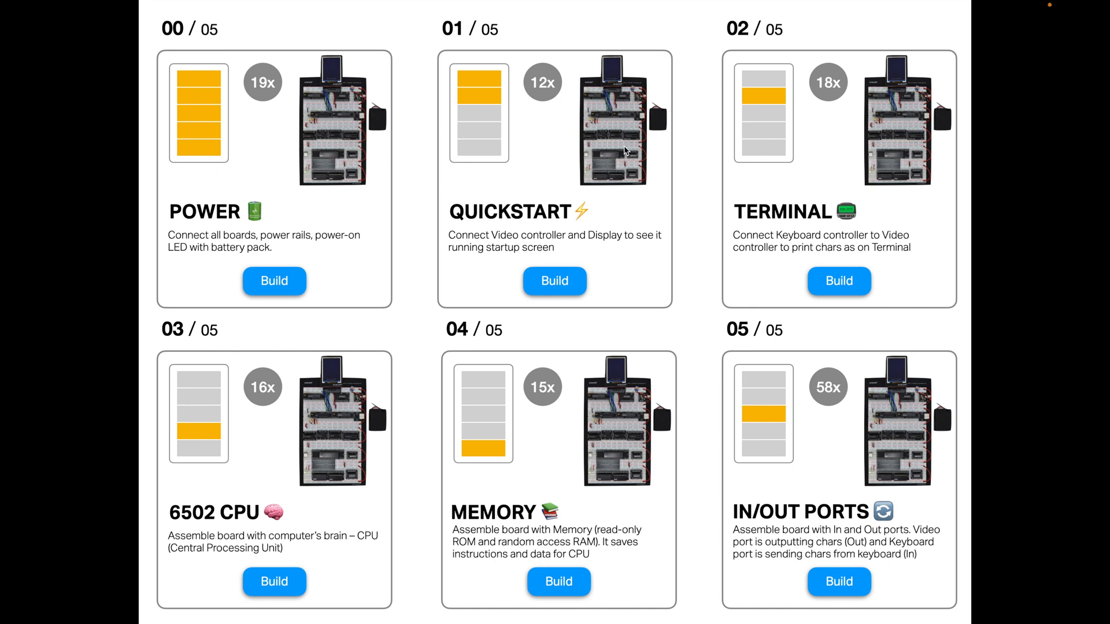
mouse_move(238, 138)
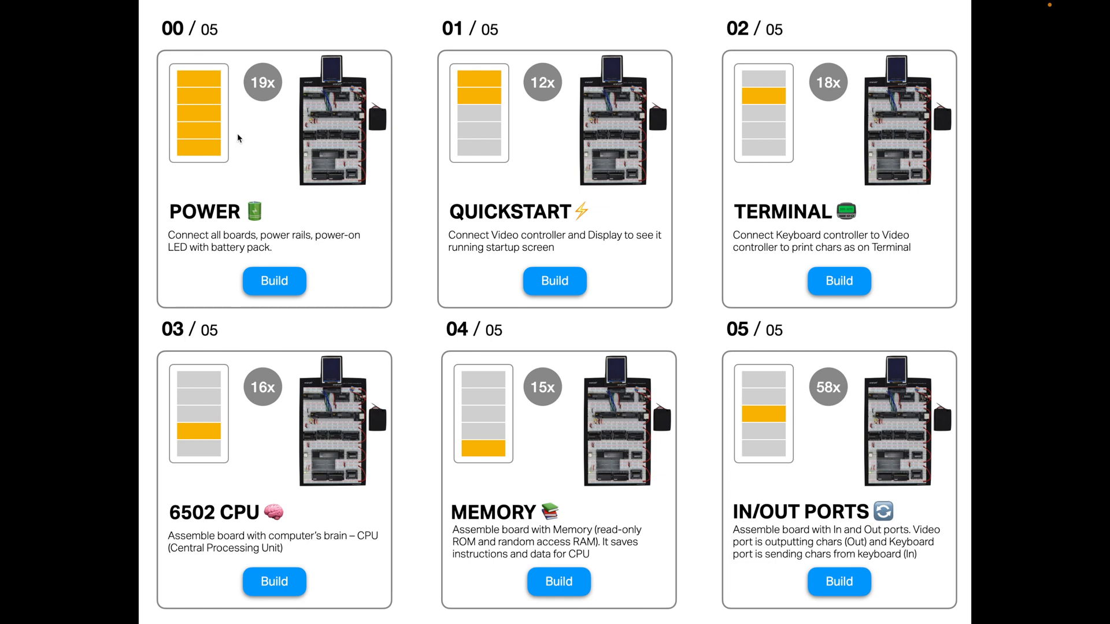
mouse_move(211, 82)
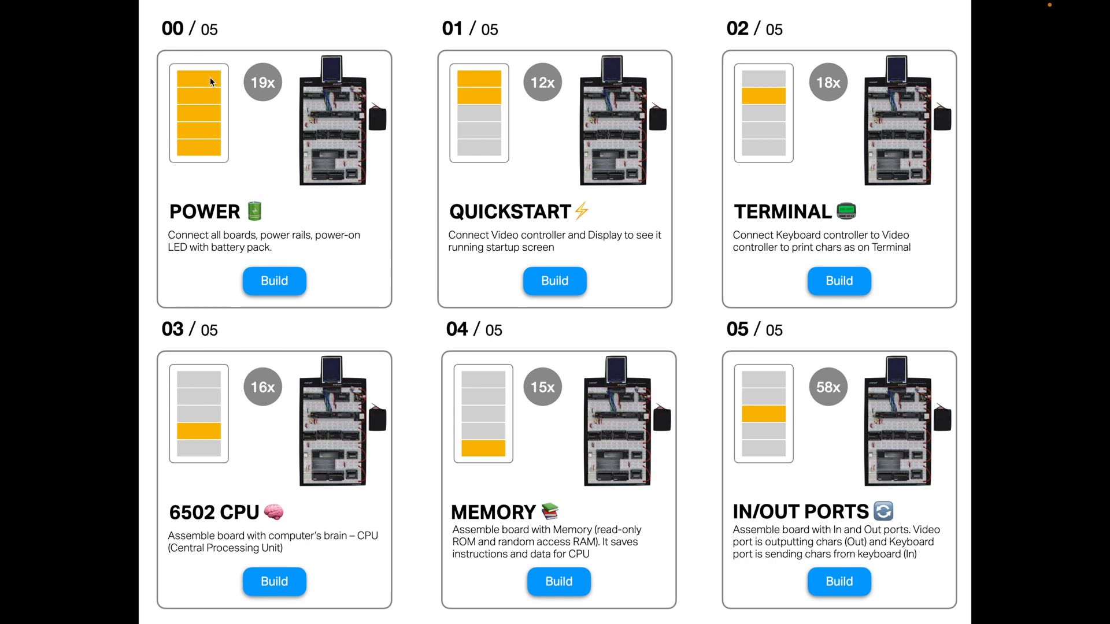
mouse_move(201, 97)
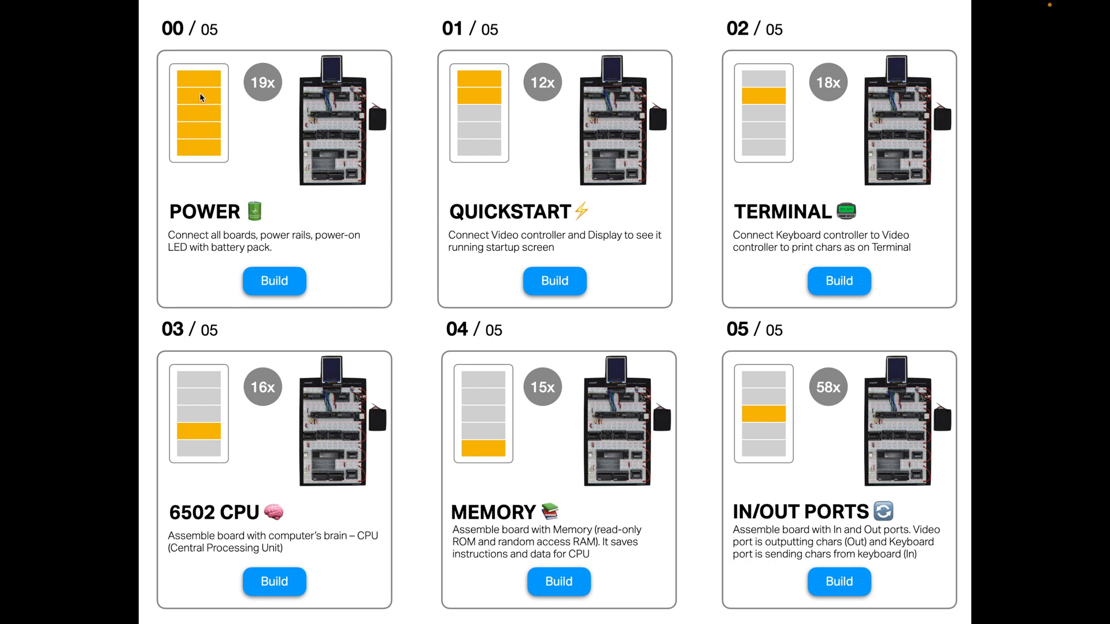
mouse_move(203, 163)
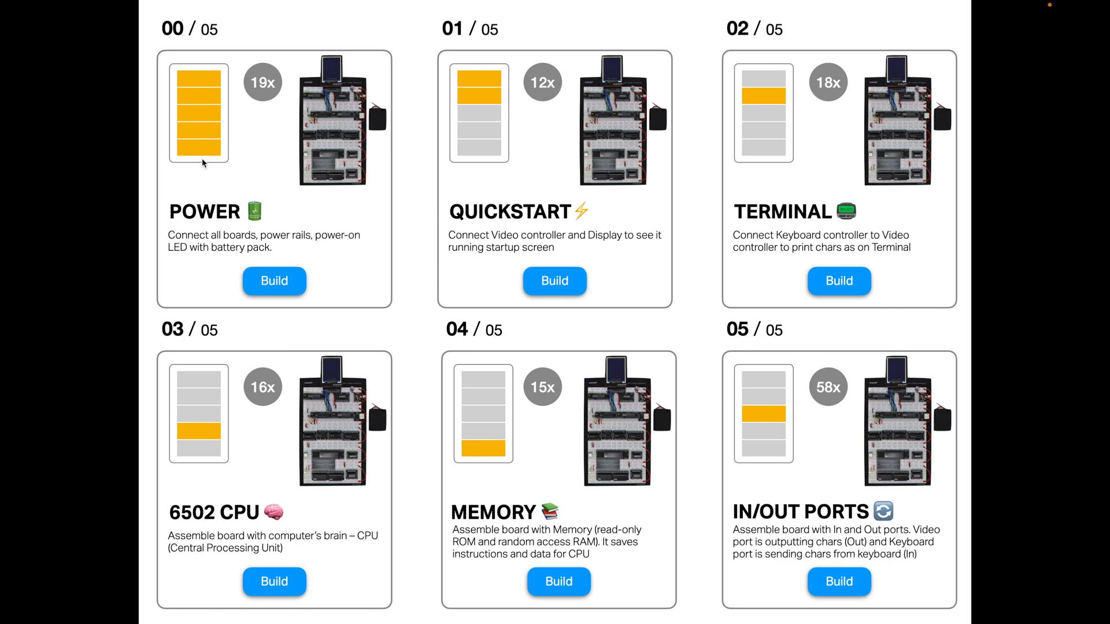
mouse_move(227, 165)
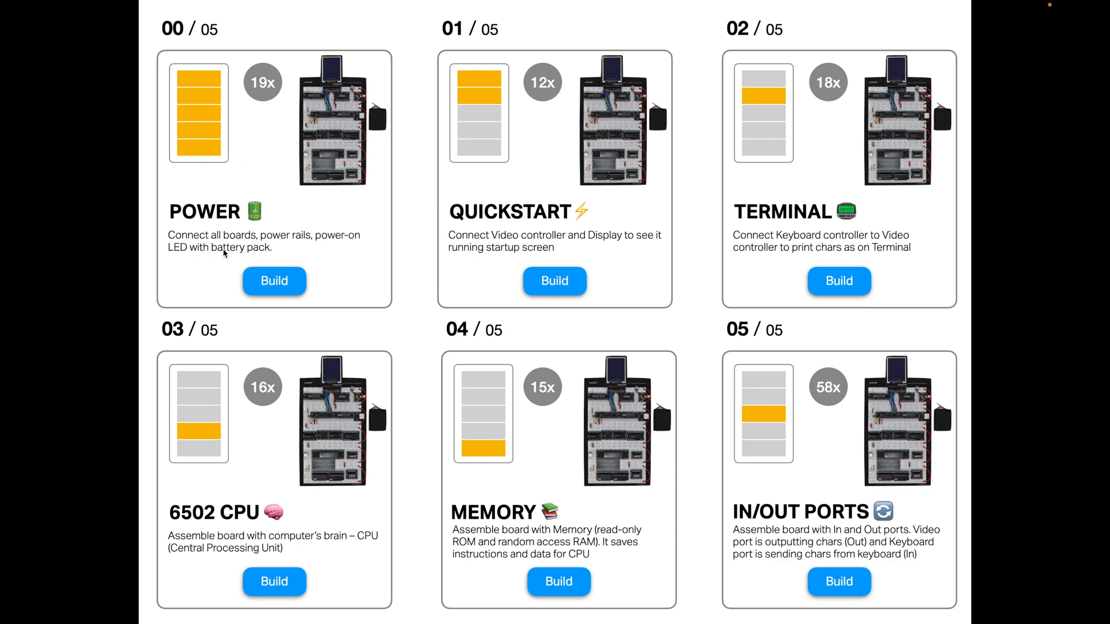
mouse_move(291, 241)
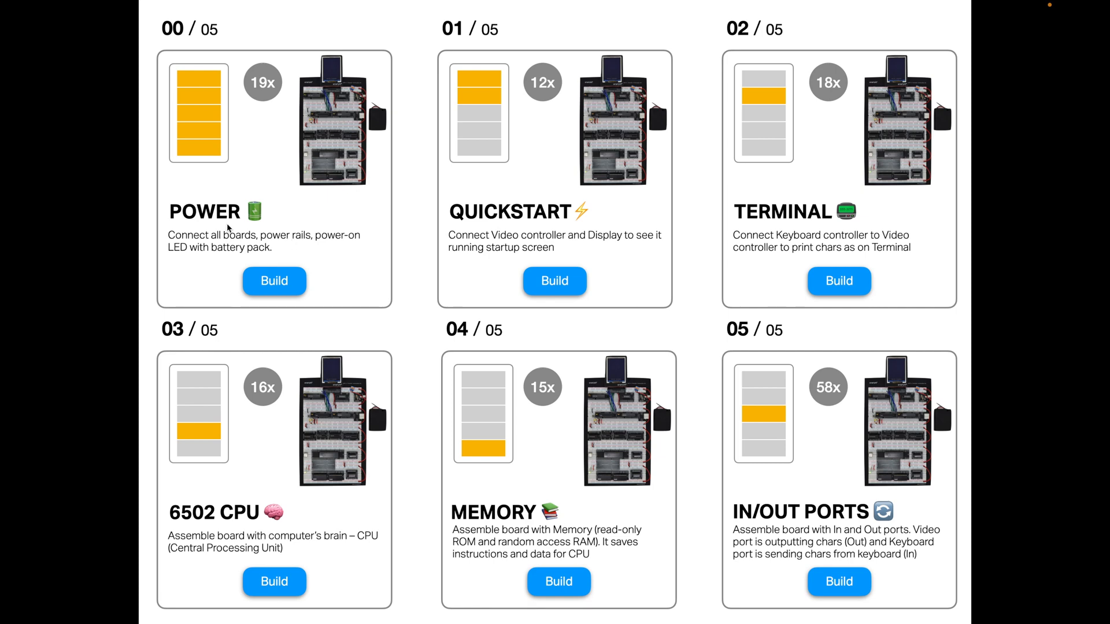
mouse_move(540, 221)
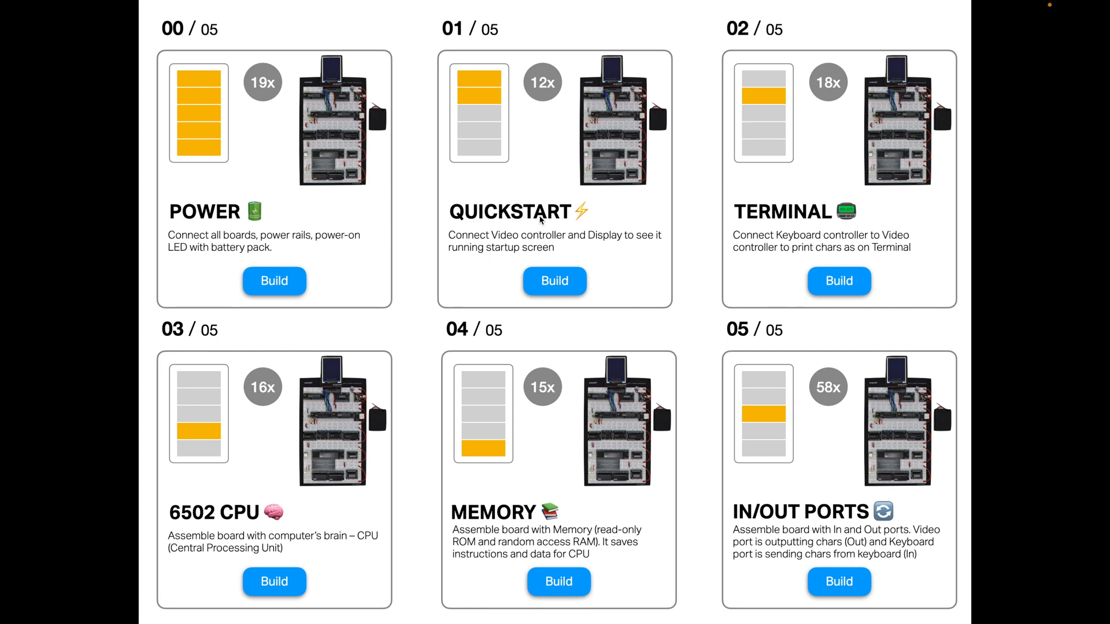
mouse_move(237, 515)
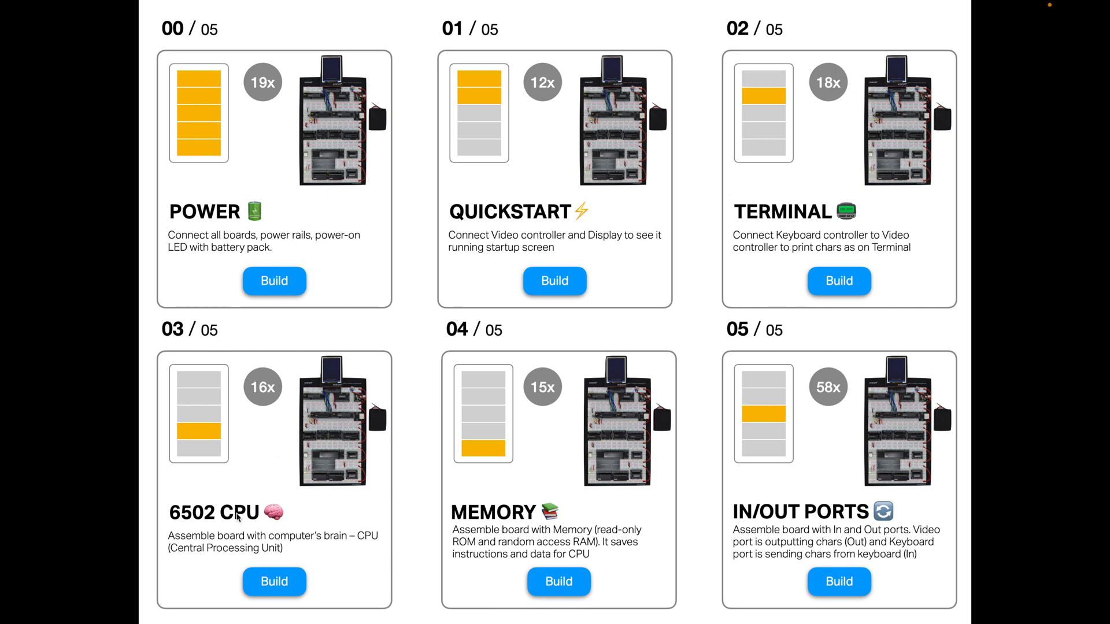
mouse_move(835, 519)
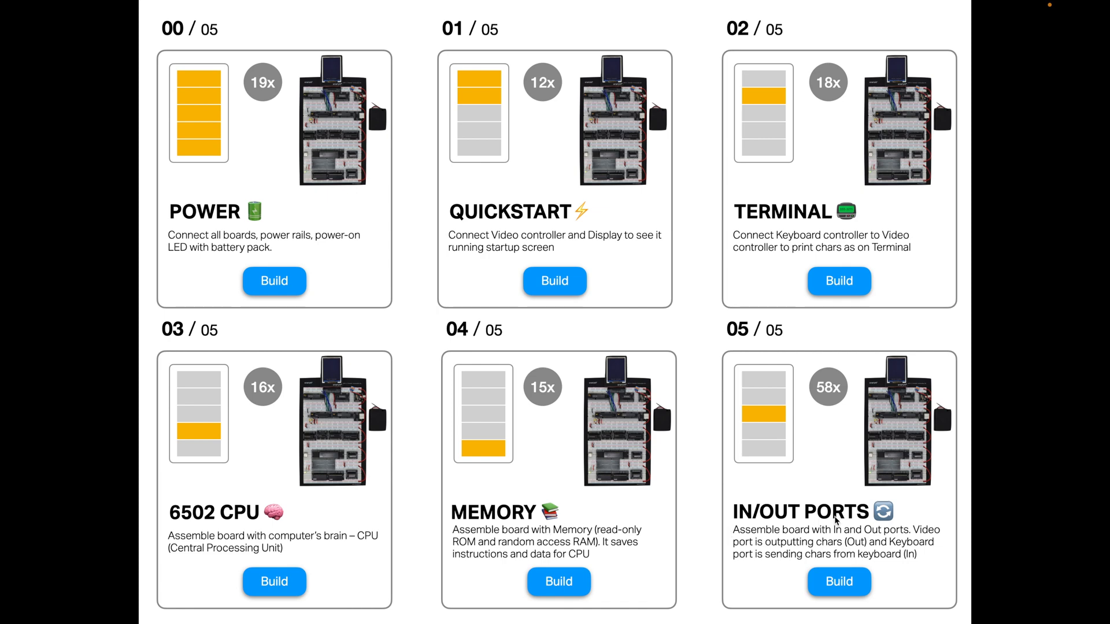
mouse_move(416, 303)
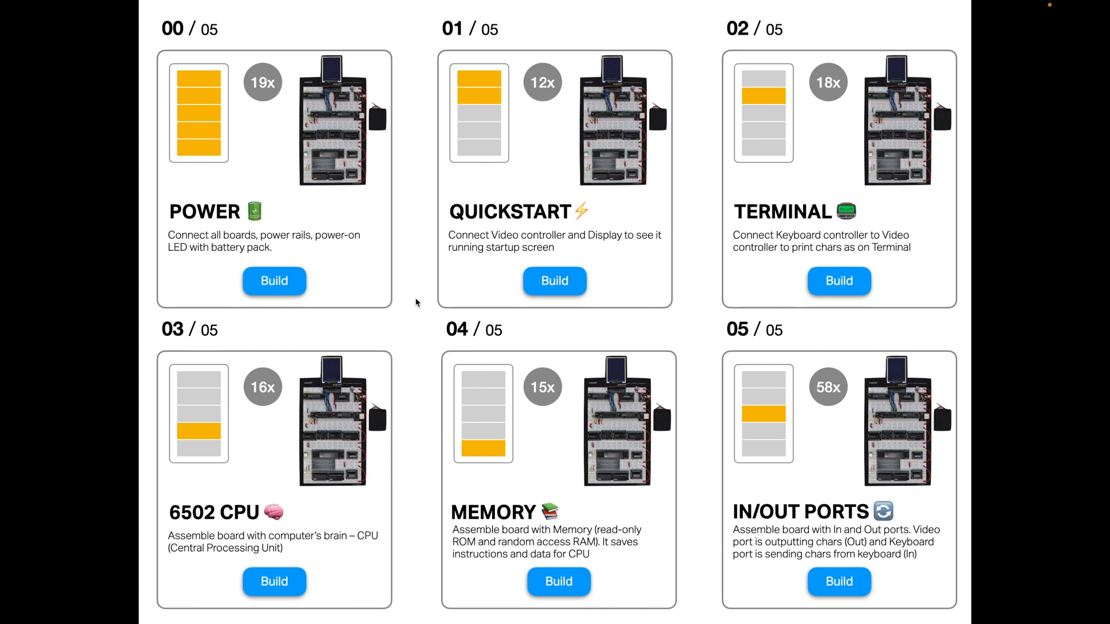
mouse_move(534, 252)
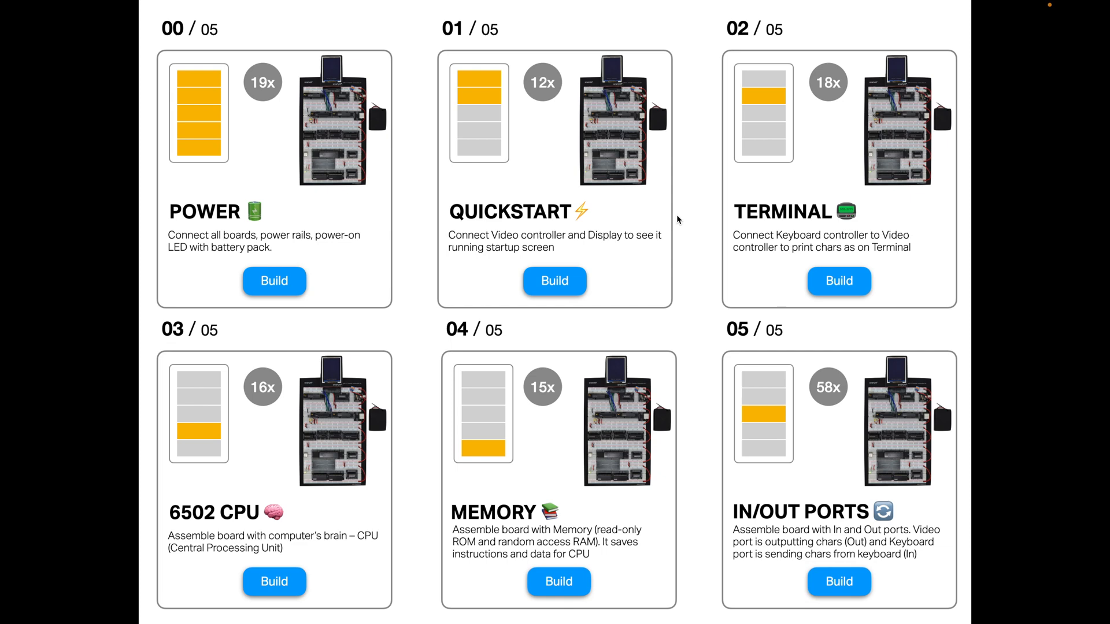
mouse_move(645, 214)
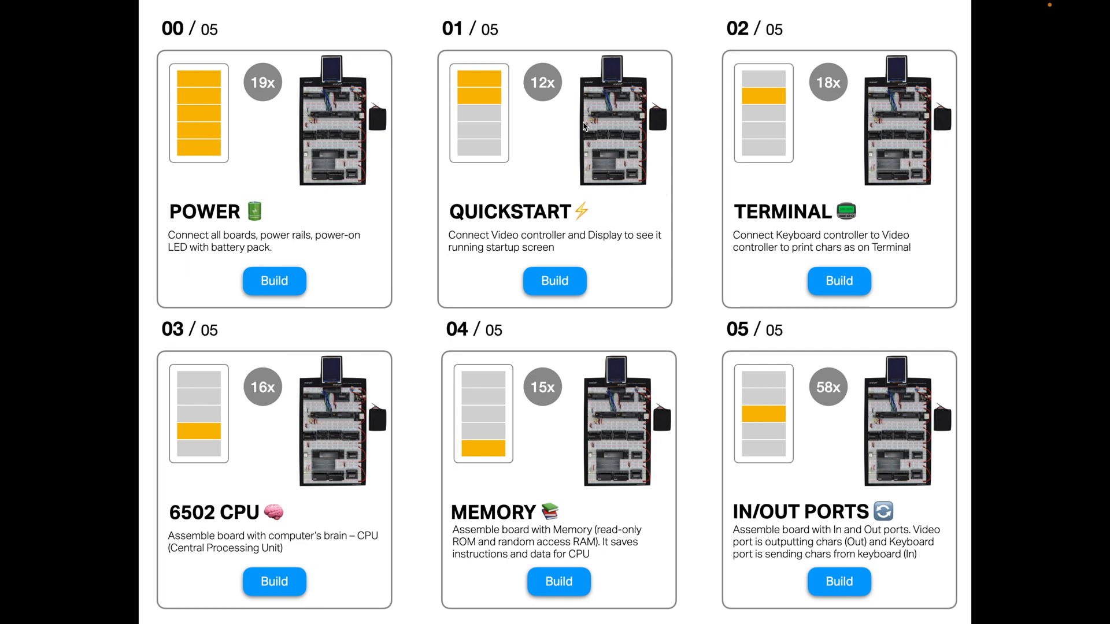
mouse_move(501, 211)
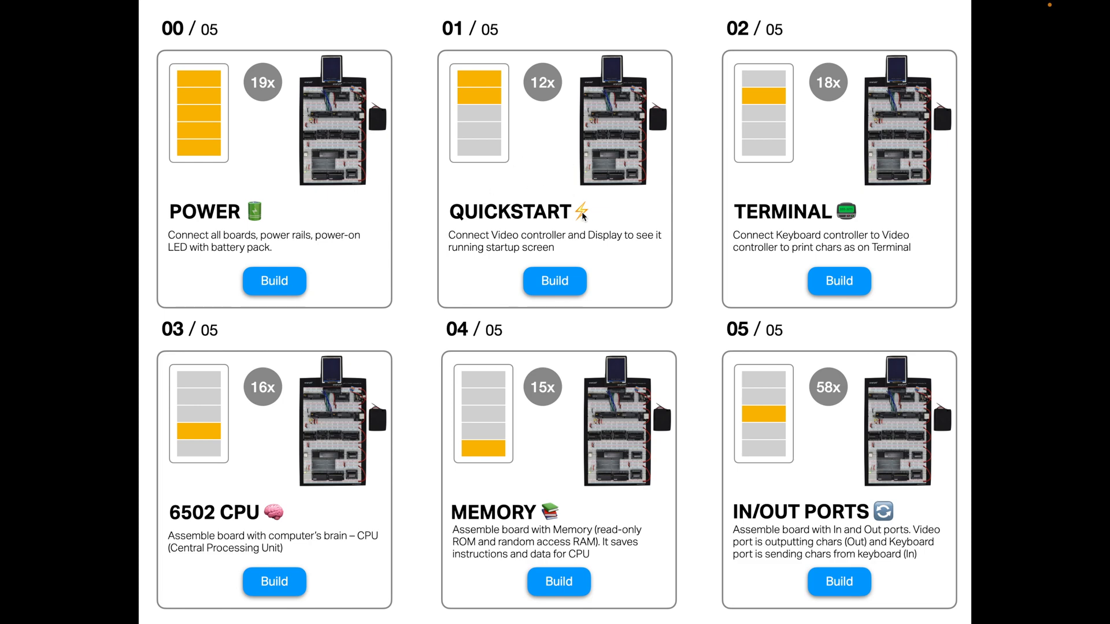
mouse_move(547, 175)
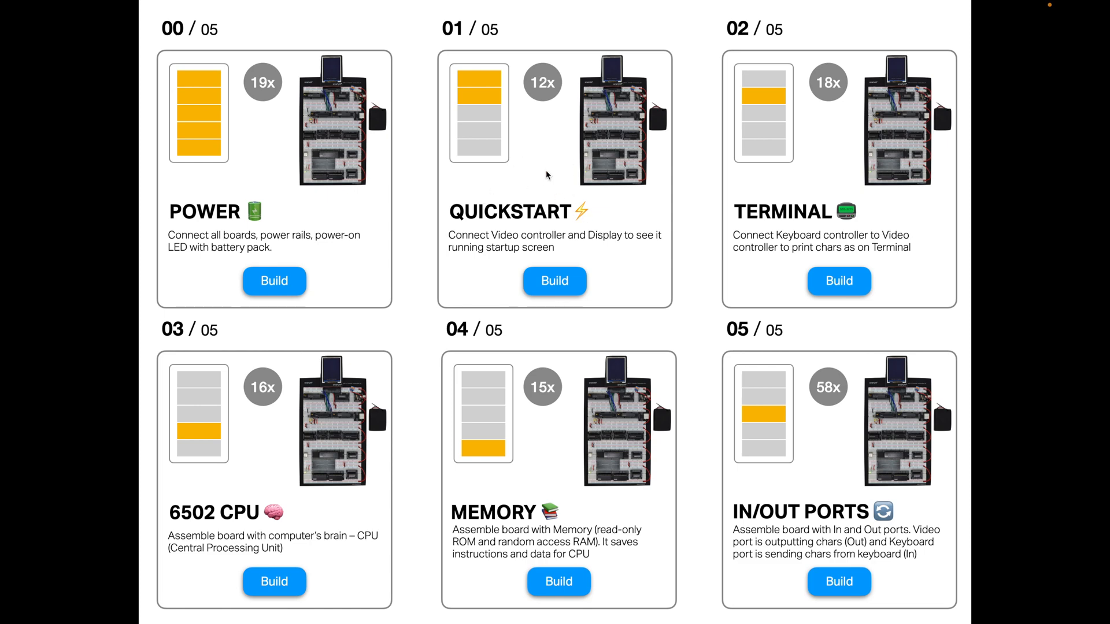
mouse_move(513, 120)
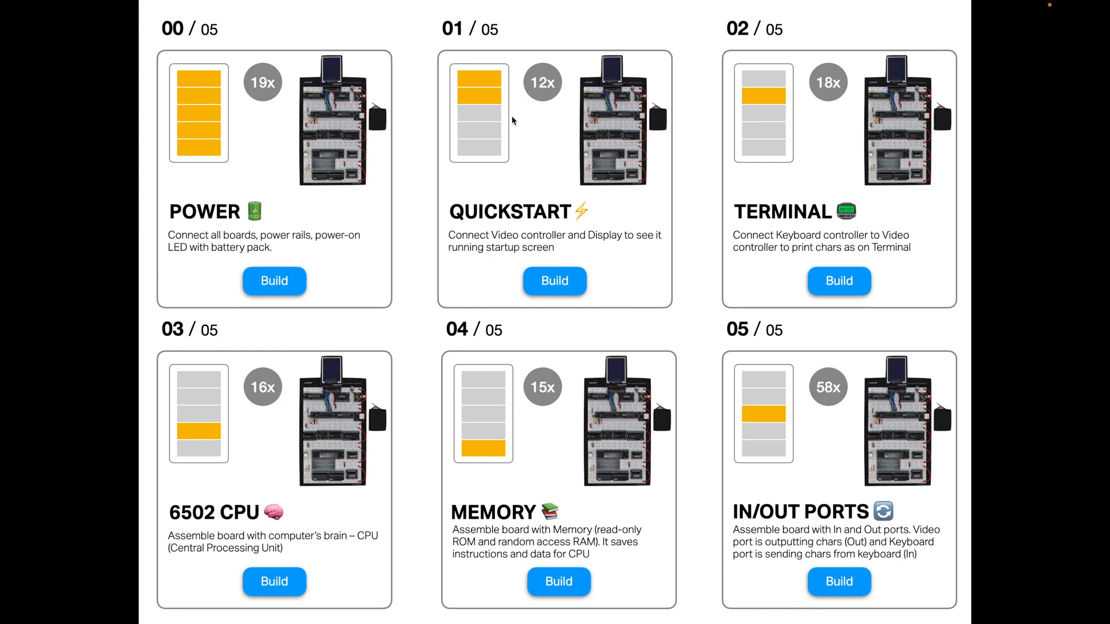
mouse_move(538, 124)
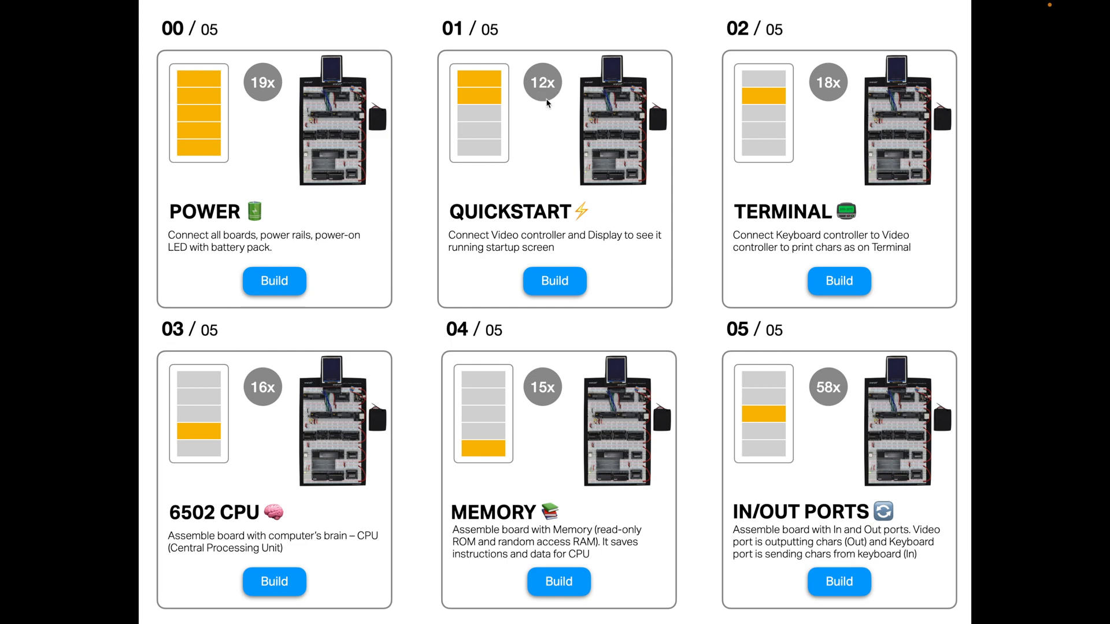
mouse_move(540, 104)
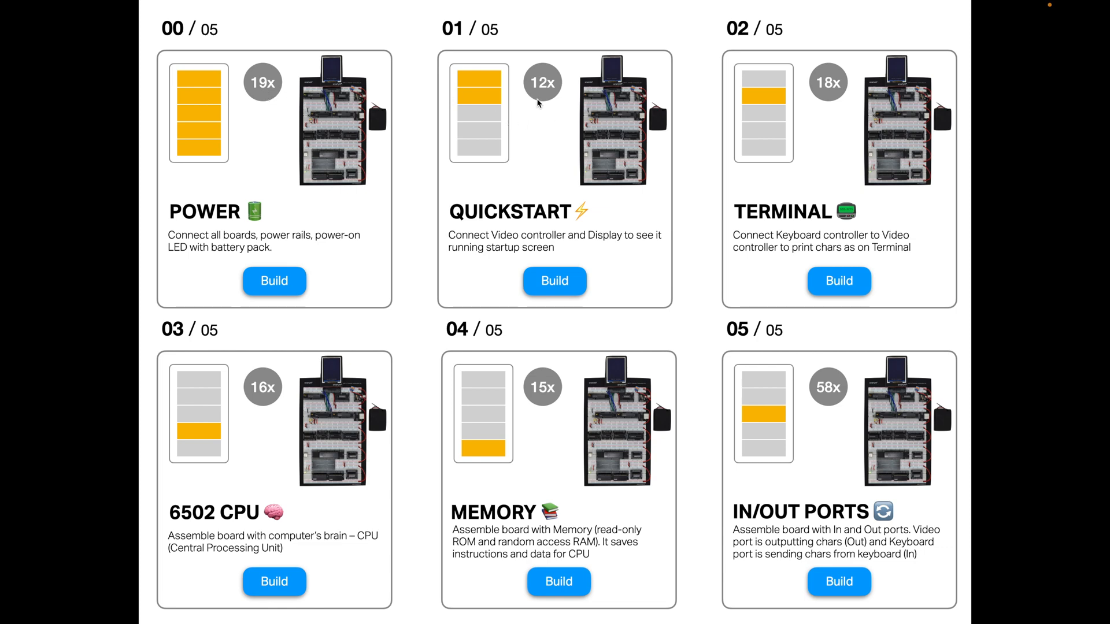
mouse_move(539, 100)
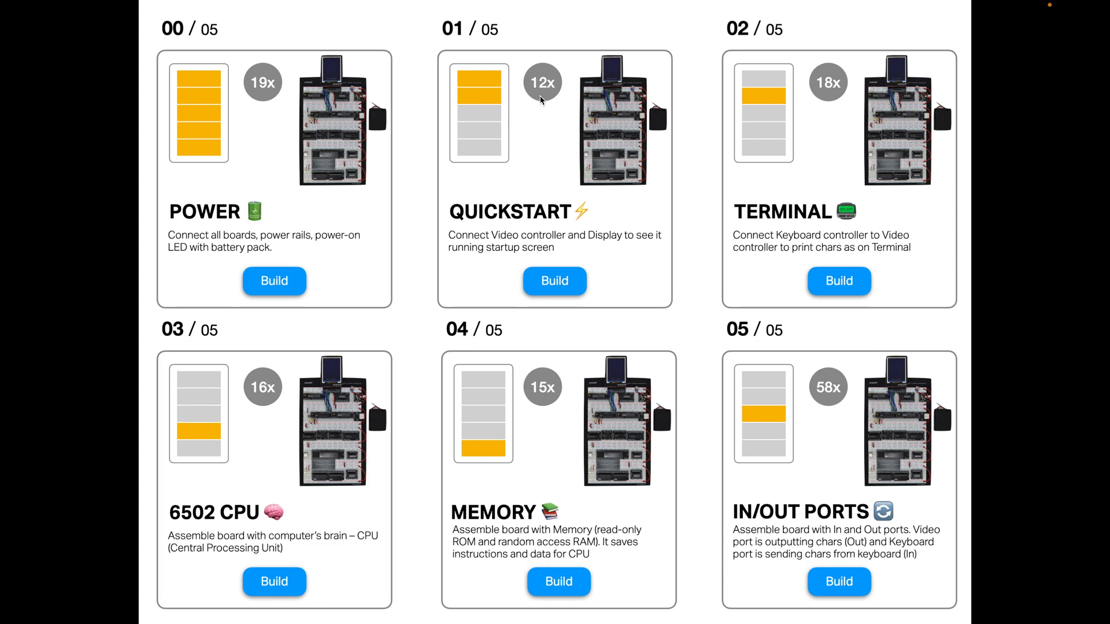
mouse_move(538, 97)
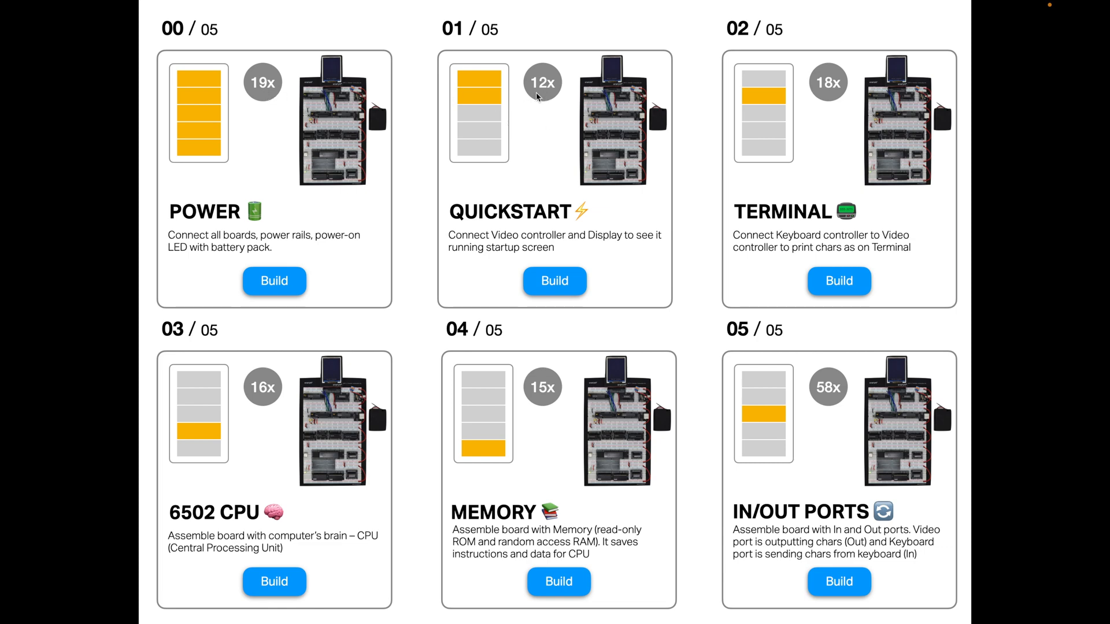
mouse_move(543, 116)
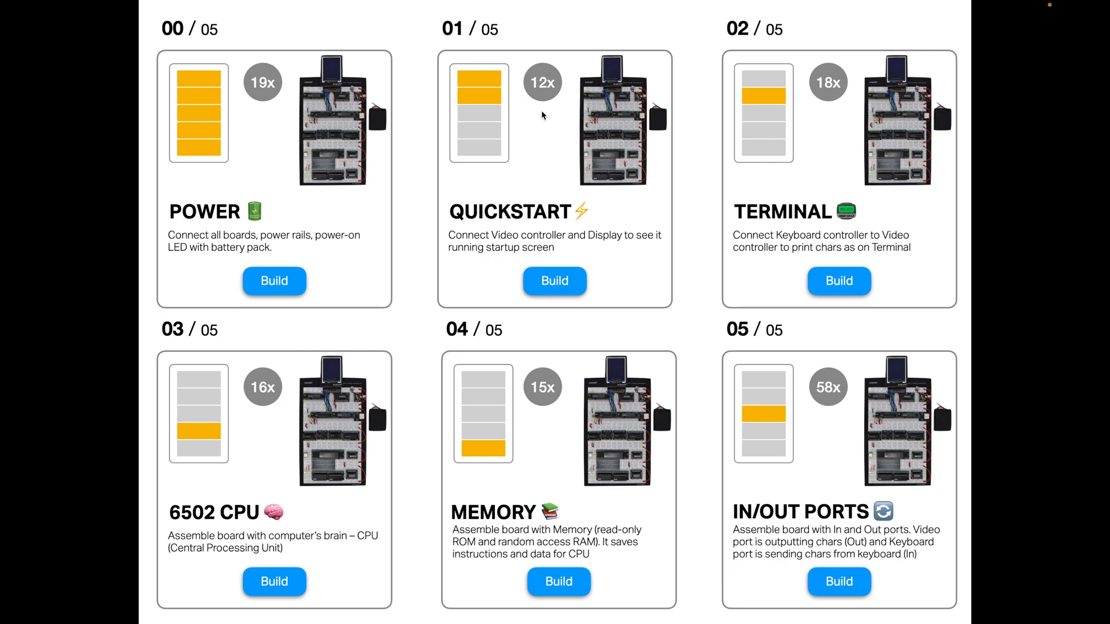
mouse_move(552, 107)
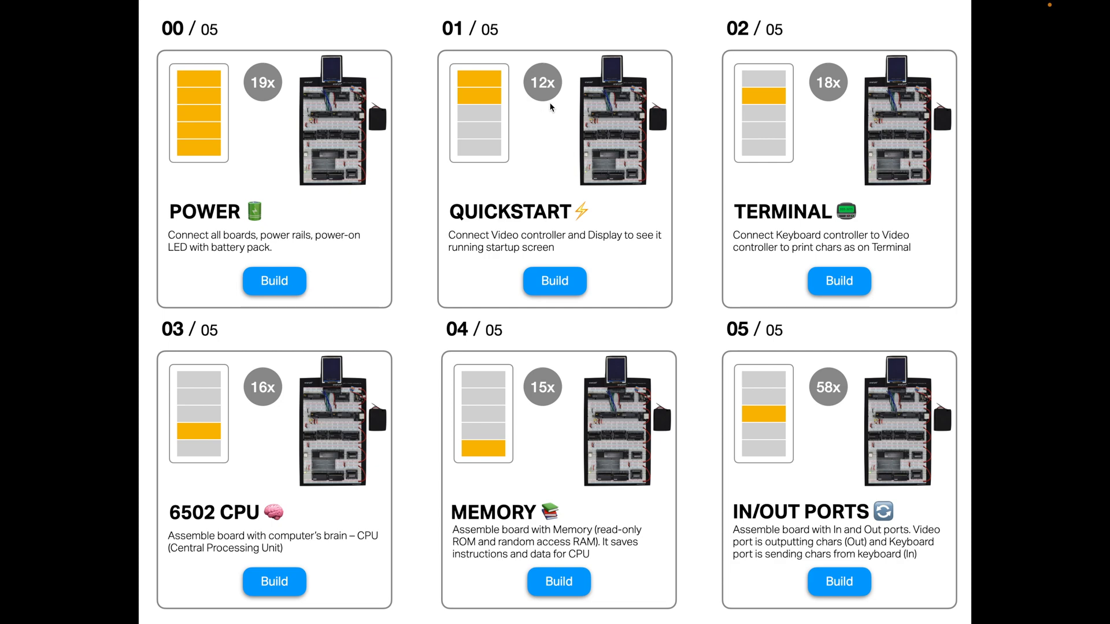
mouse_move(554, 105)
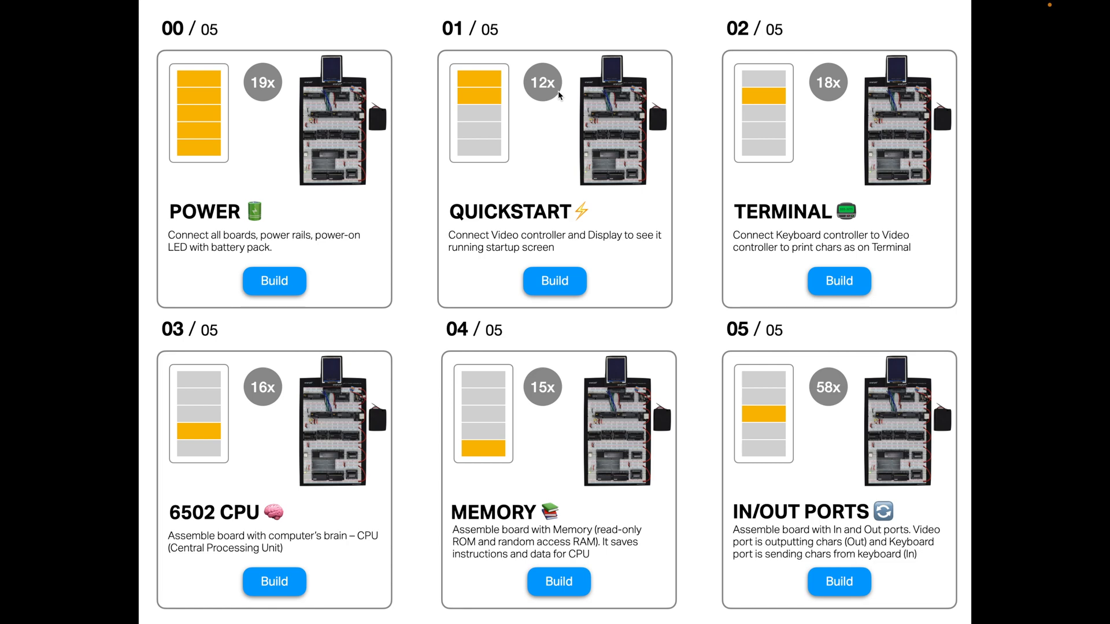
mouse_move(555, 98)
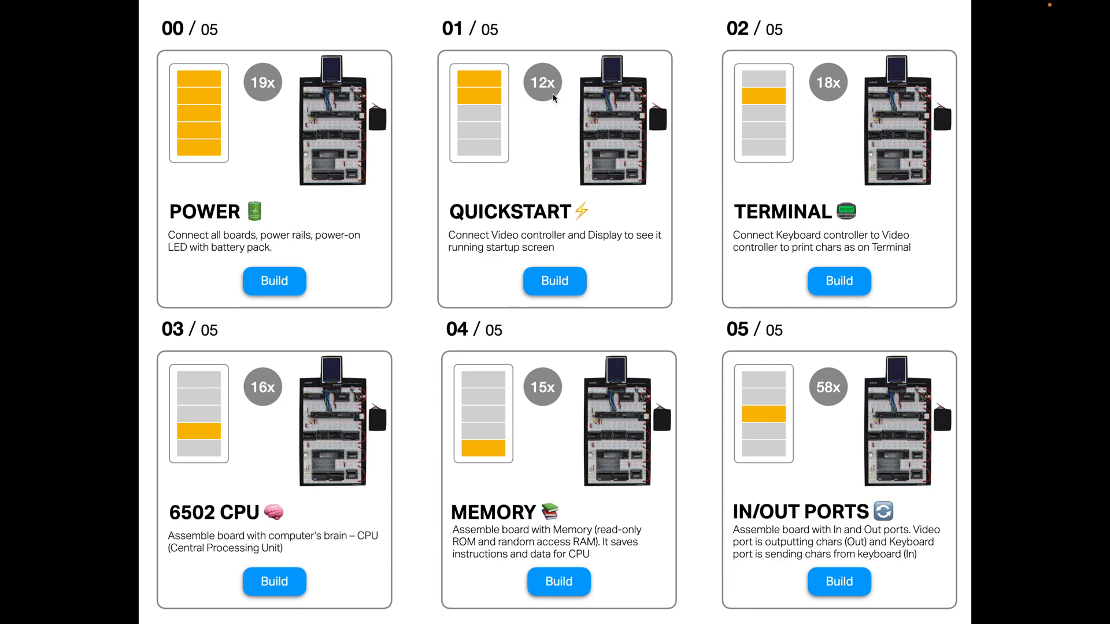
mouse_move(552, 103)
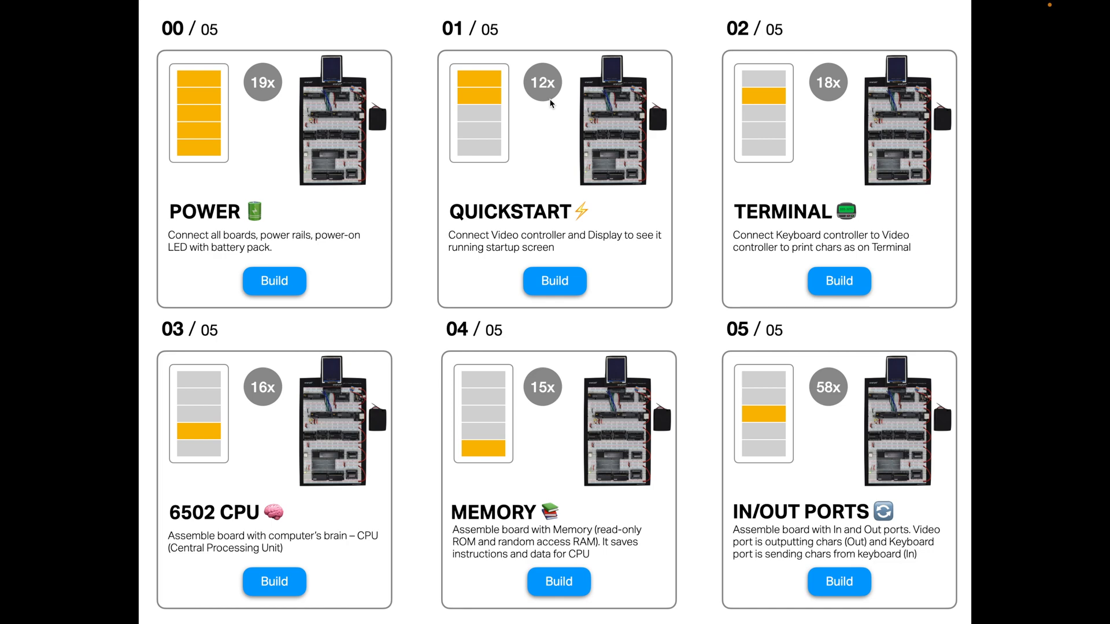
mouse_move(551, 174)
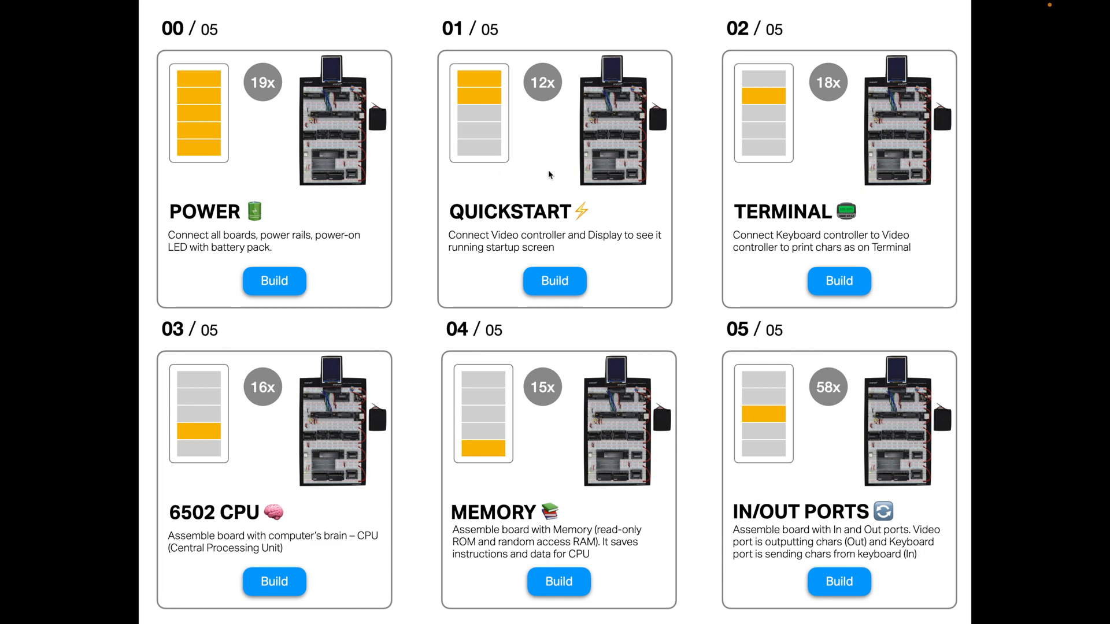
mouse_move(656, 191)
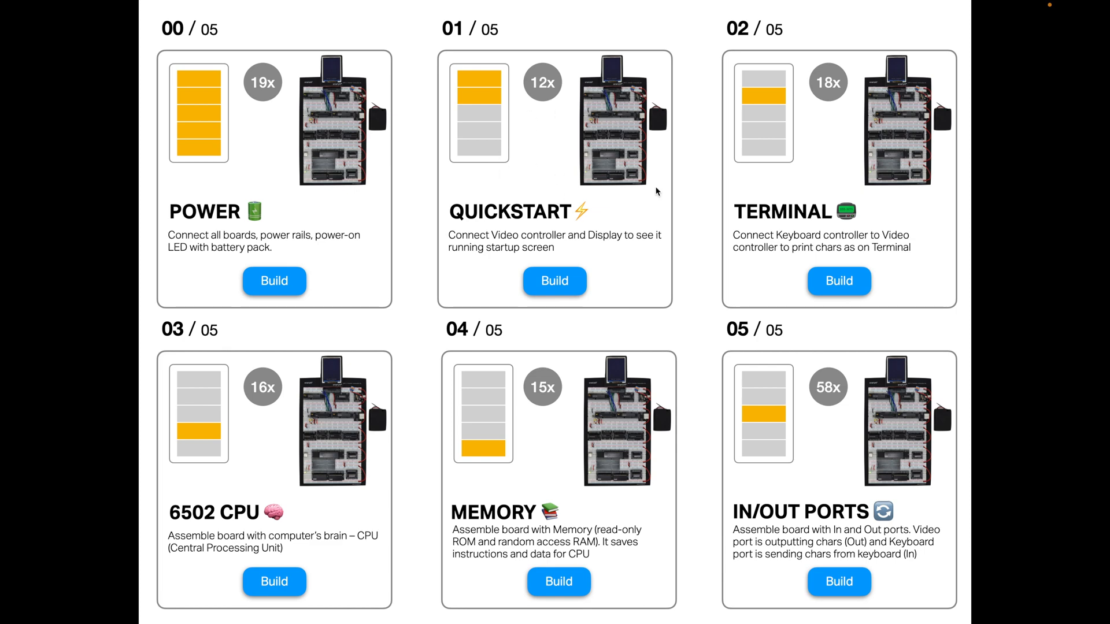
mouse_move(891, 204)
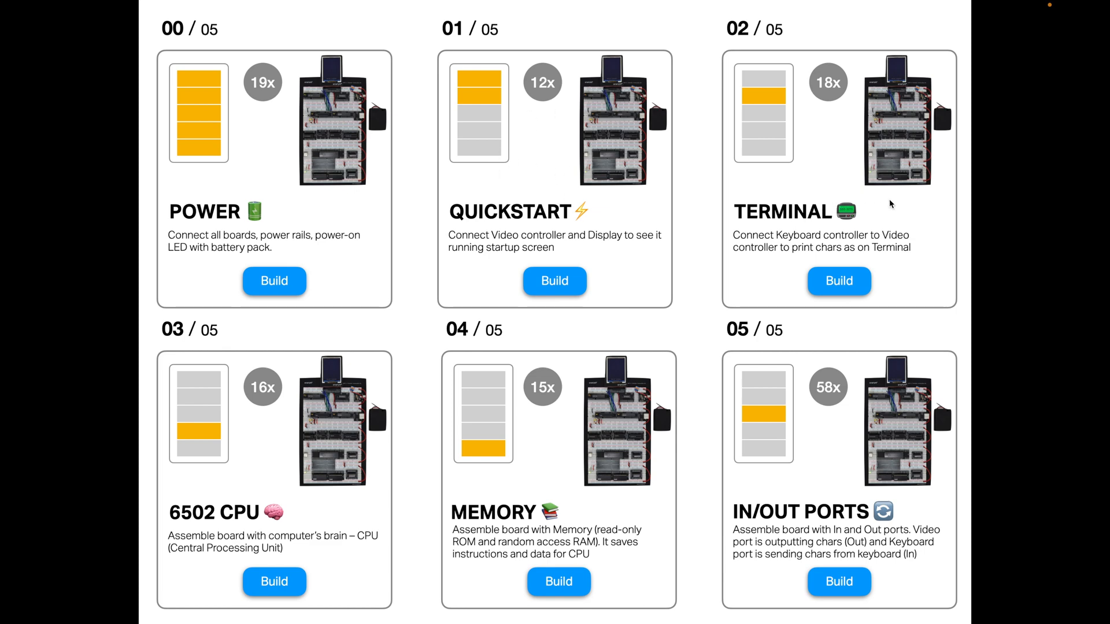
mouse_move(768, 102)
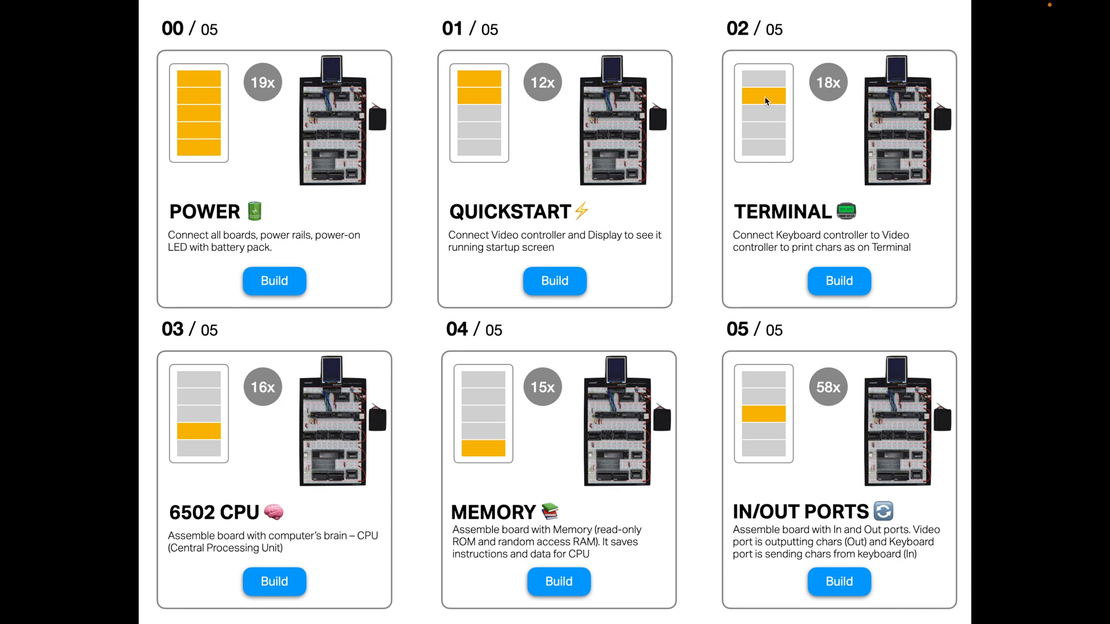
mouse_move(796, 99)
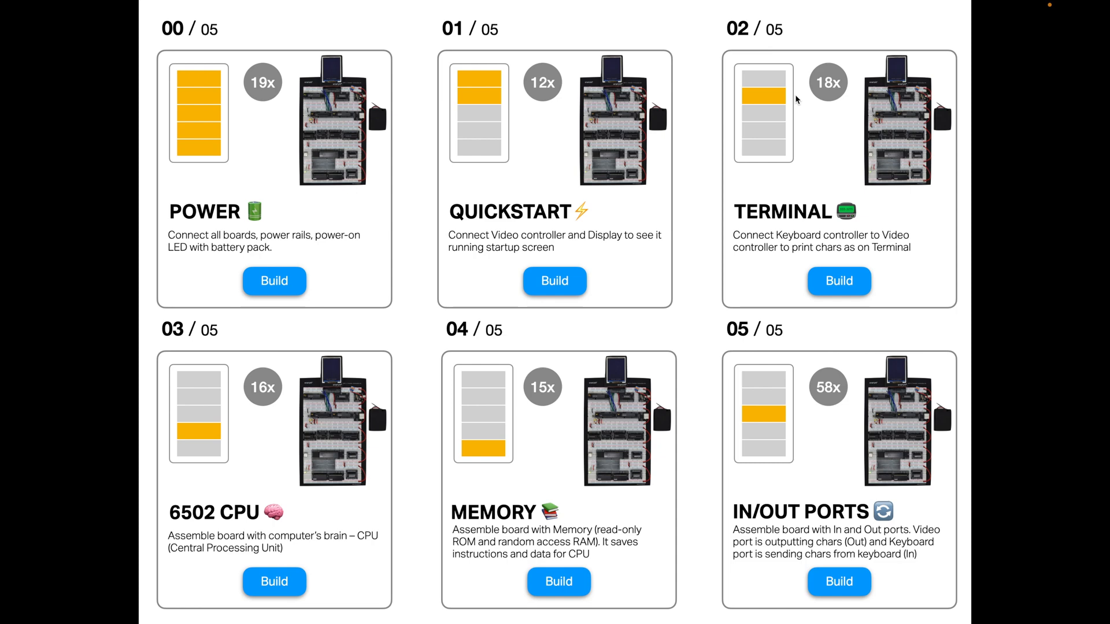
mouse_move(862, 118)
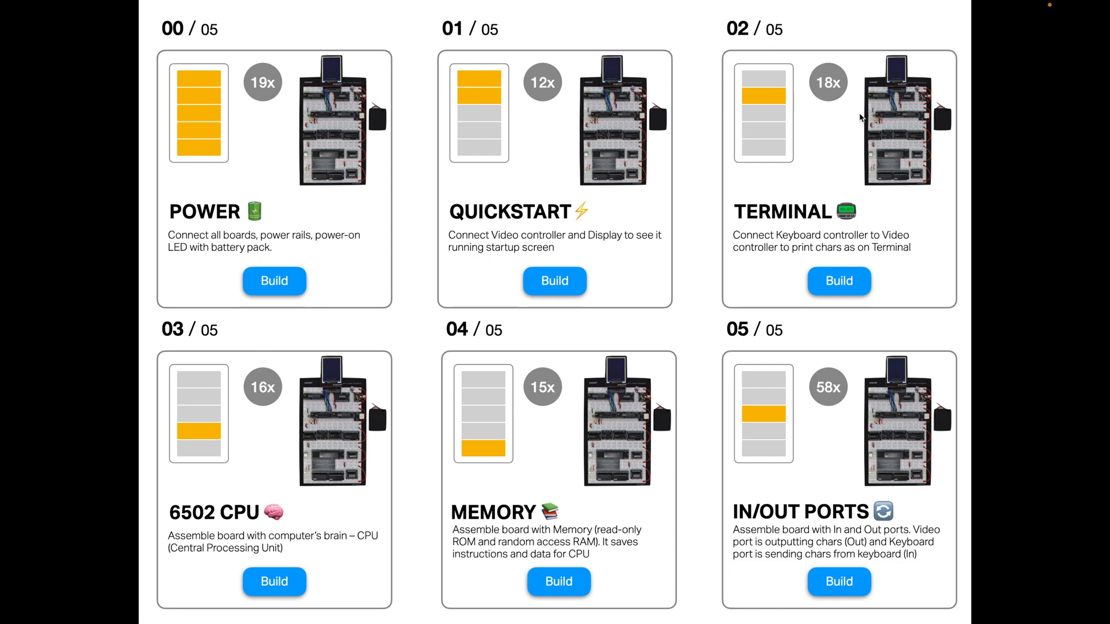
mouse_move(832, 122)
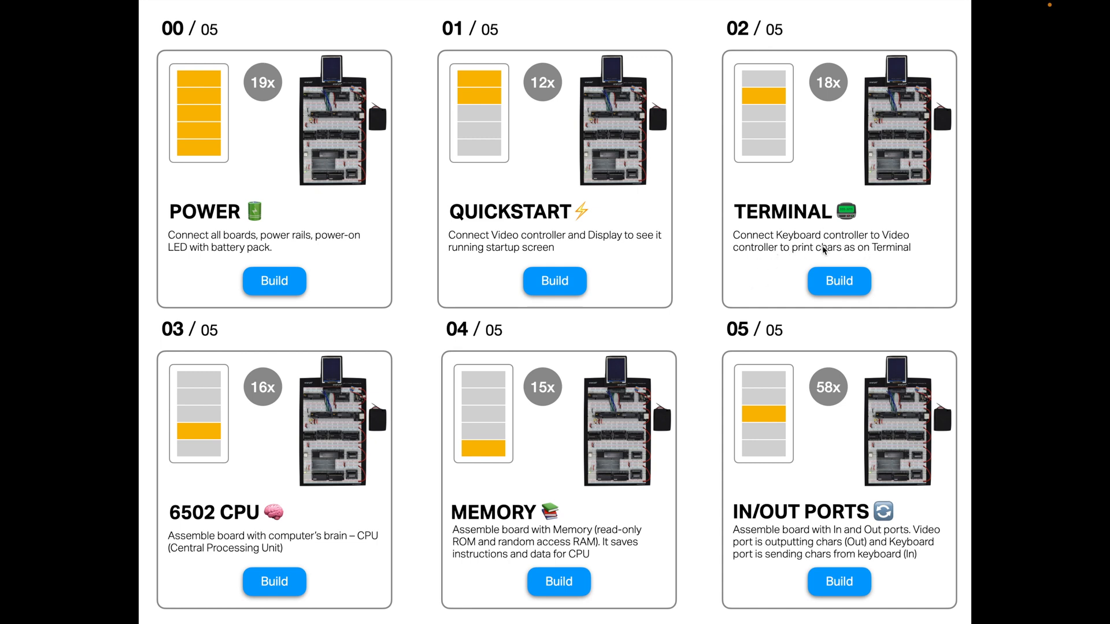
mouse_move(905, 260)
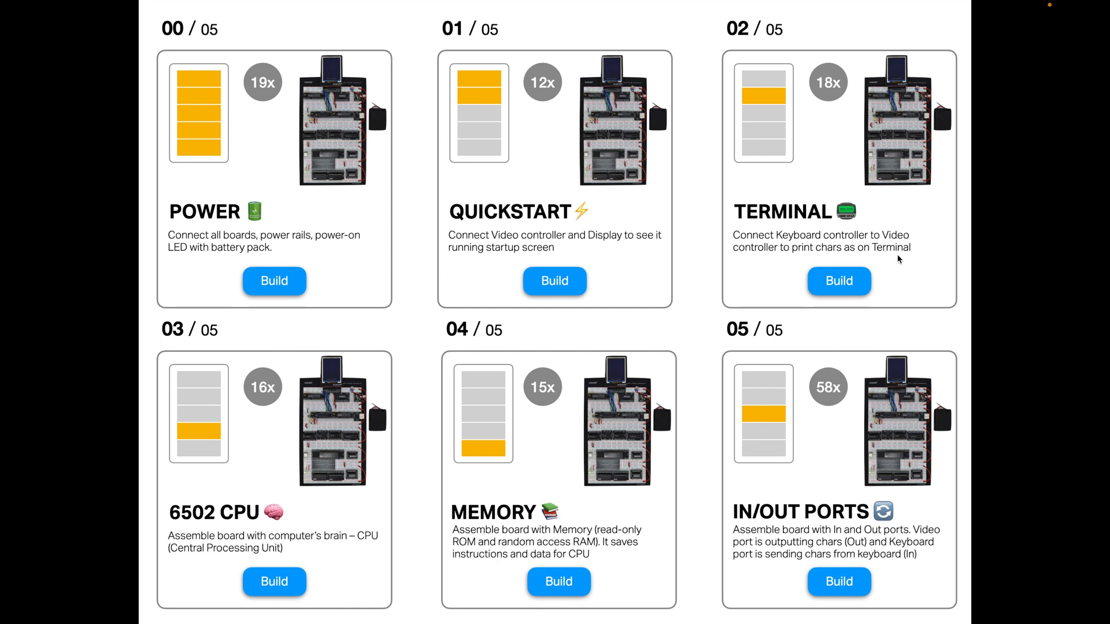
mouse_move(910, 97)
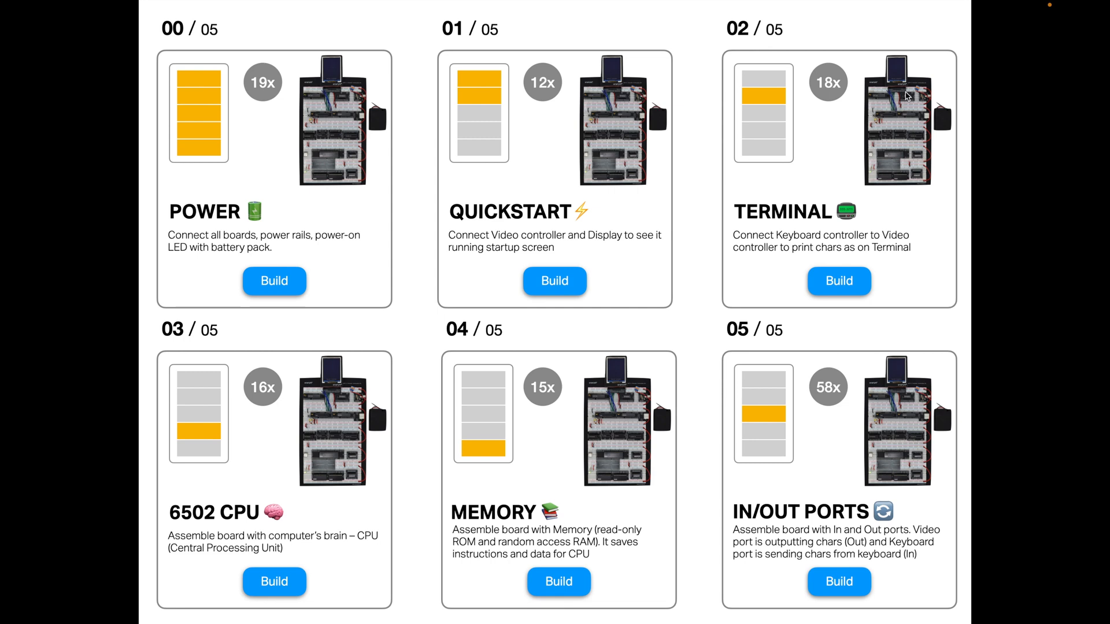
mouse_move(878, 139)
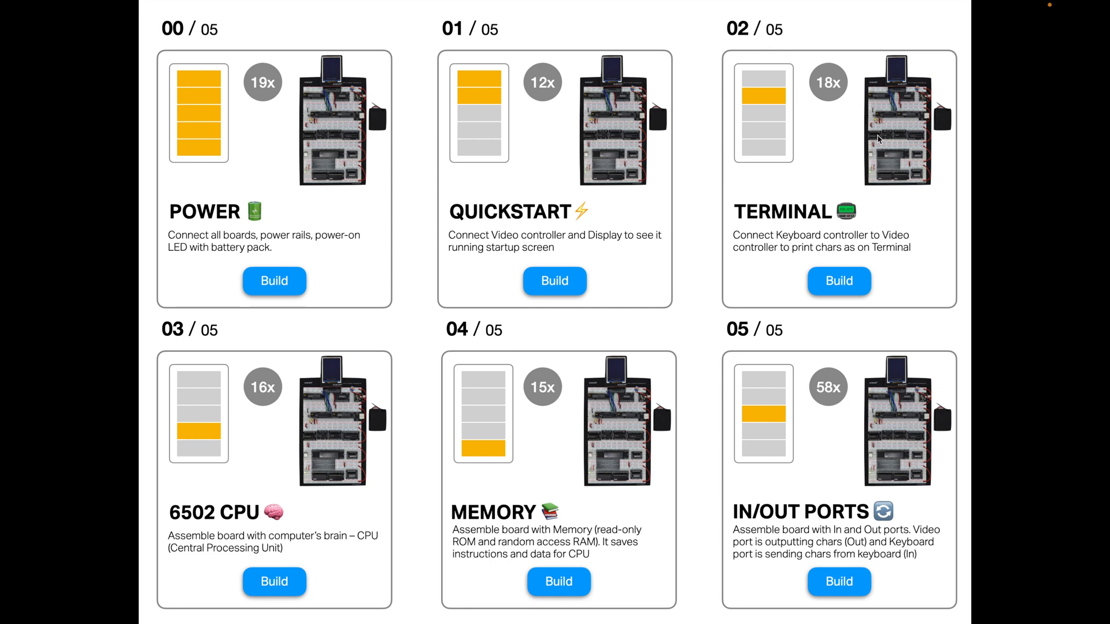
mouse_move(899, 152)
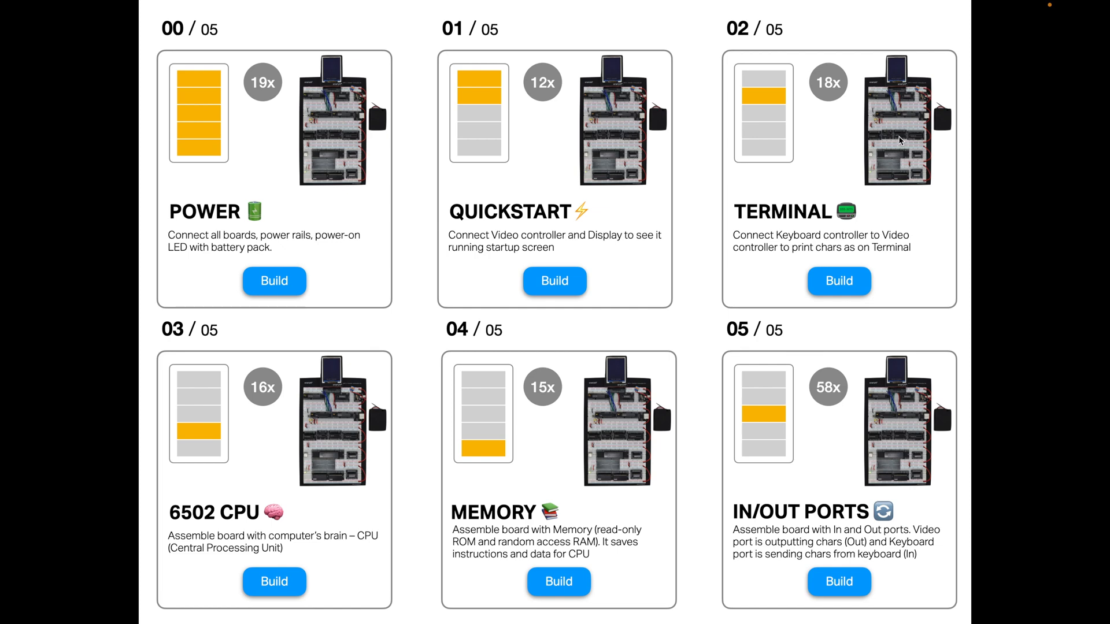
mouse_move(905, 118)
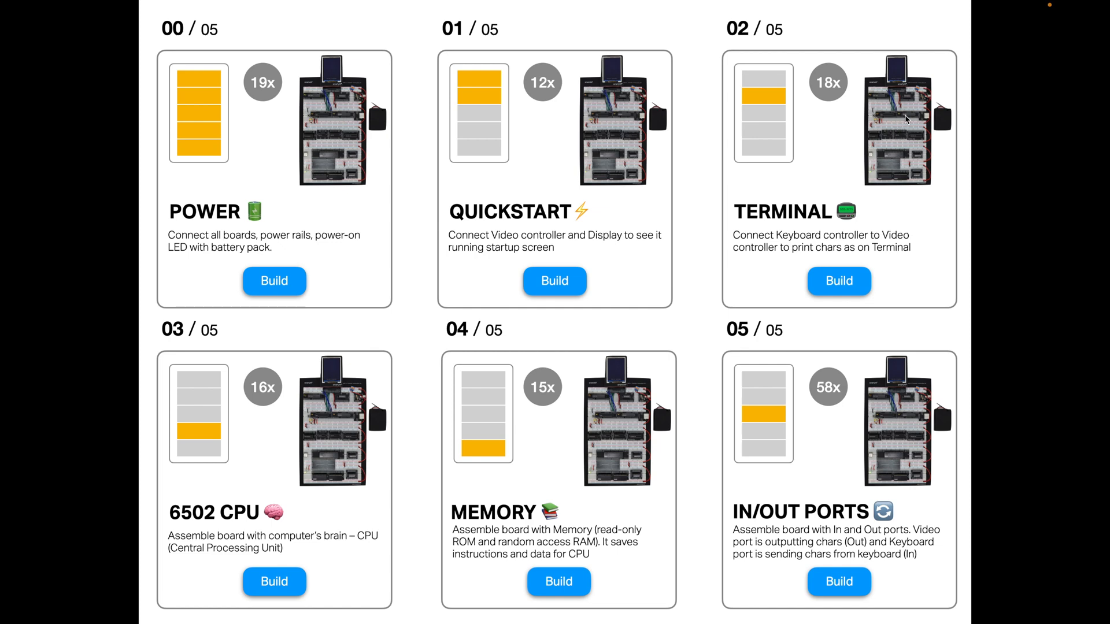
mouse_move(904, 122)
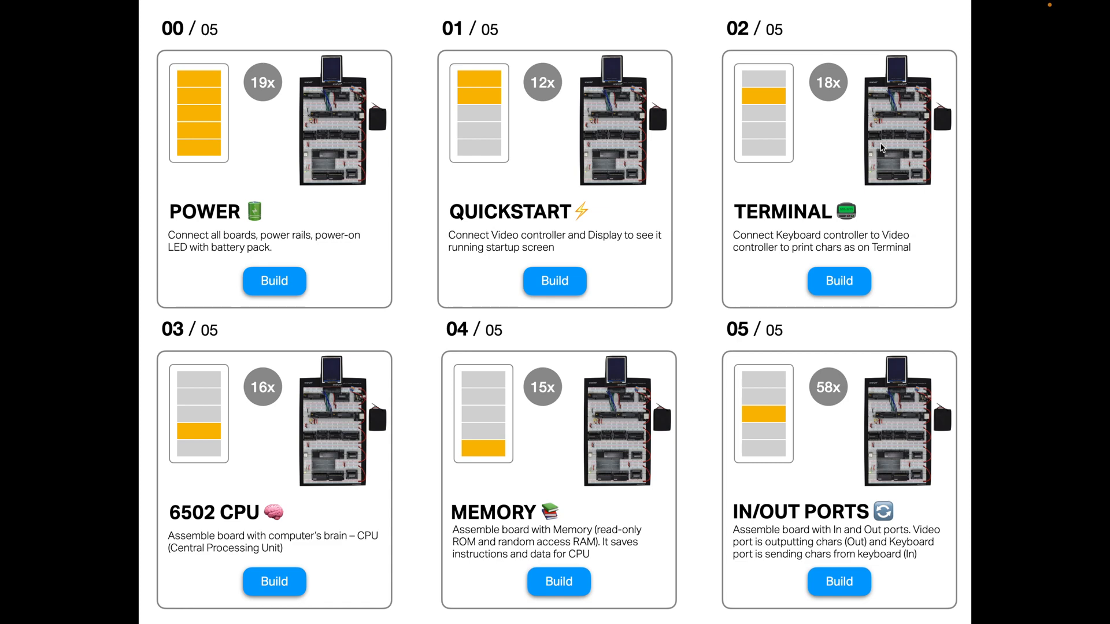
mouse_move(267, 485)
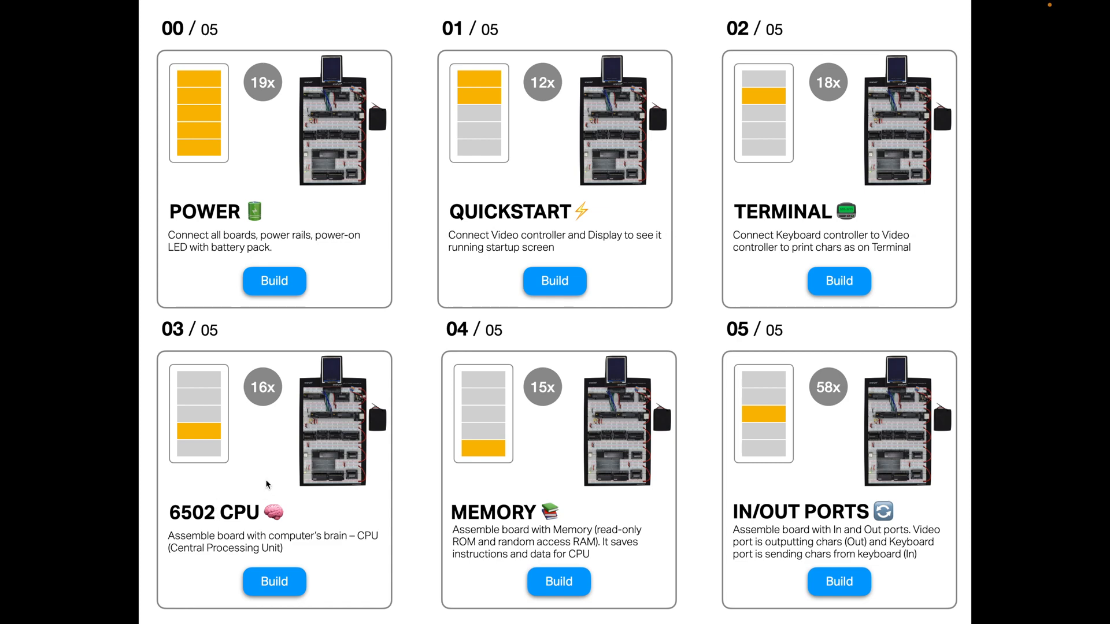
mouse_move(244, 517)
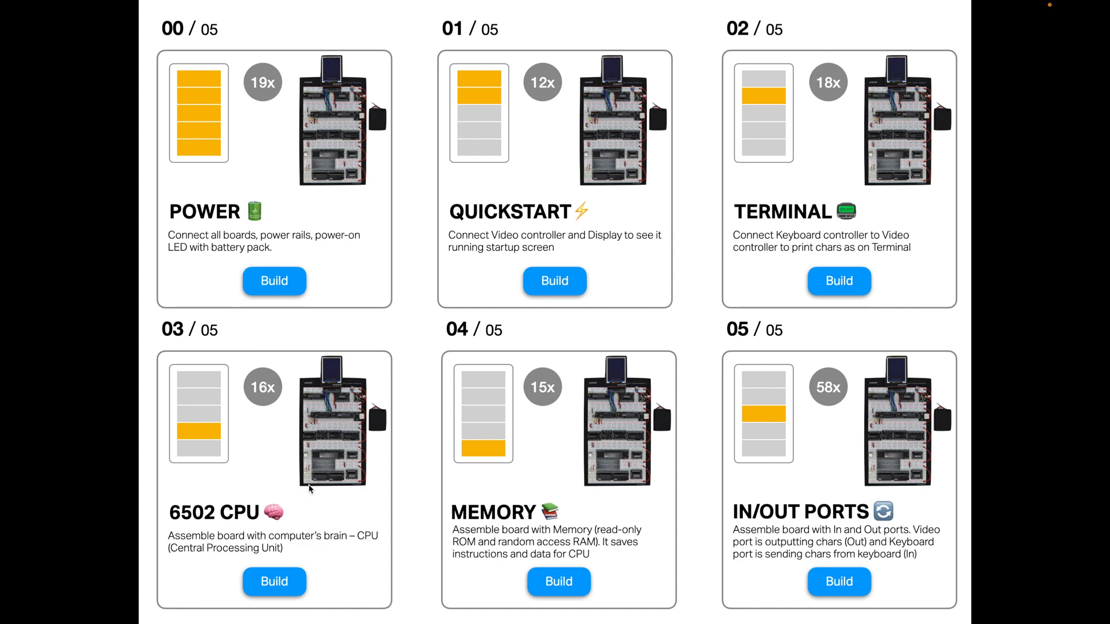
mouse_move(242, 452)
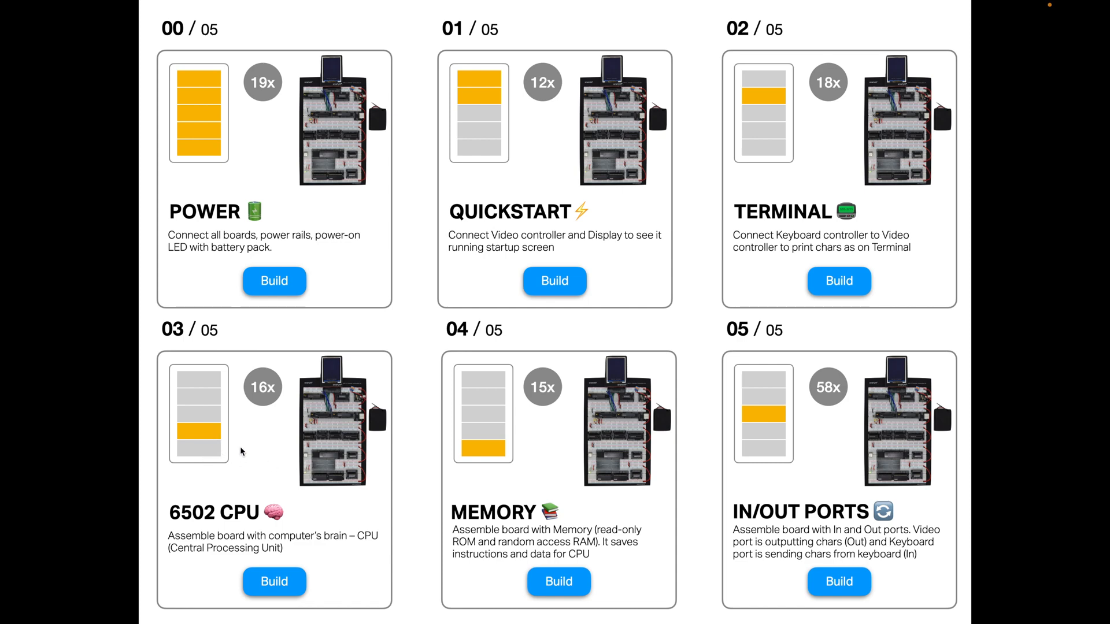
mouse_move(249, 439)
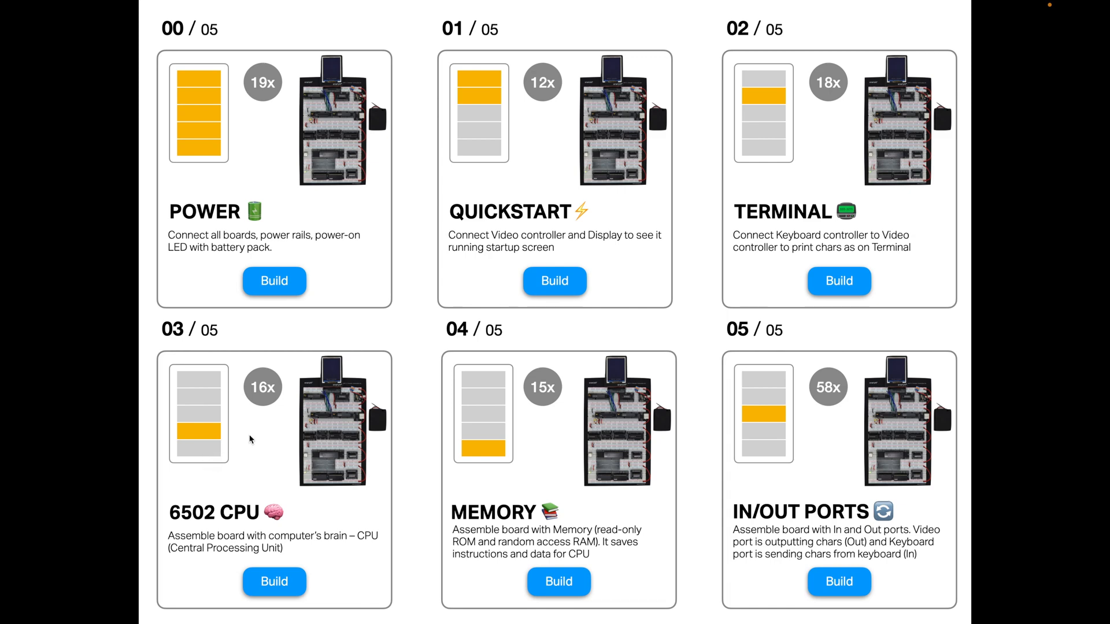
mouse_move(243, 459)
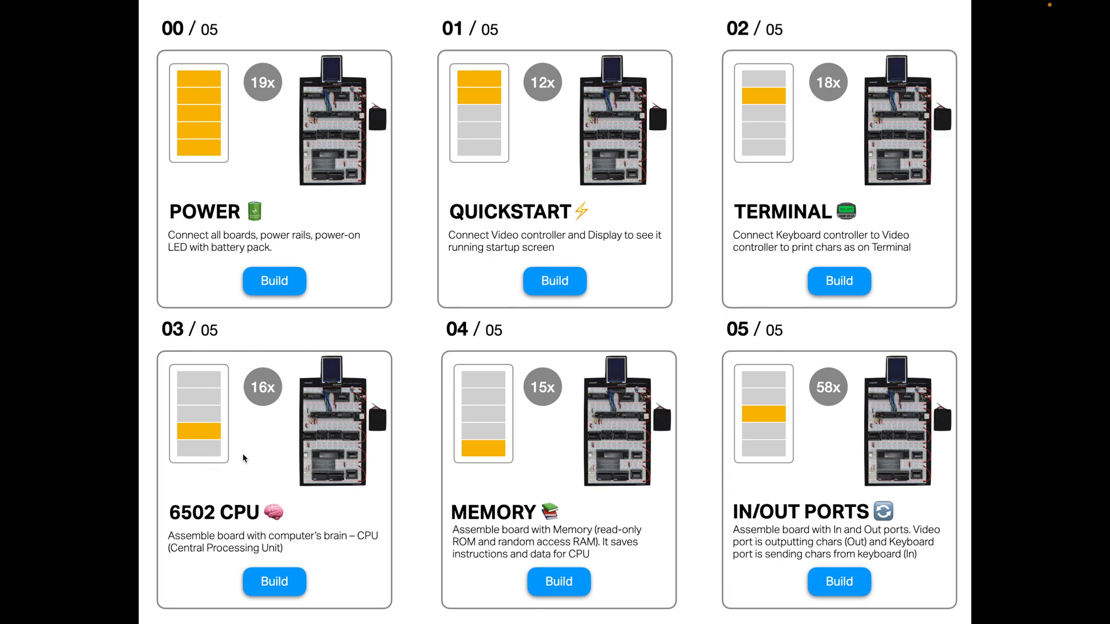
mouse_move(261, 445)
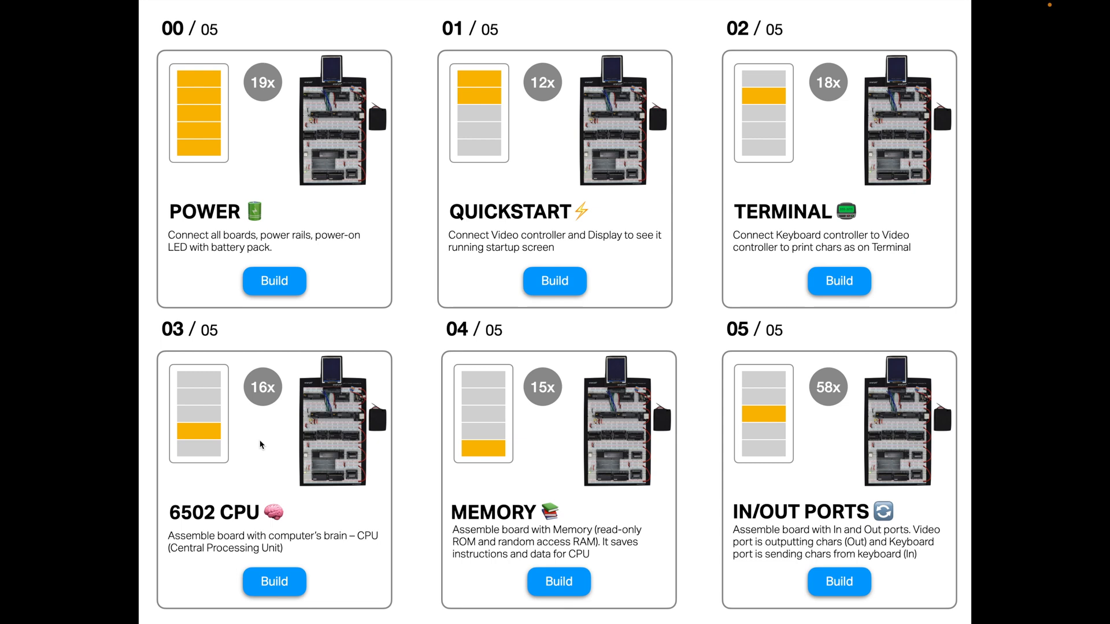
mouse_move(236, 456)
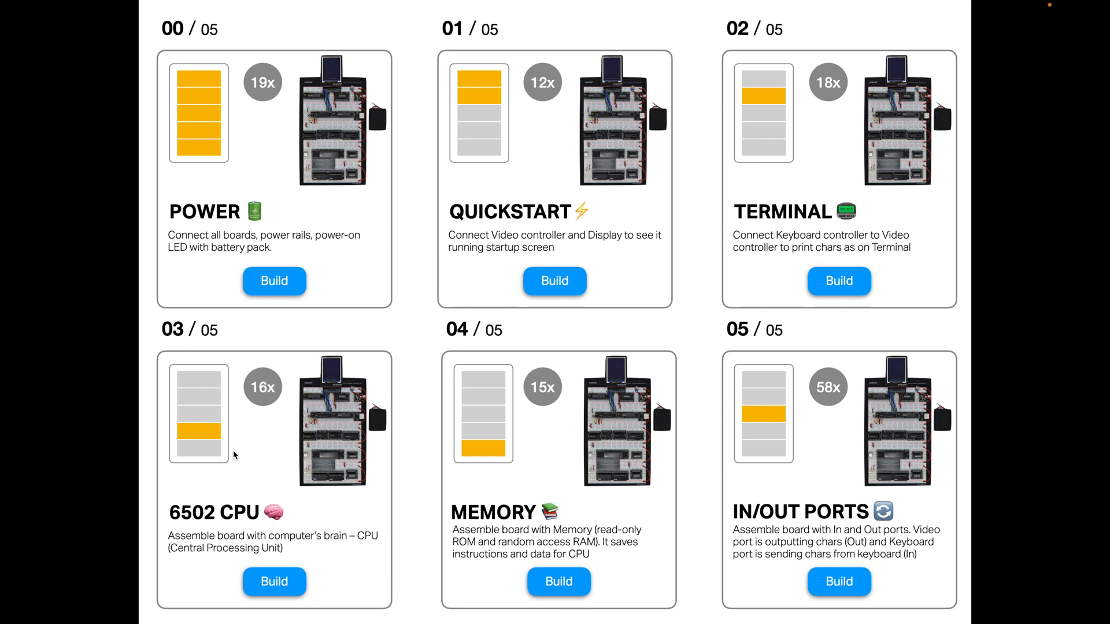
mouse_move(769, 369)
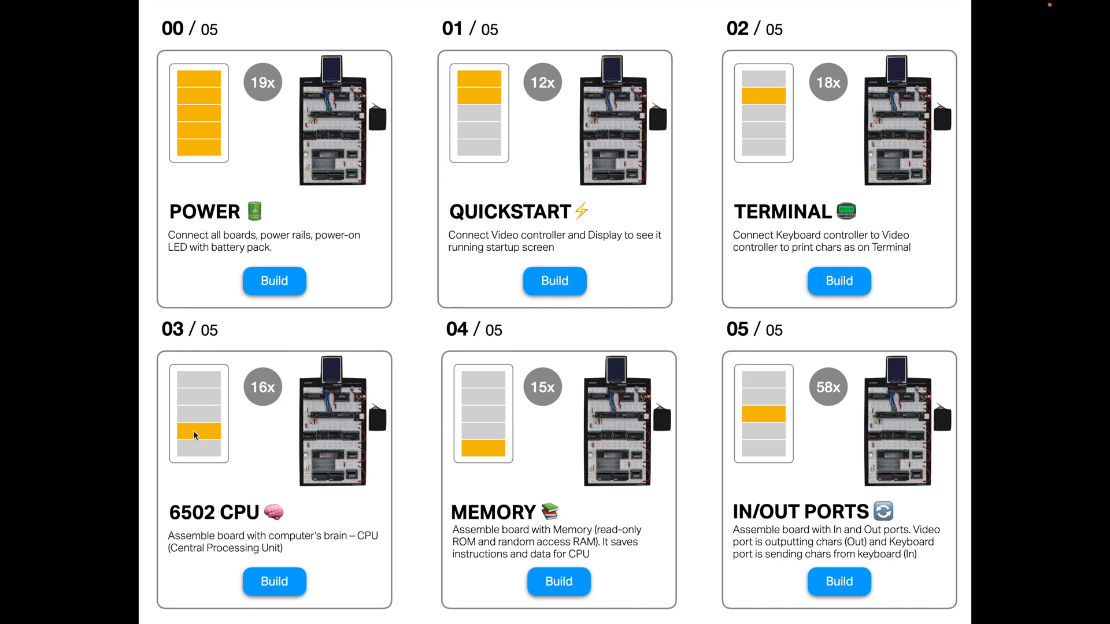
mouse_move(283, 507)
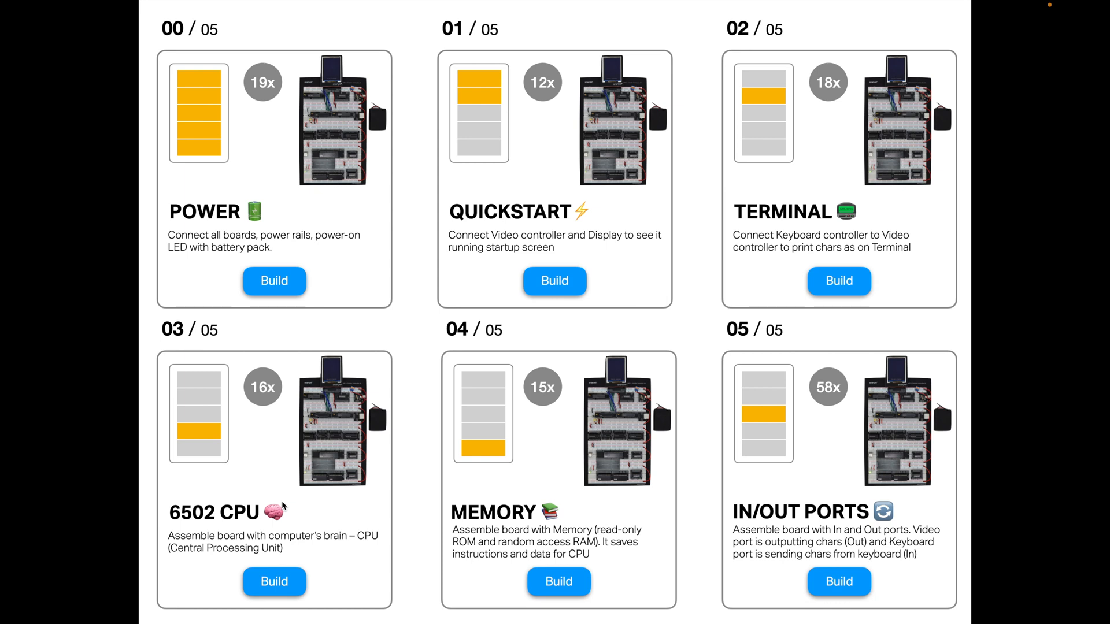
mouse_move(264, 521)
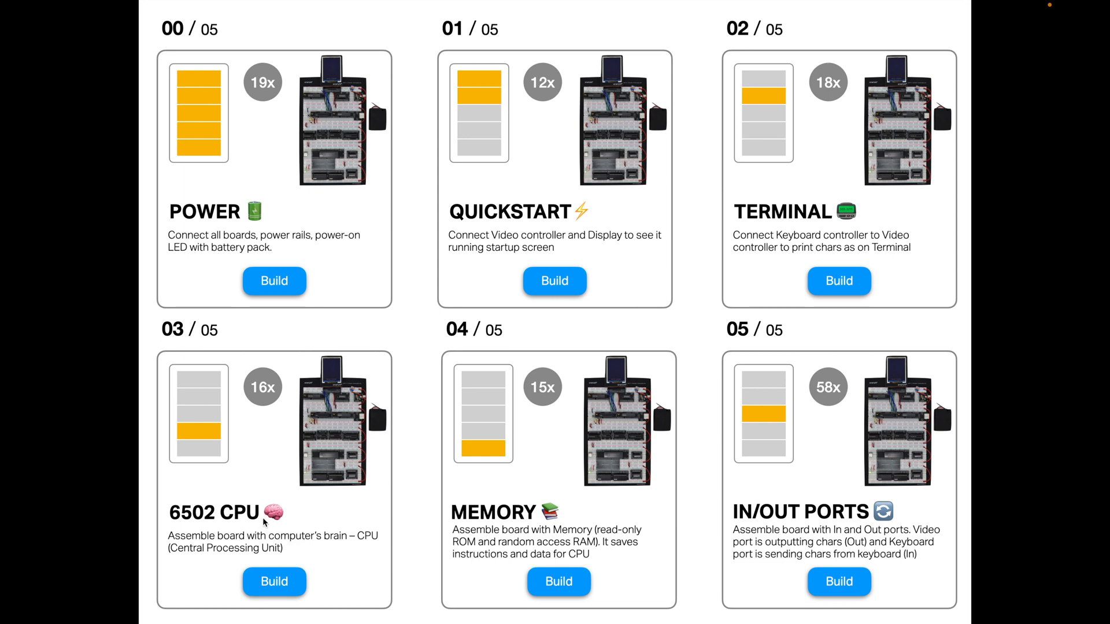
mouse_move(347, 454)
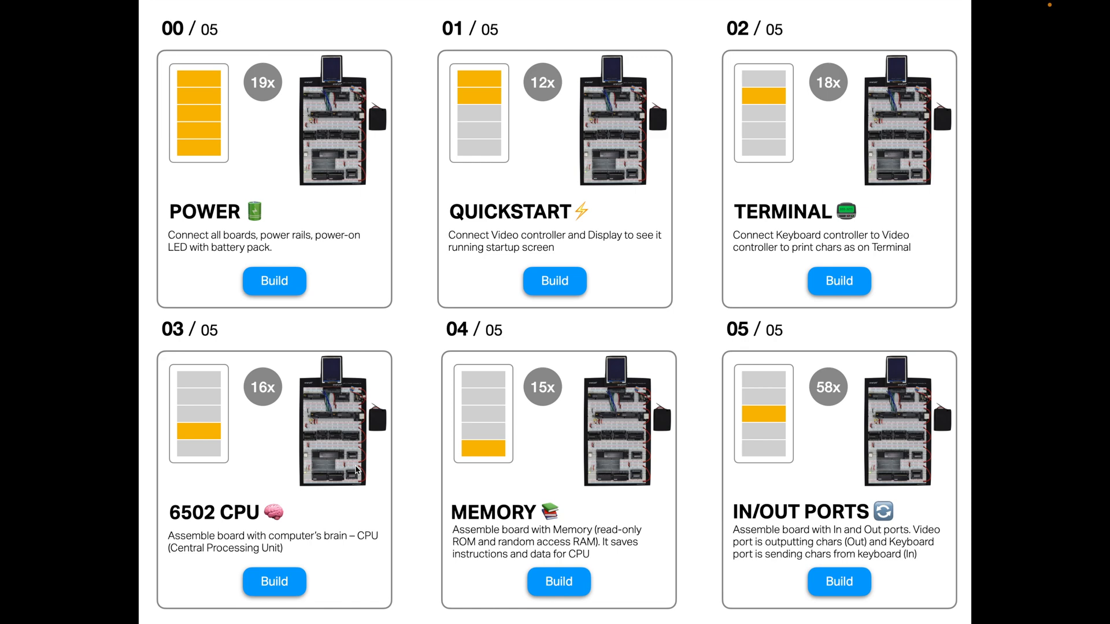
mouse_move(346, 499)
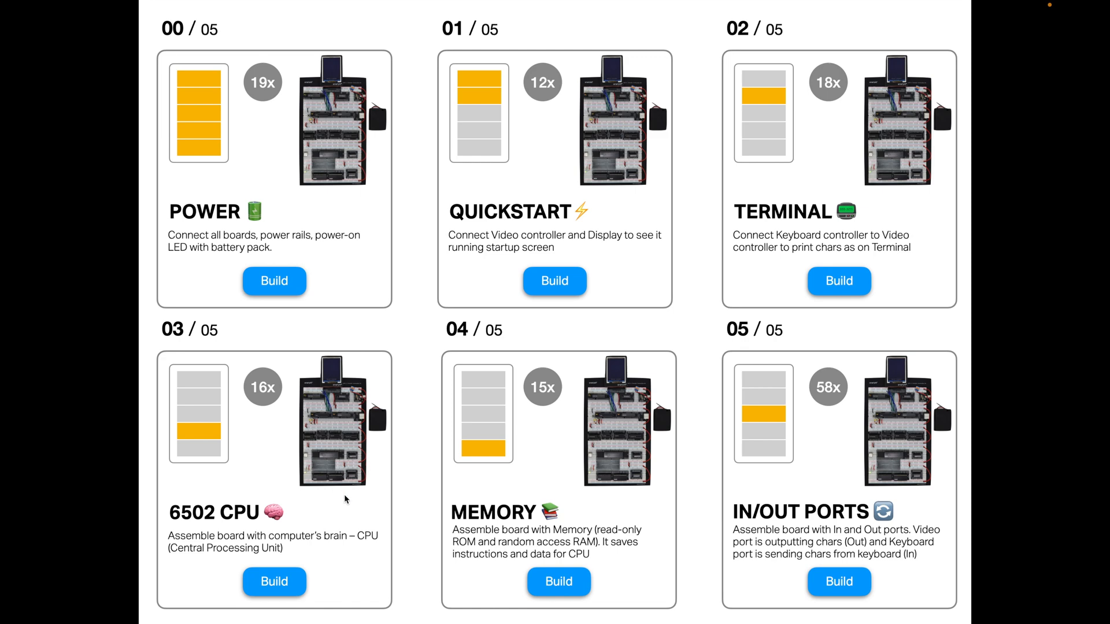
mouse_move(345, 507)
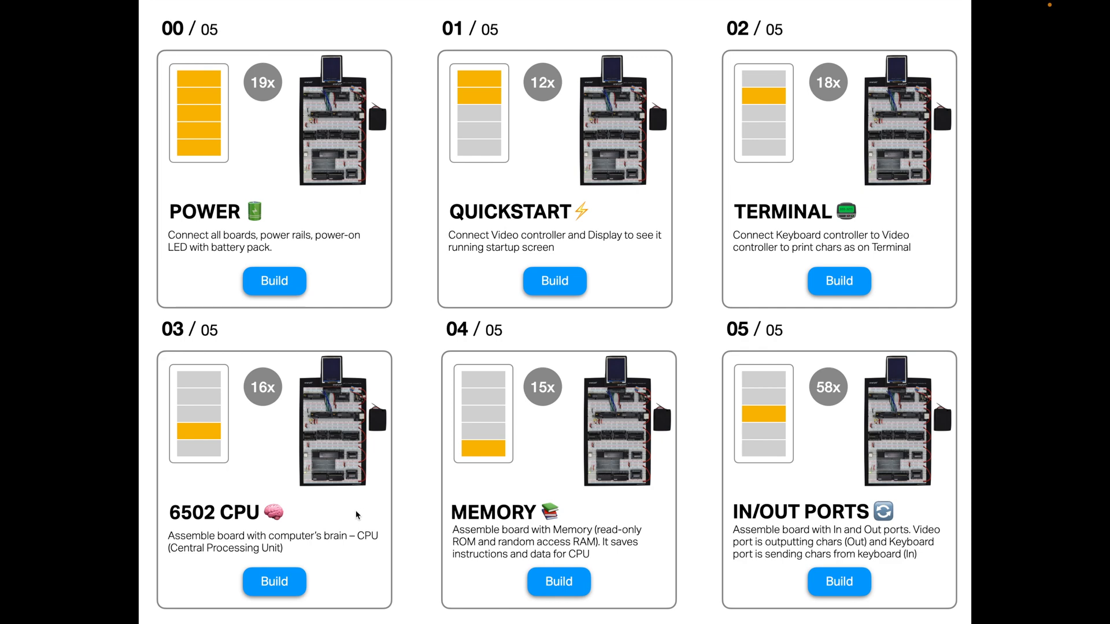
mouse_move(353, 526)
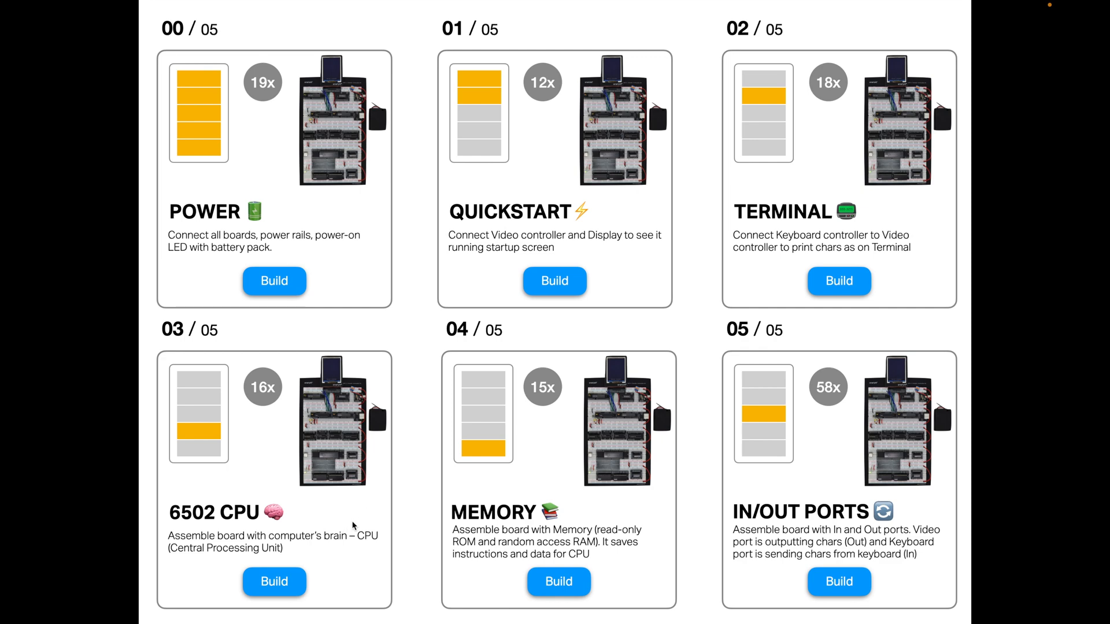
mouse_move(333, 514)
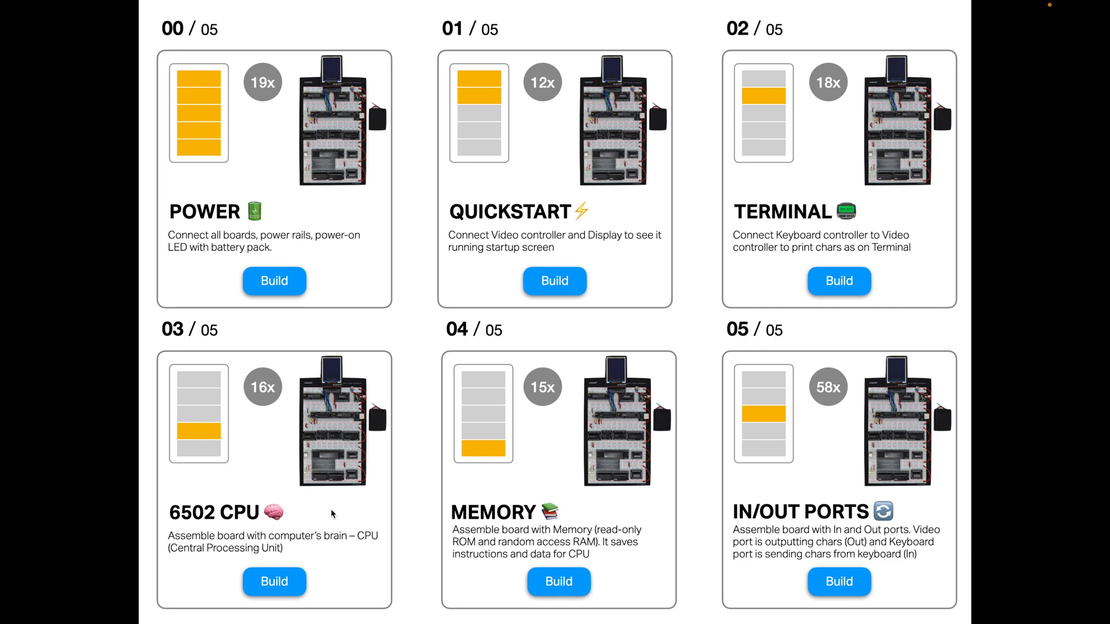
mouse_move(342, 480)
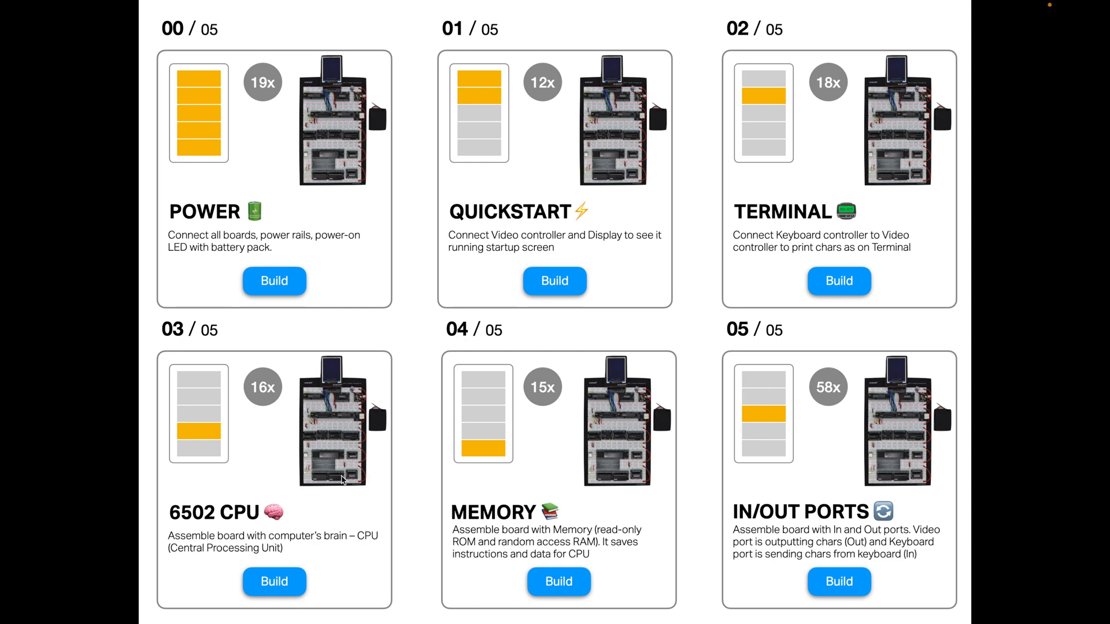
mouse_move(307, 510)
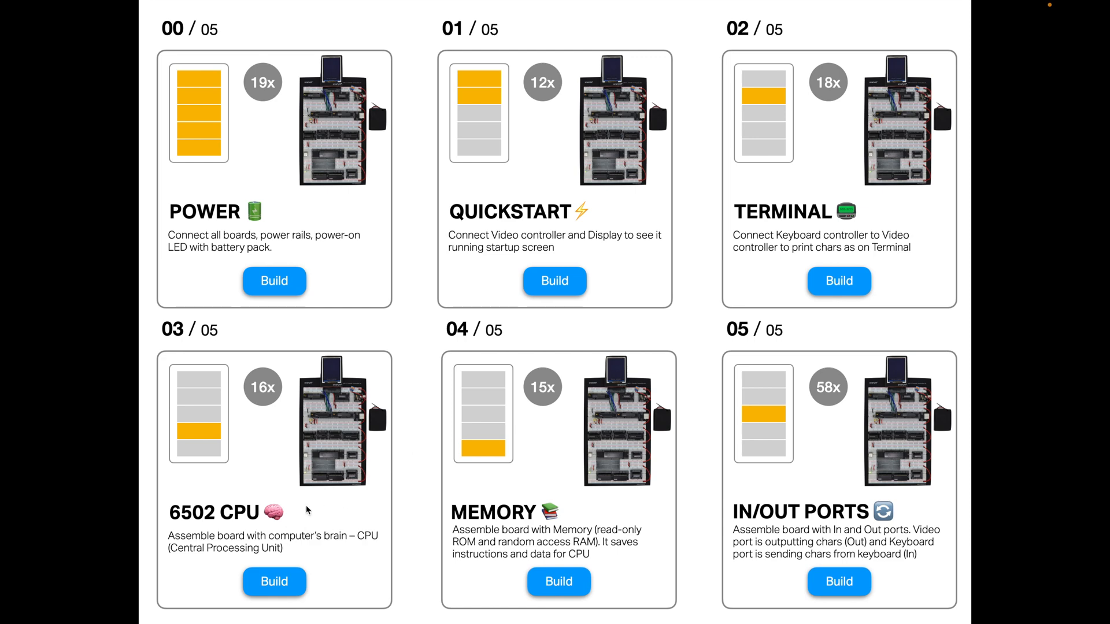
mouse_move(482, 474)
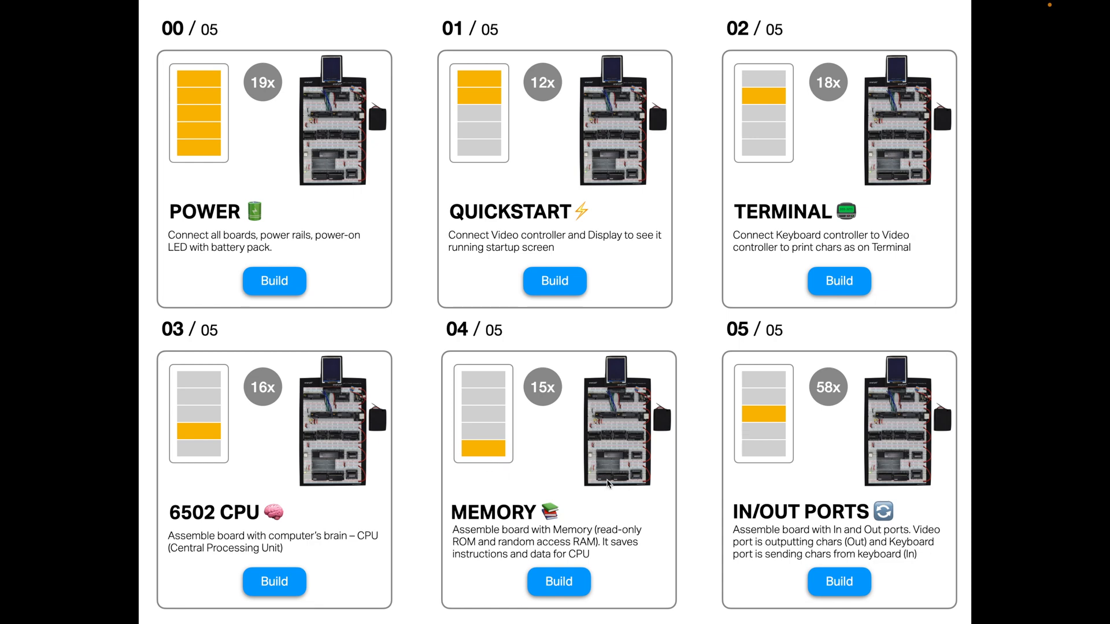
mouse_move(595, 502)
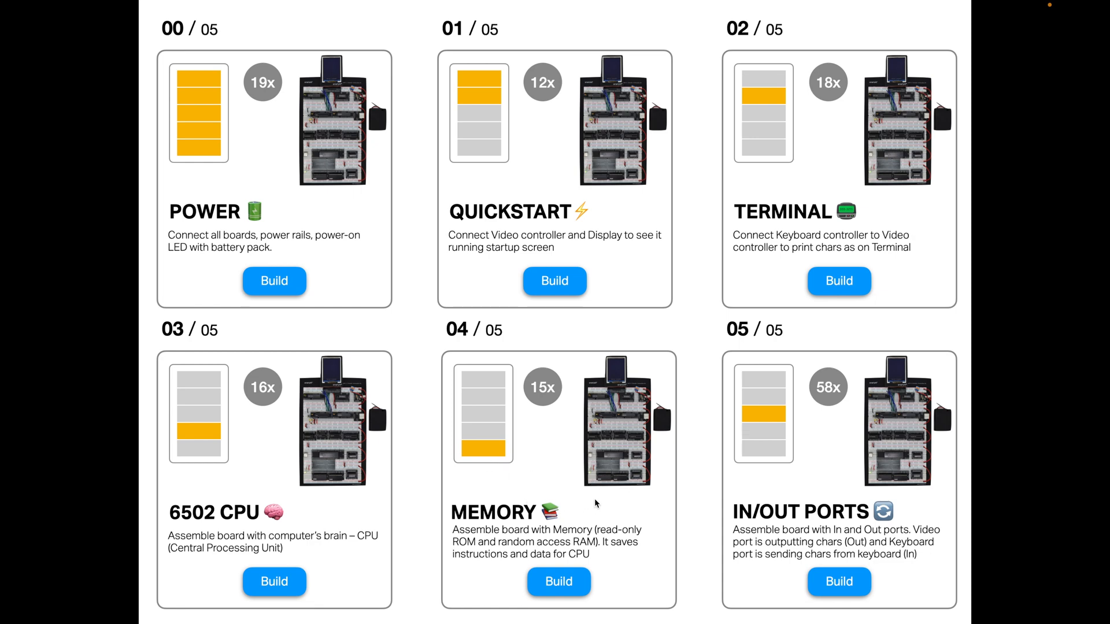
mouse_move(587, 495)
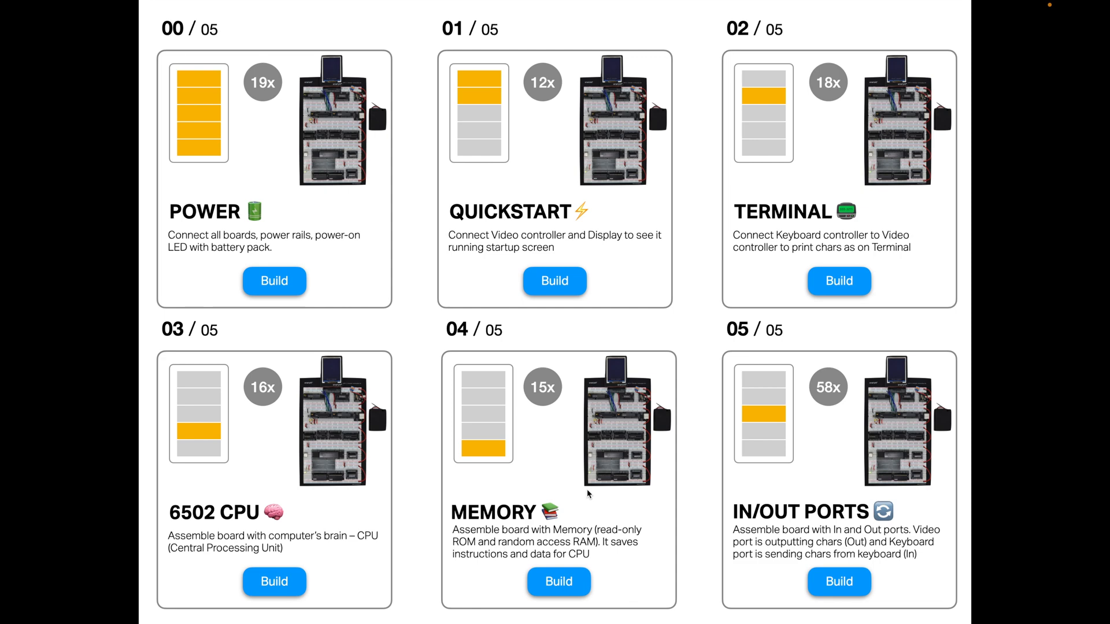
mouse_move(618, 487)
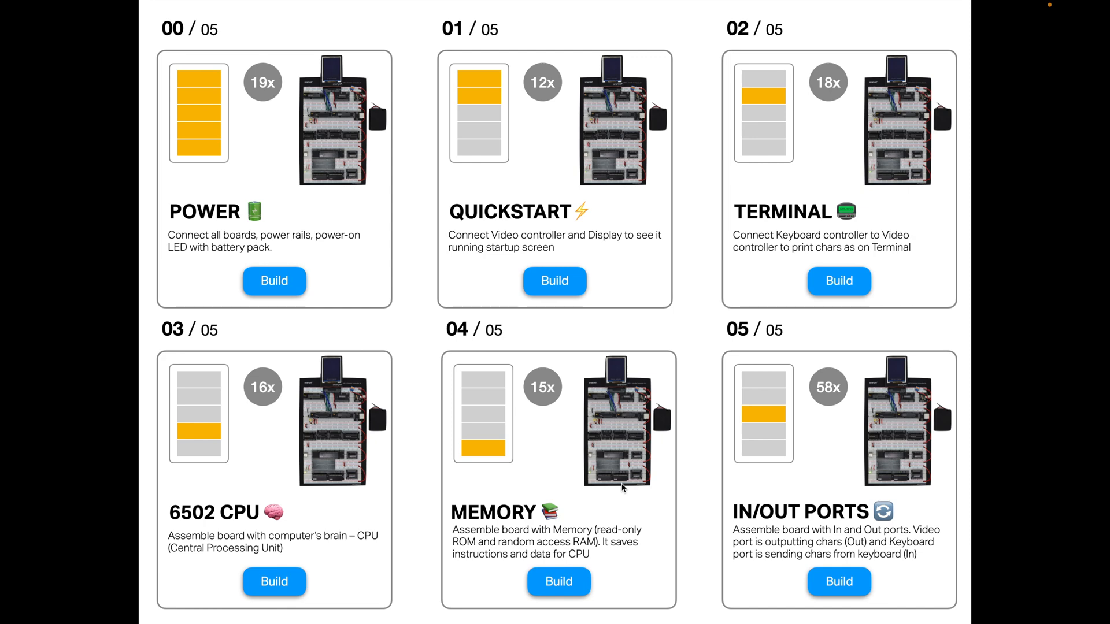
mouse_move(621, 488)
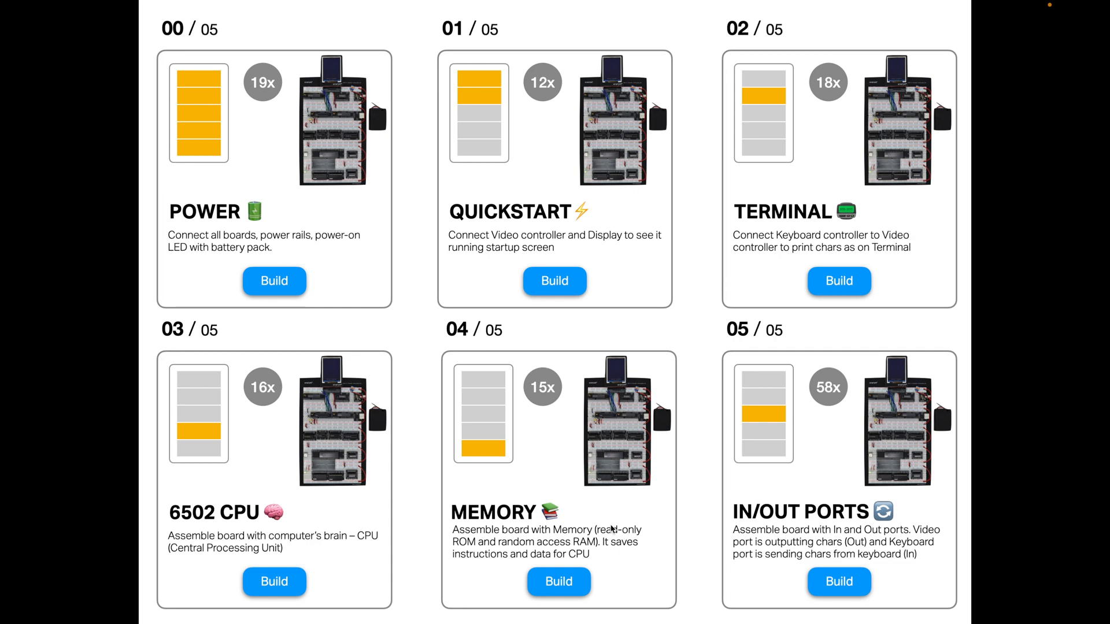
mouse_move(669, 512)
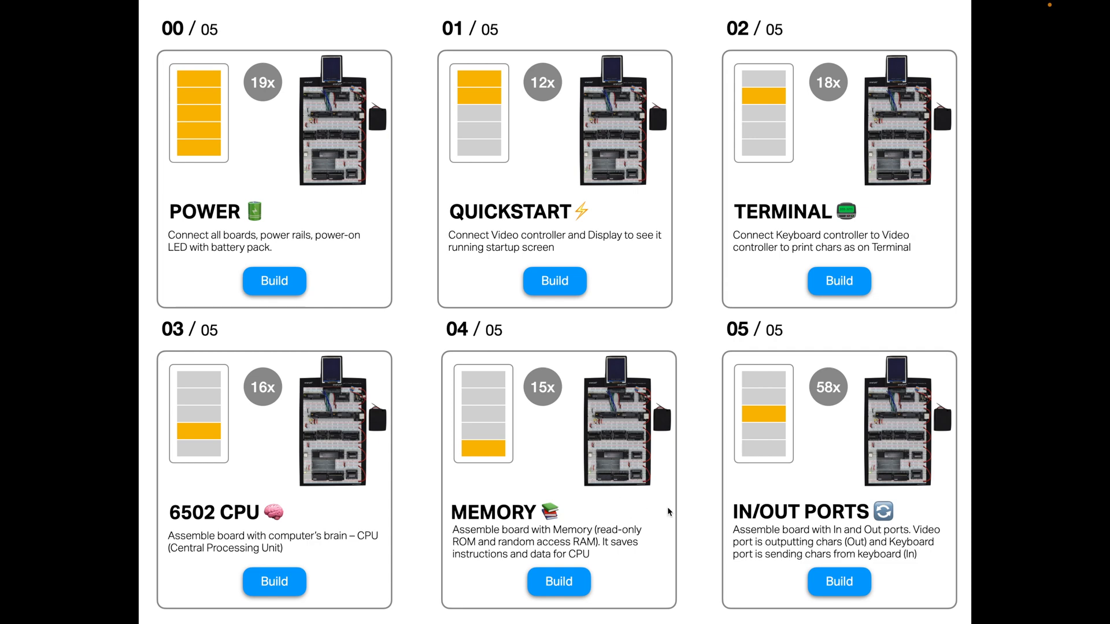
mouse_move(817, 461)
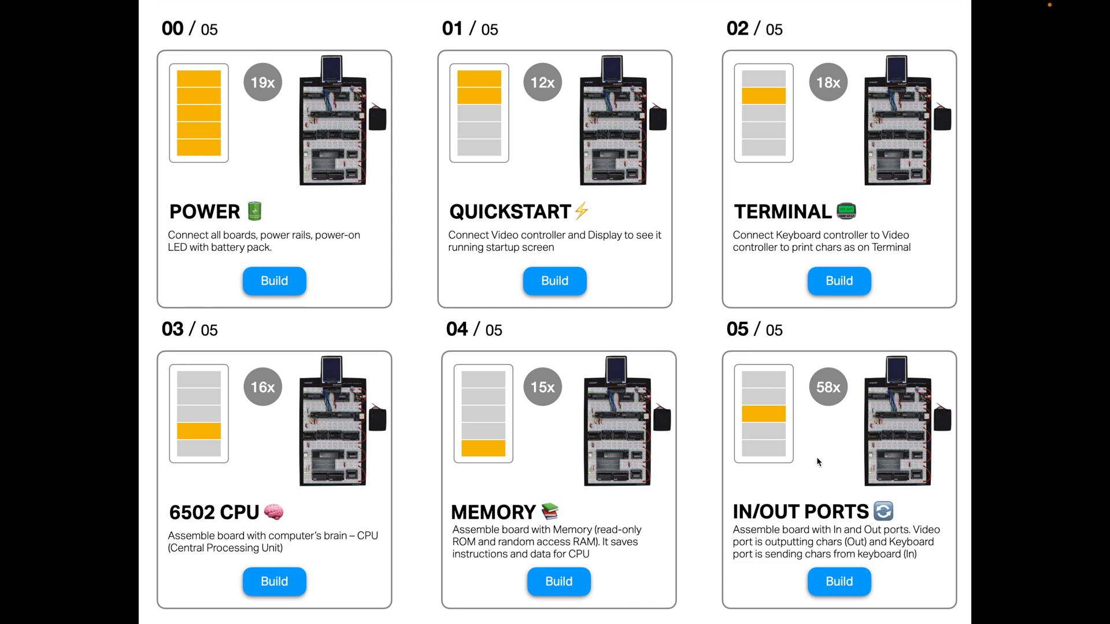
mouse_move(806, 456)
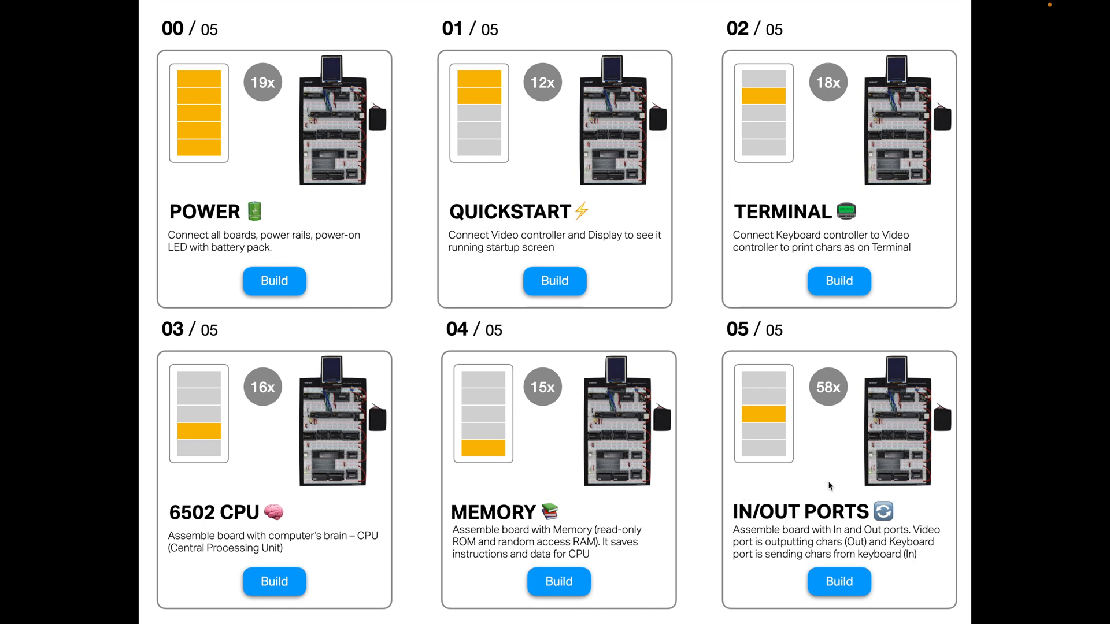
mouse_move(869, 449)
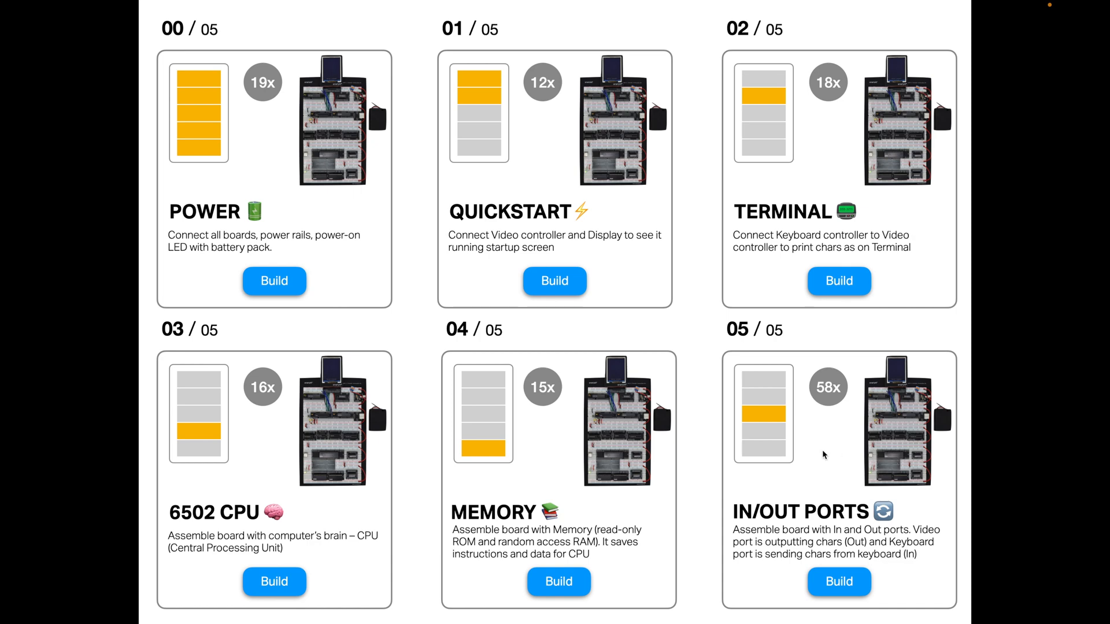
mouse_move(585, 316)
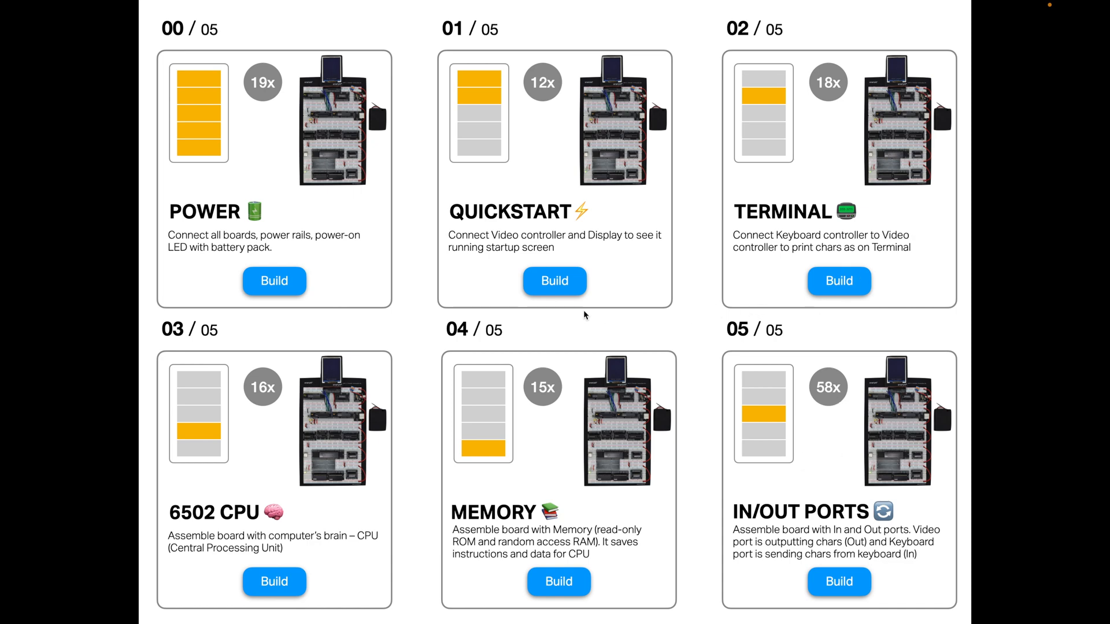
mouse_move(905, 465)
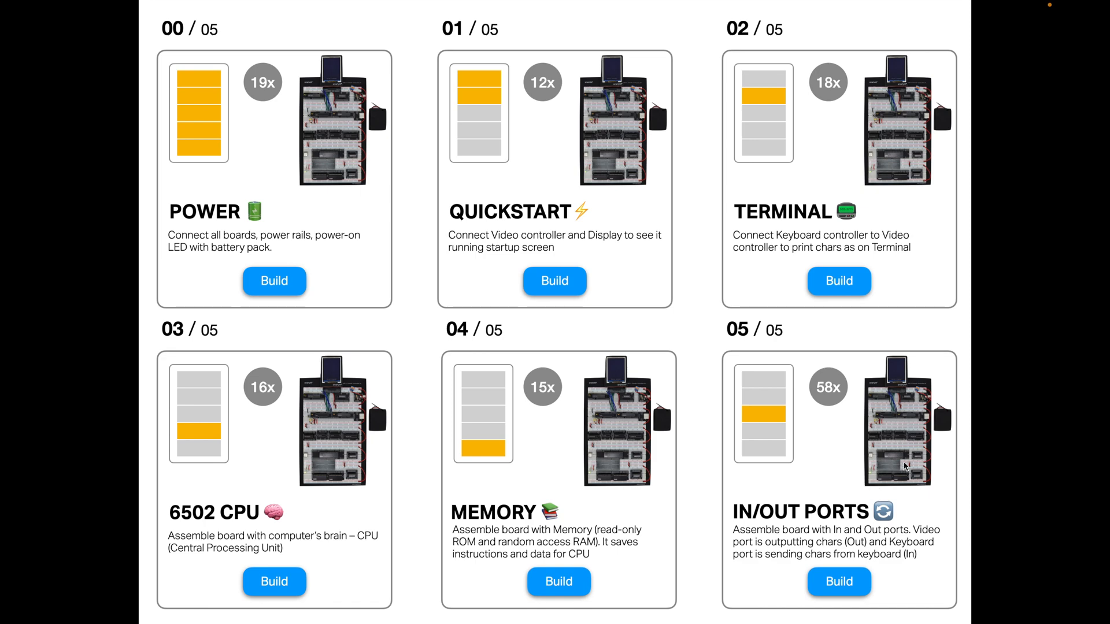
mouse_move(911, 445)
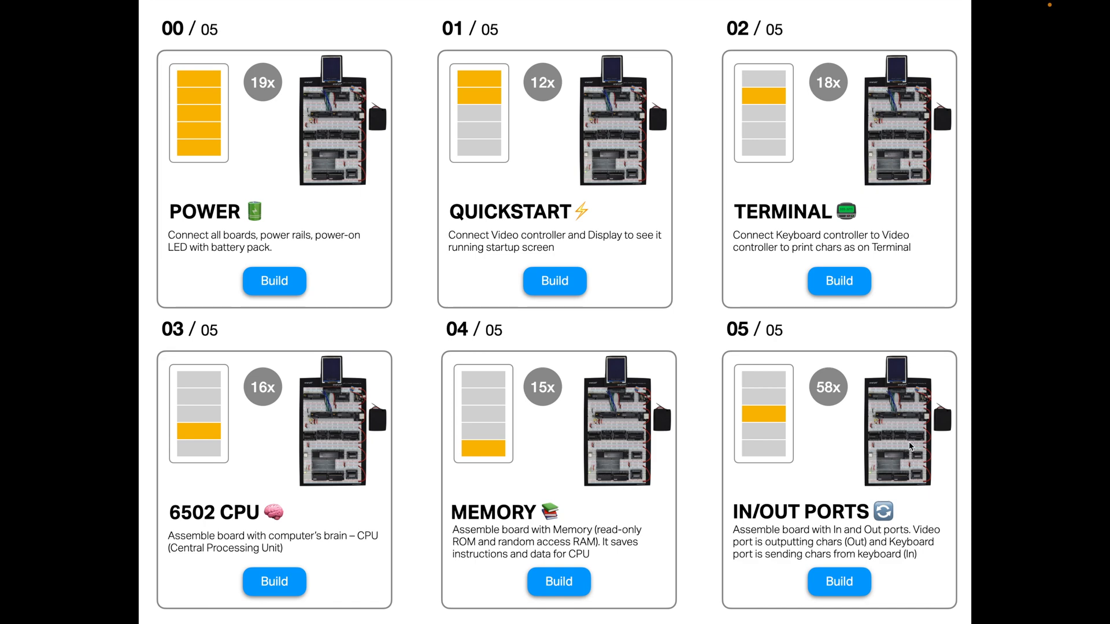
mouse_move(773, 422)
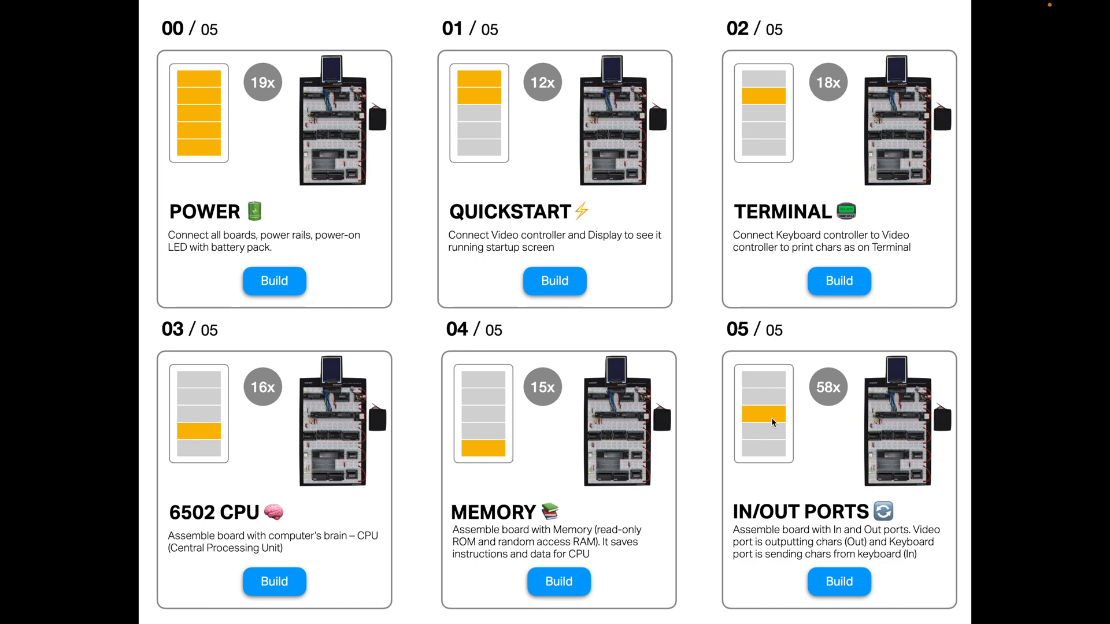
mouse_move(800, 423)
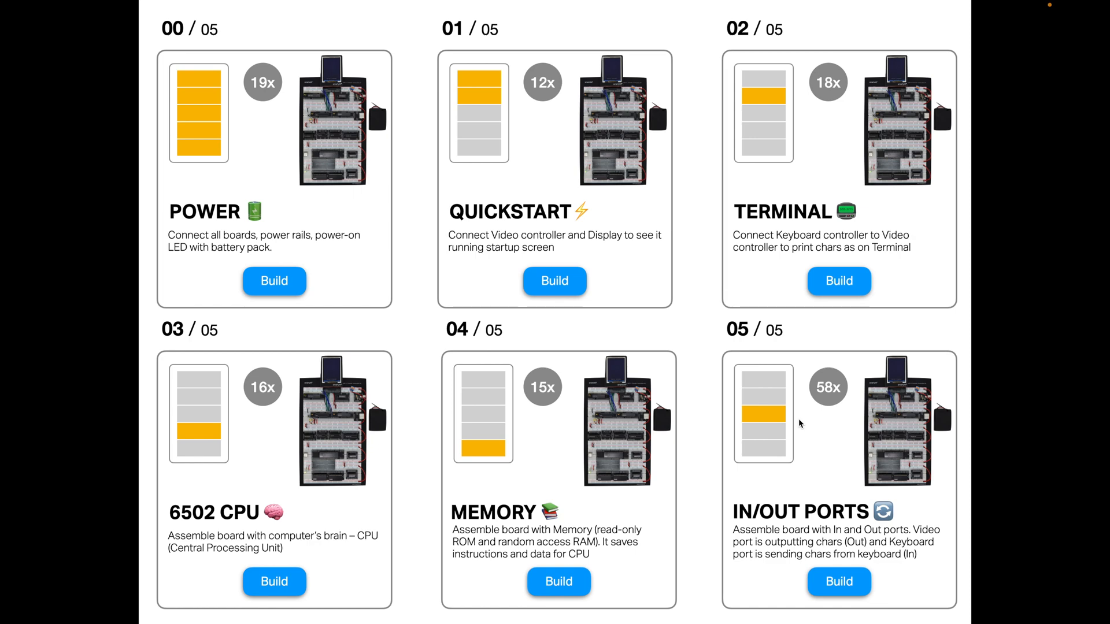
mouse_move(890, 447)
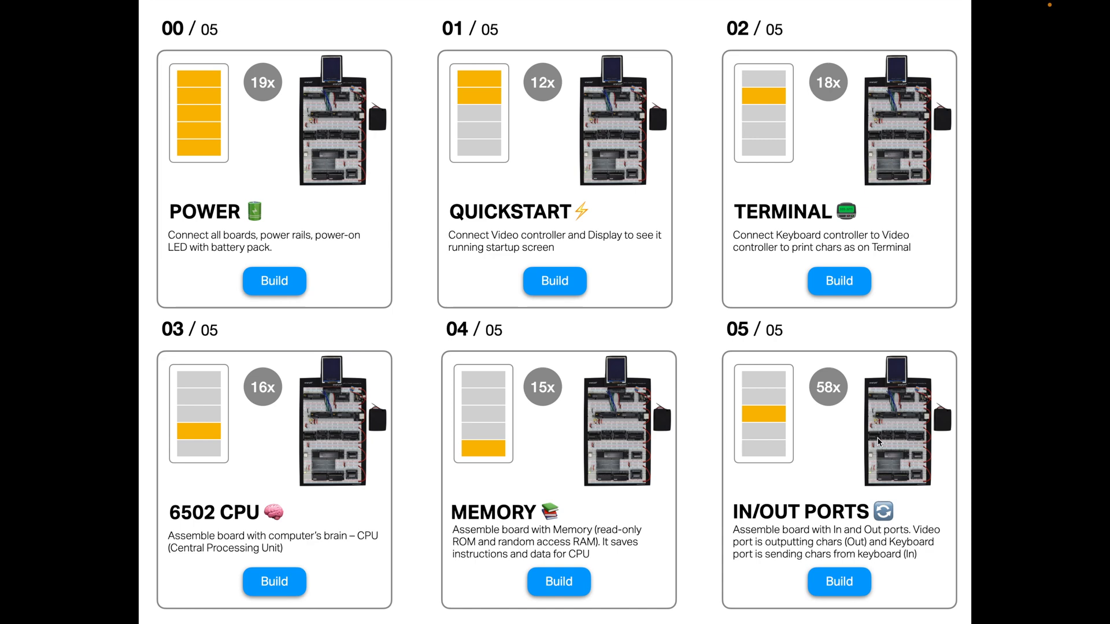
mouse_move(890, 448)
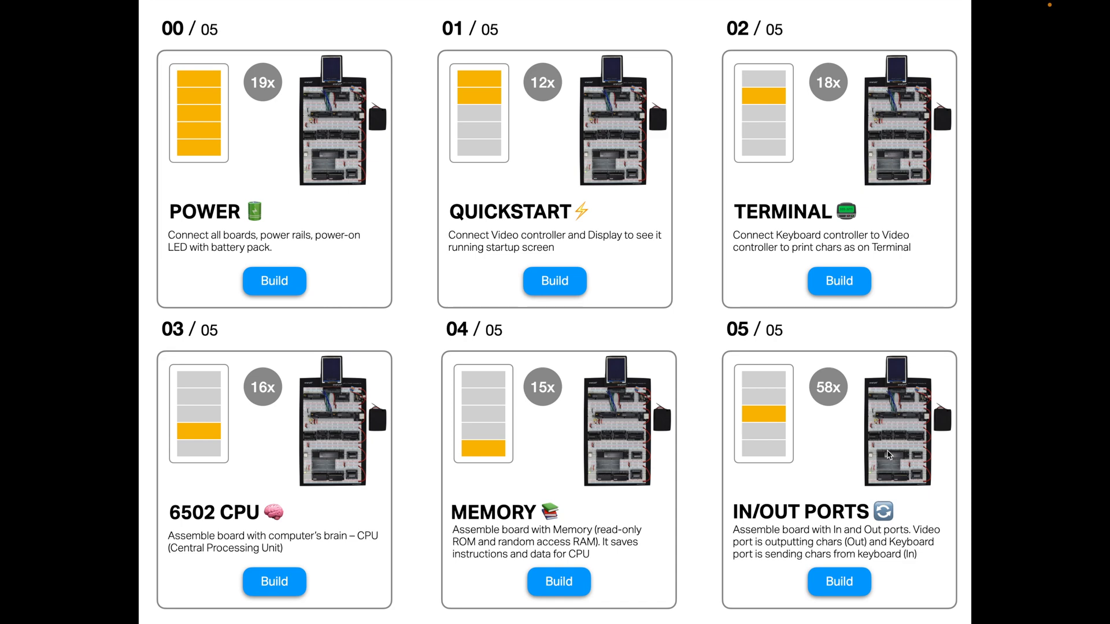
mouse_move(864, 460)
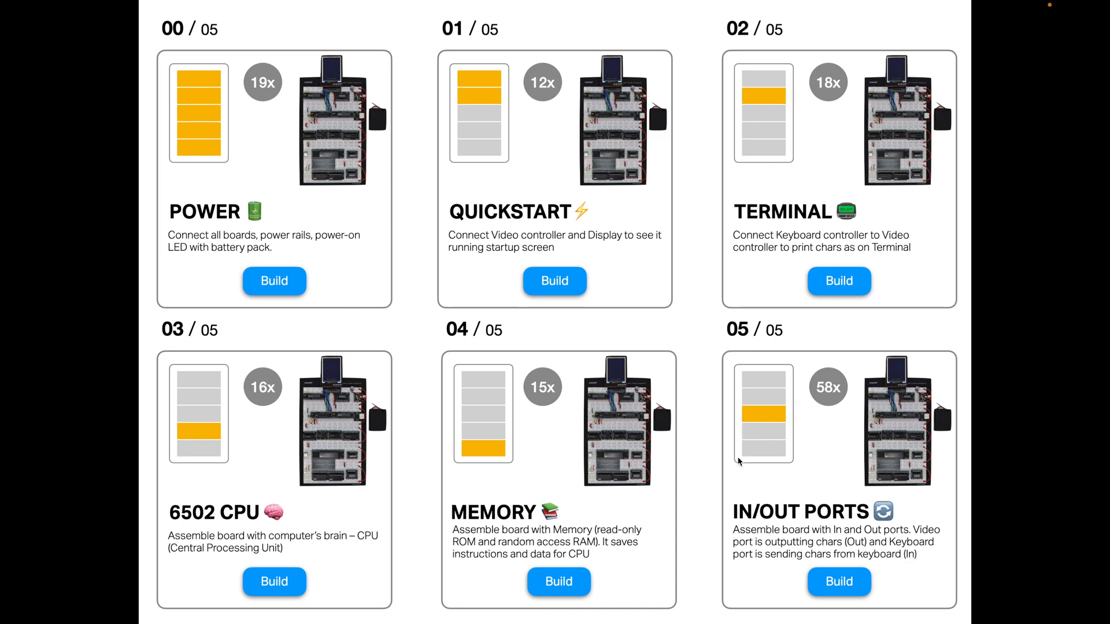
mouse_move(507, 326)
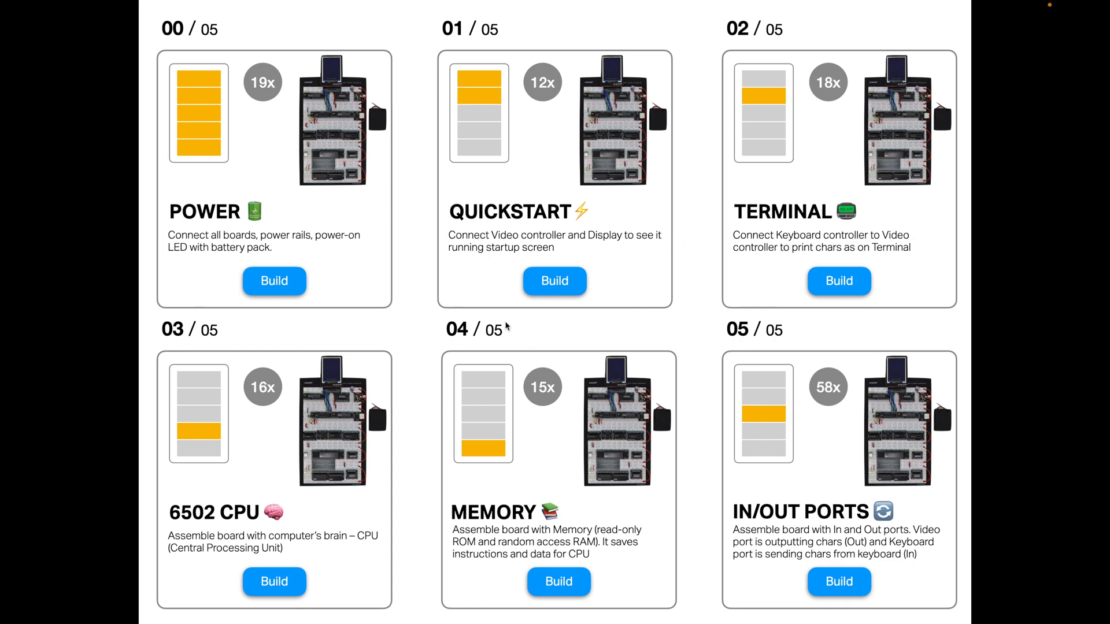
mouse_move(692, 331)
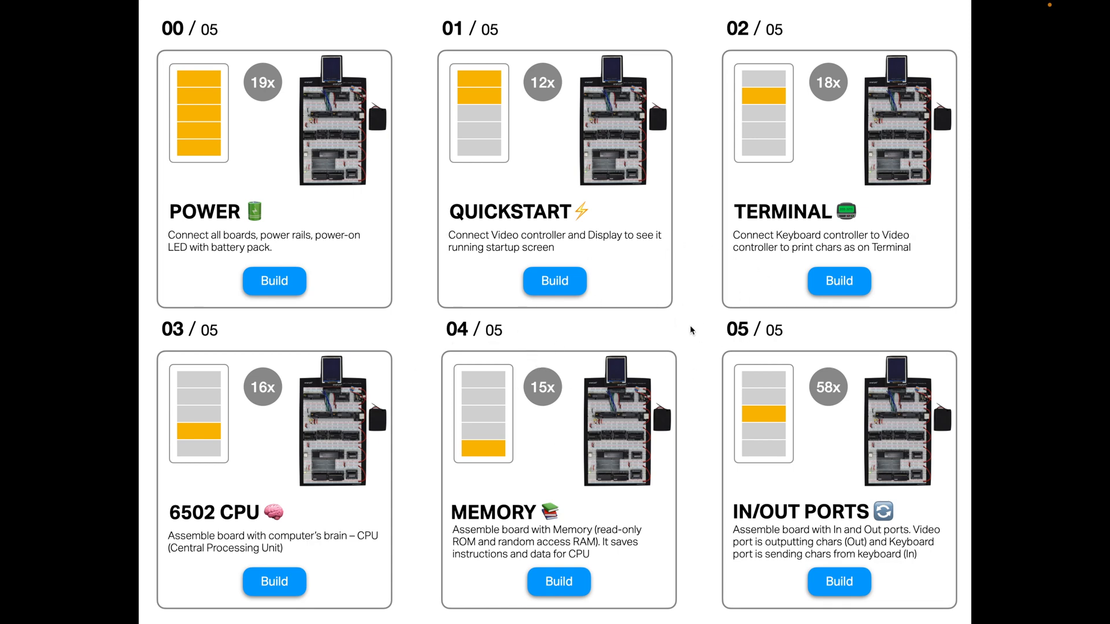
mouse_move(651, 340)
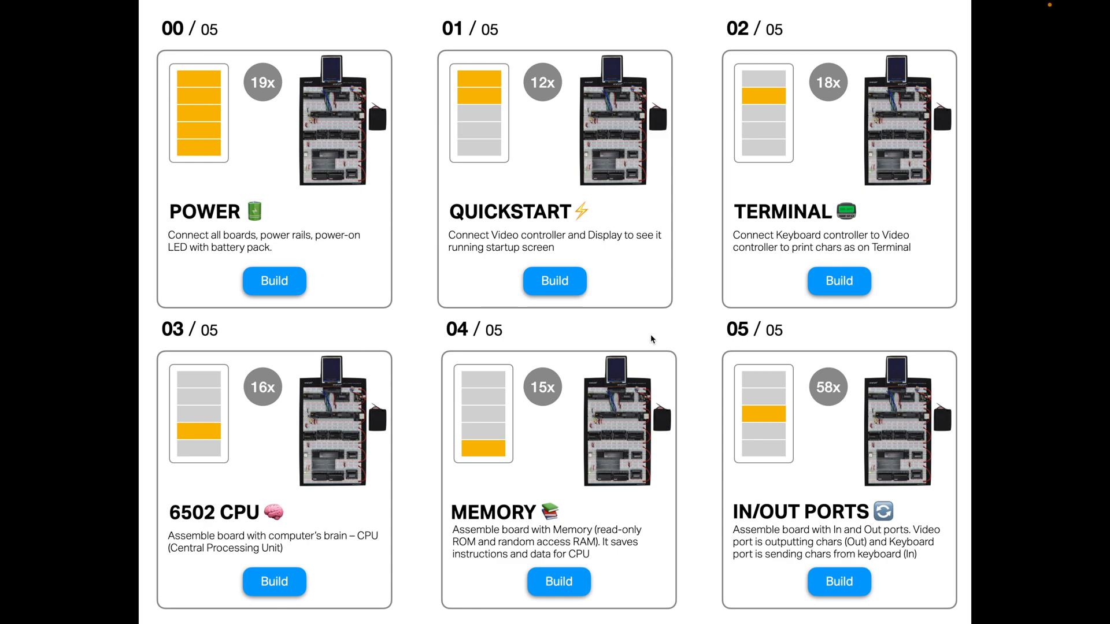
mouse_move(627, 341)
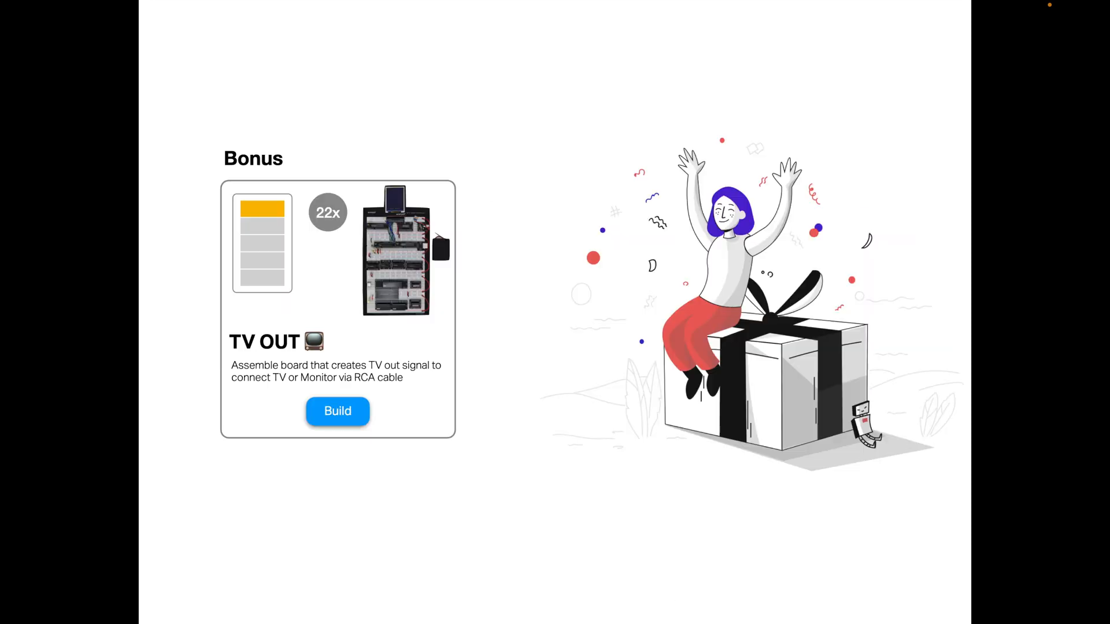
mouse_move(595, 346)
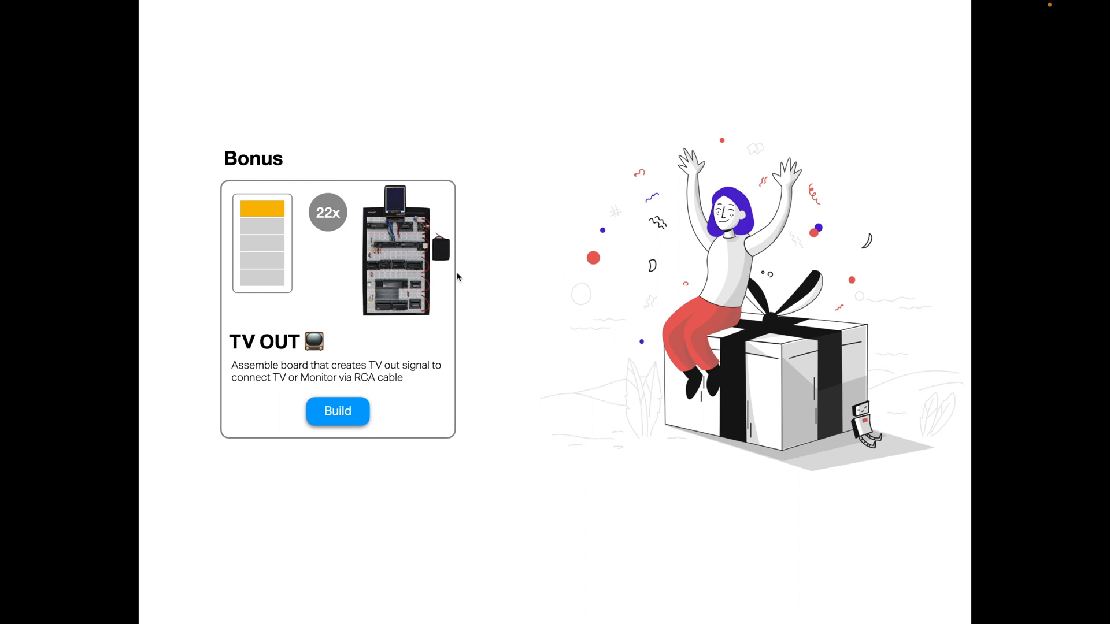
mouse_move(312, 309)
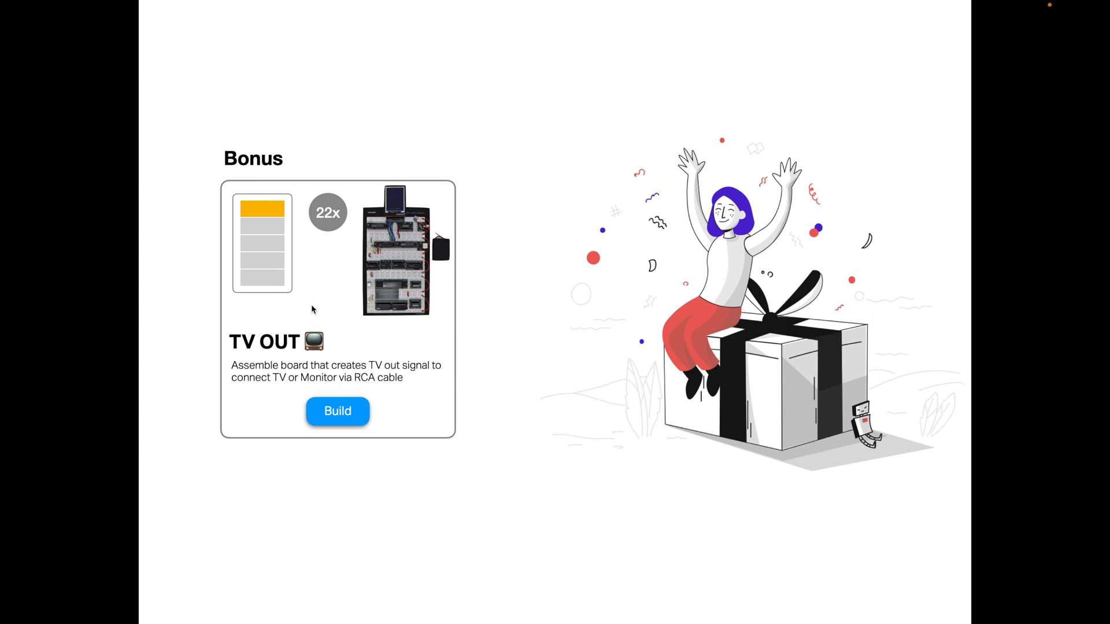
mouse_move(347, 243)
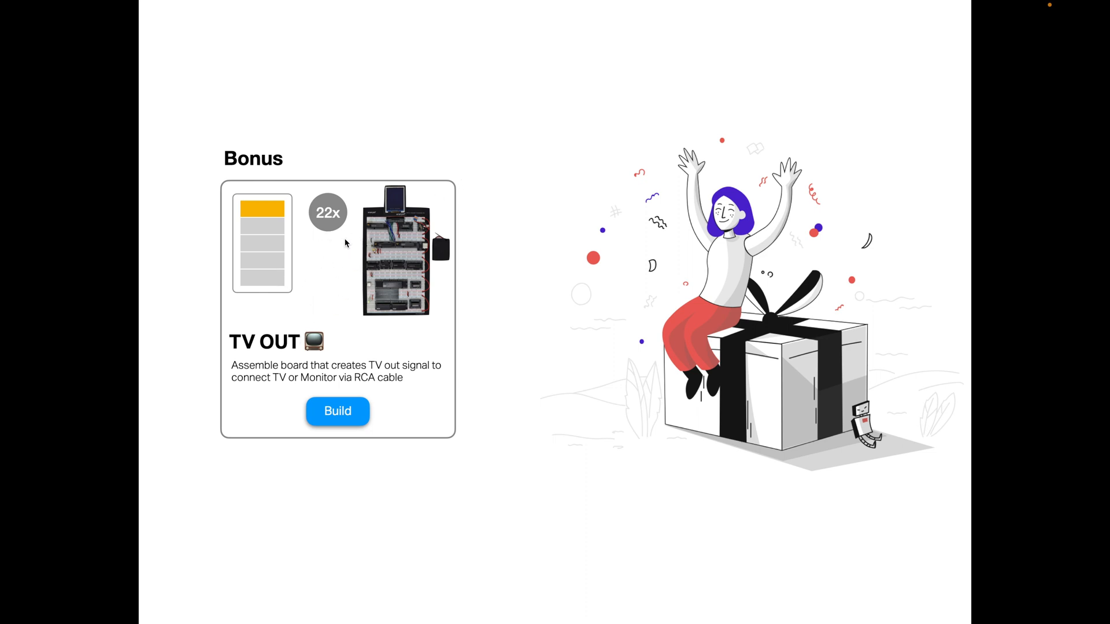
mouse_move(341, 254)
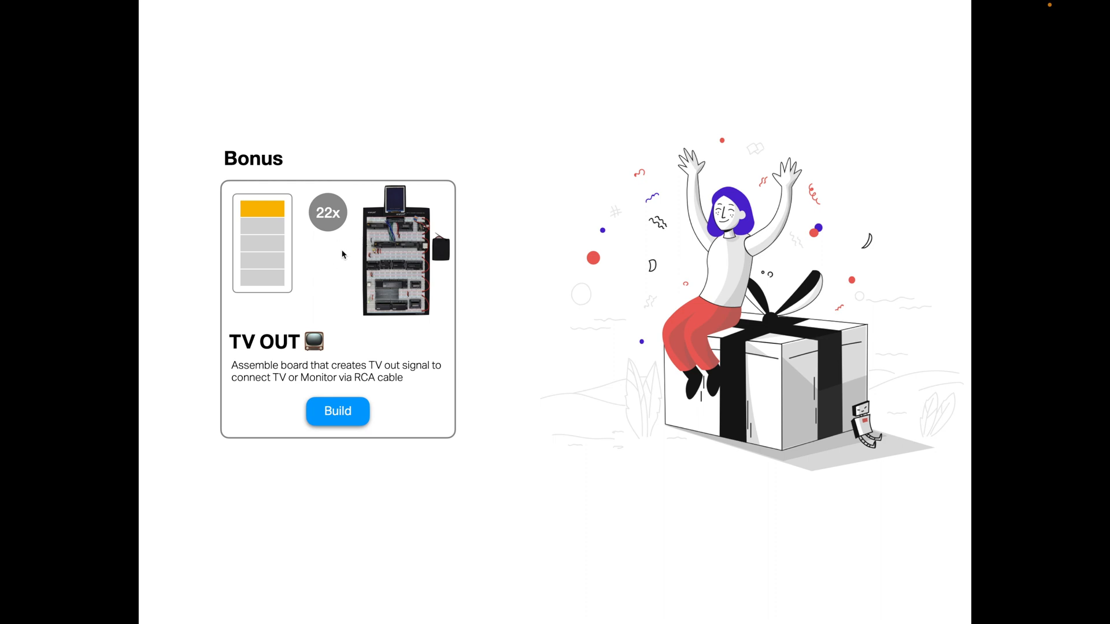
mouse_move(328, 272)
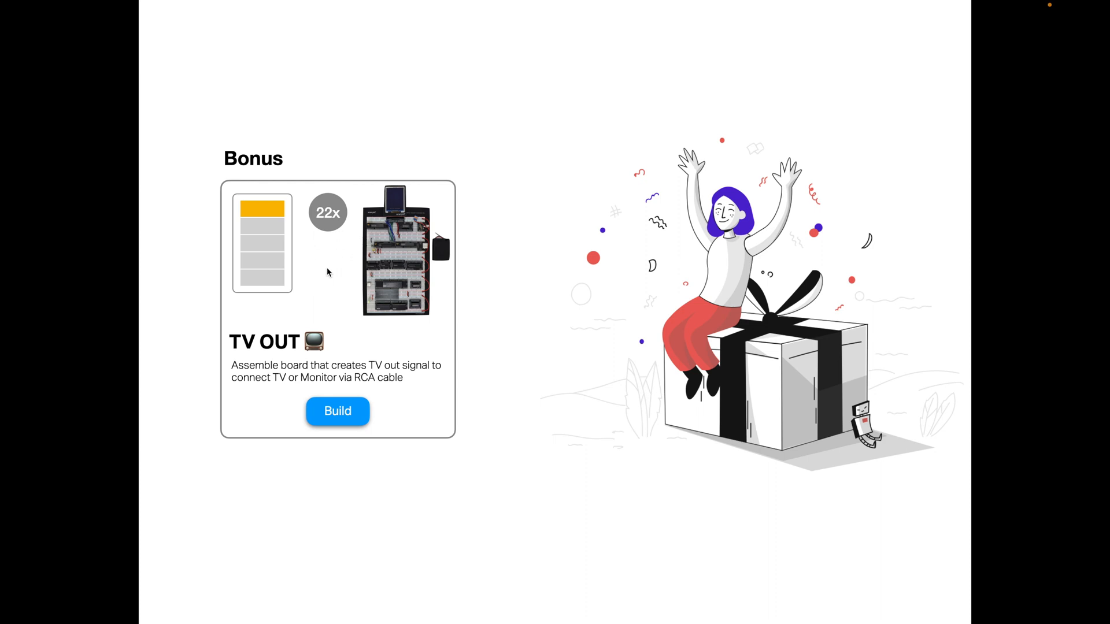
mouse_move(250, 346)
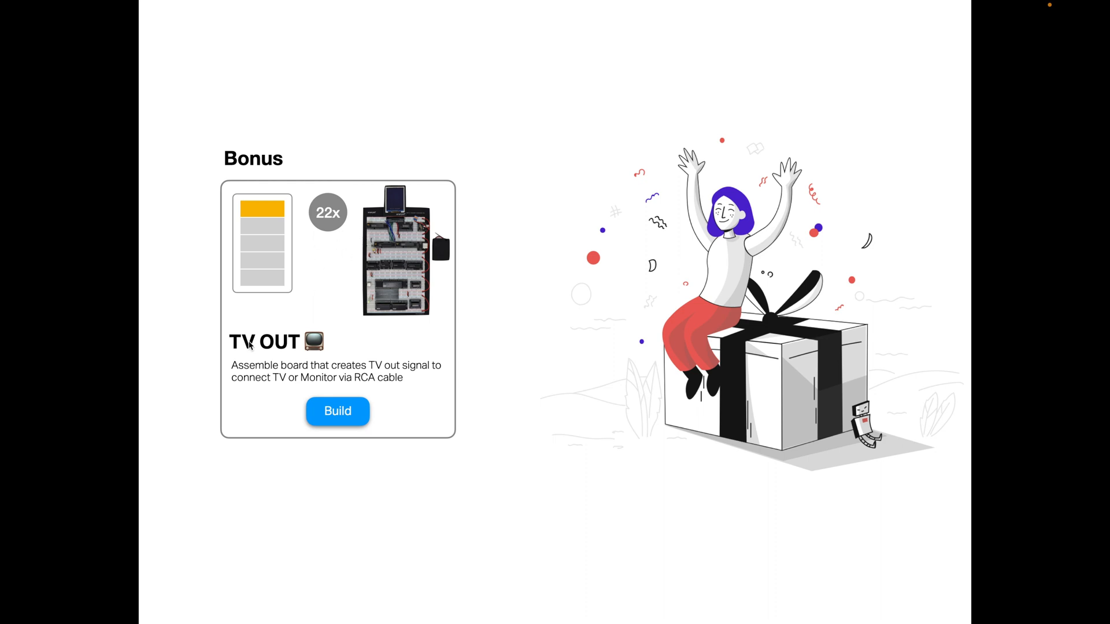
mouse_move(315, 289)
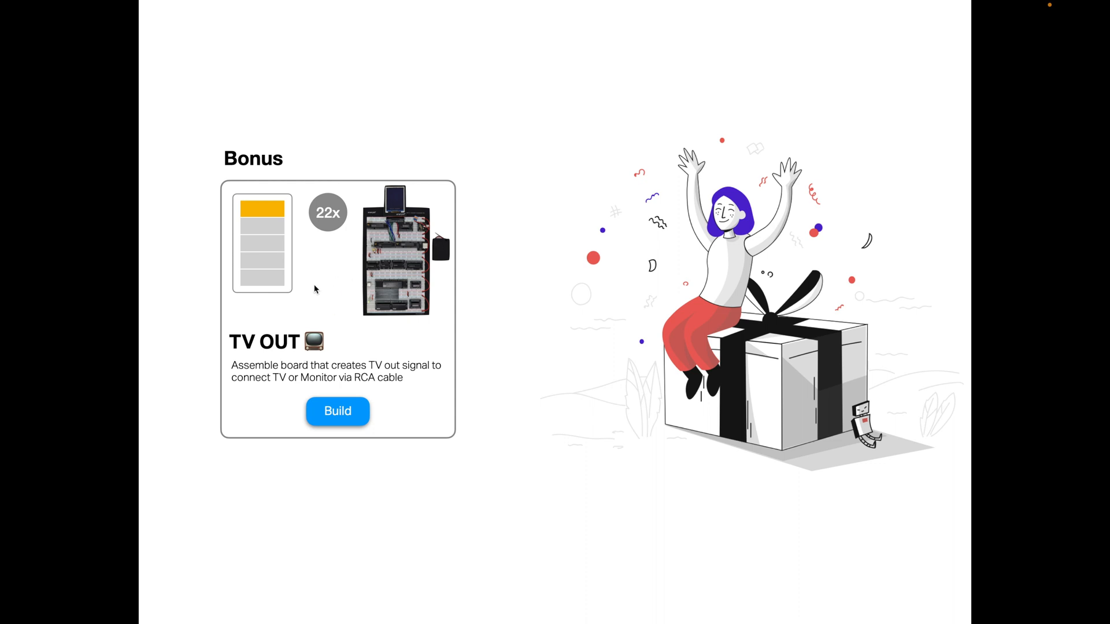
mouse_move(277, 291)
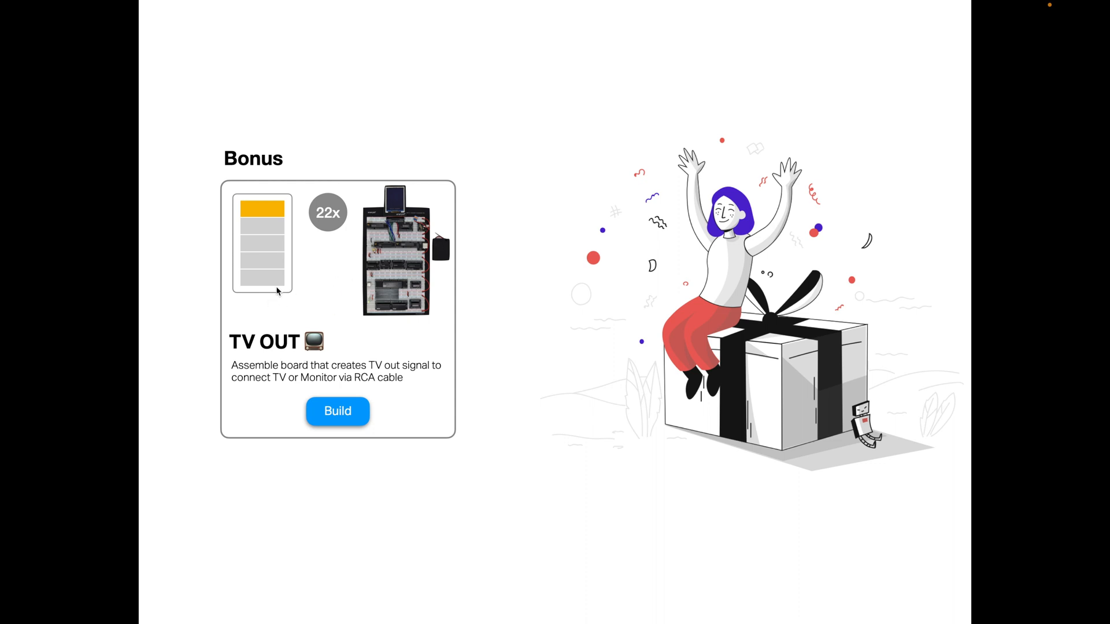
mouse_move(313, 236)
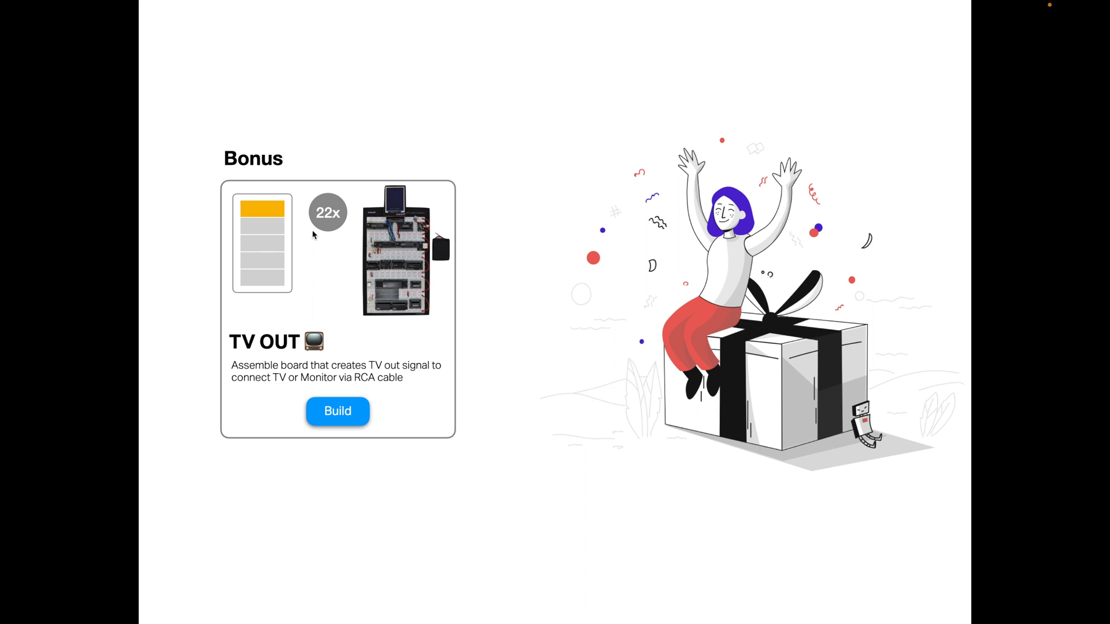
mouse_move(346, 218)
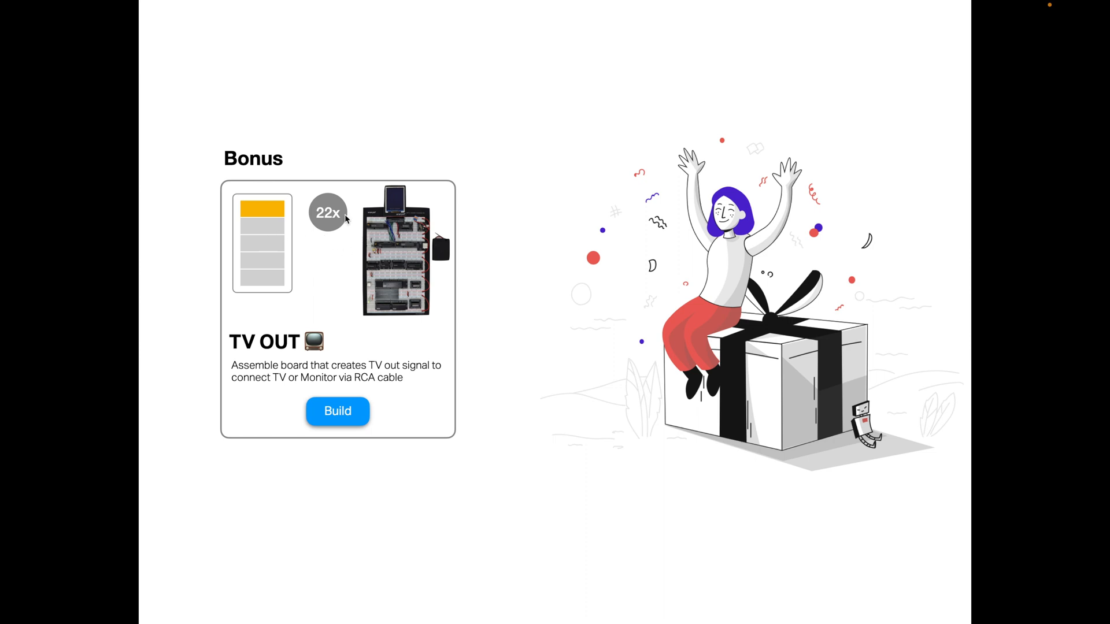
mouse_move(605, 302)
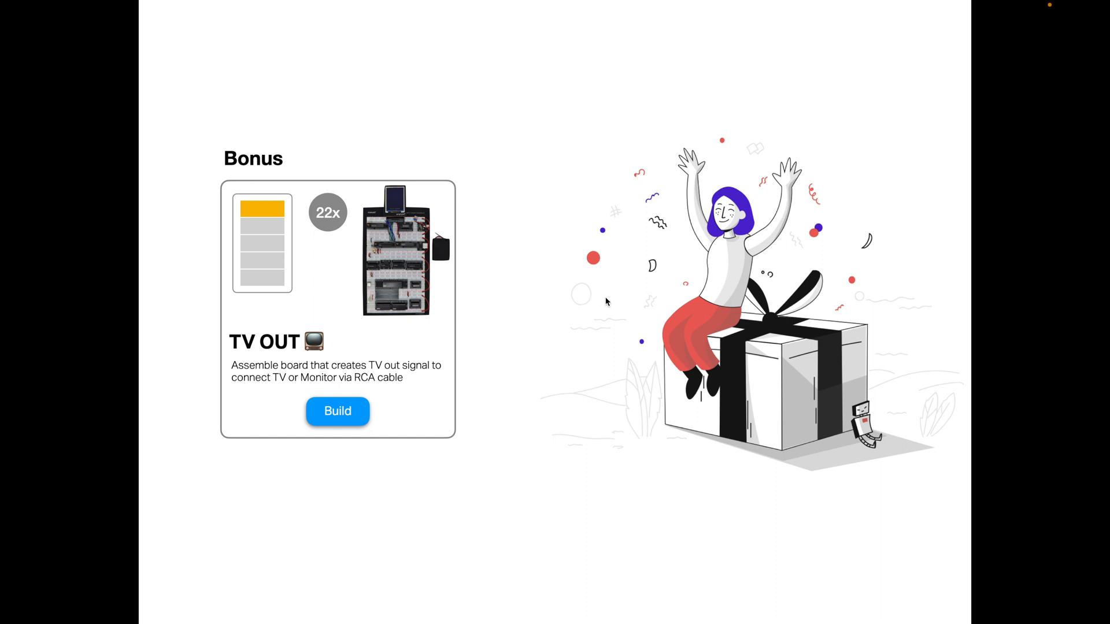
mouse_move(842, 251)
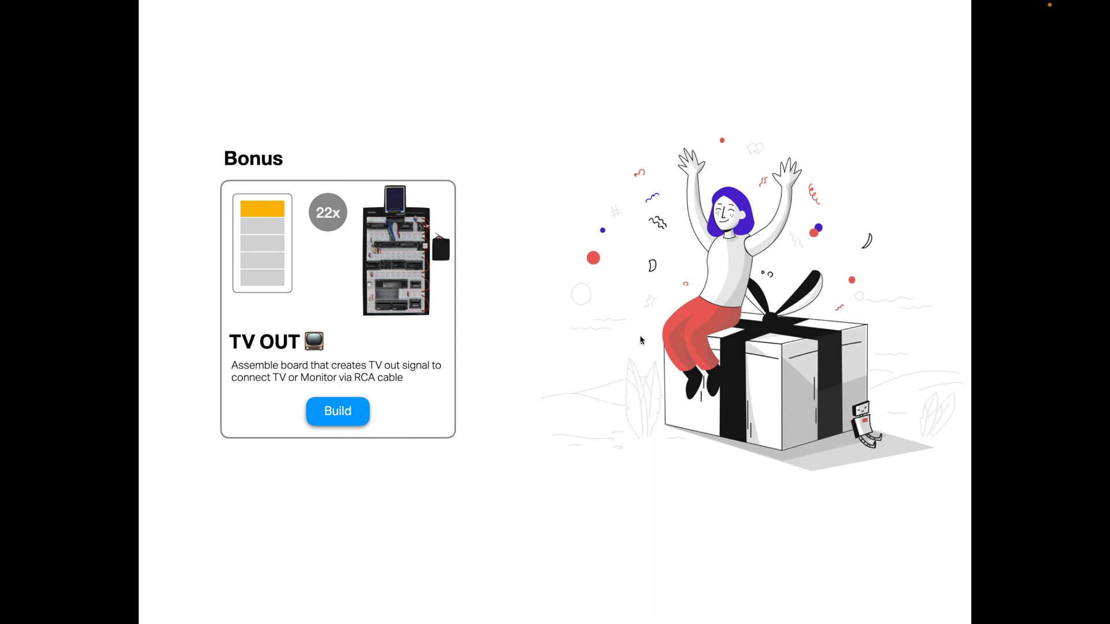
mouse_move(521, 382)
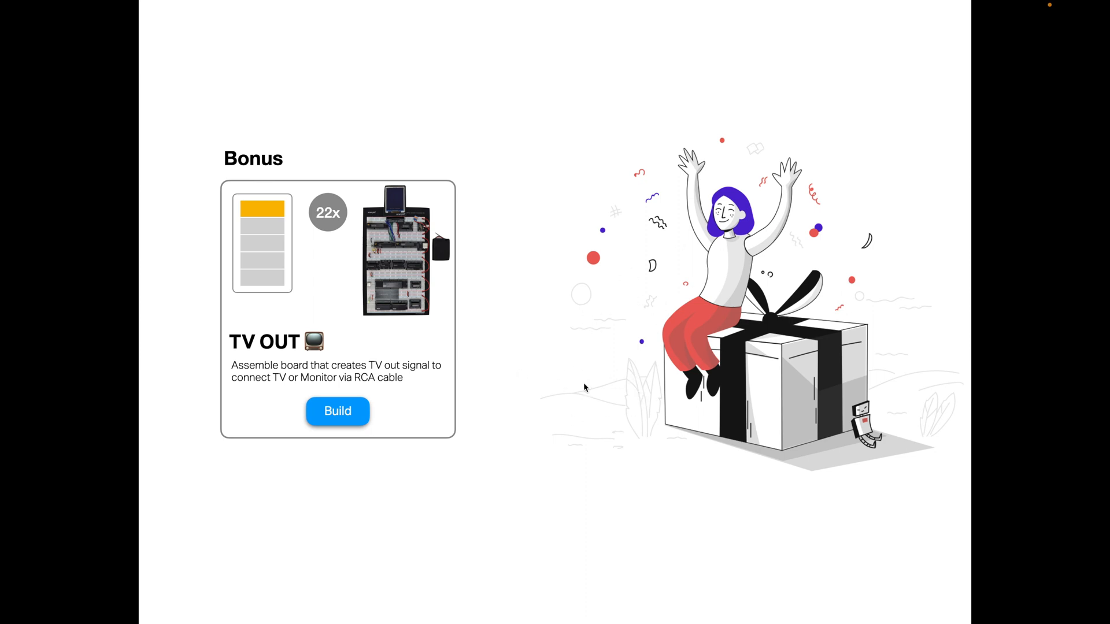
mouse_move(531, 395)
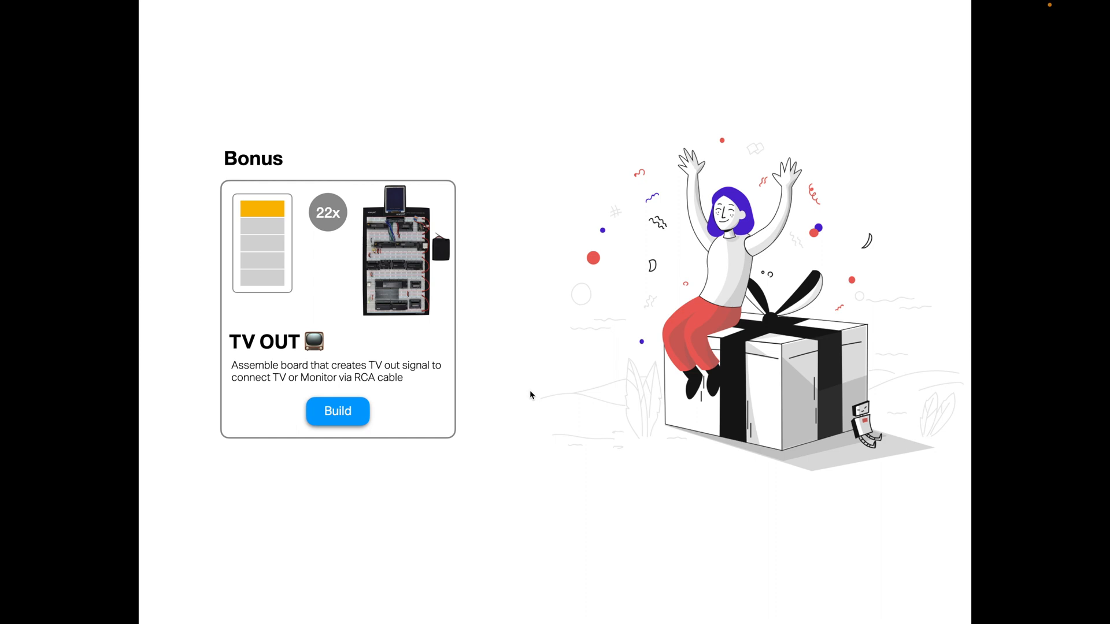
mouse_move(539, 442)
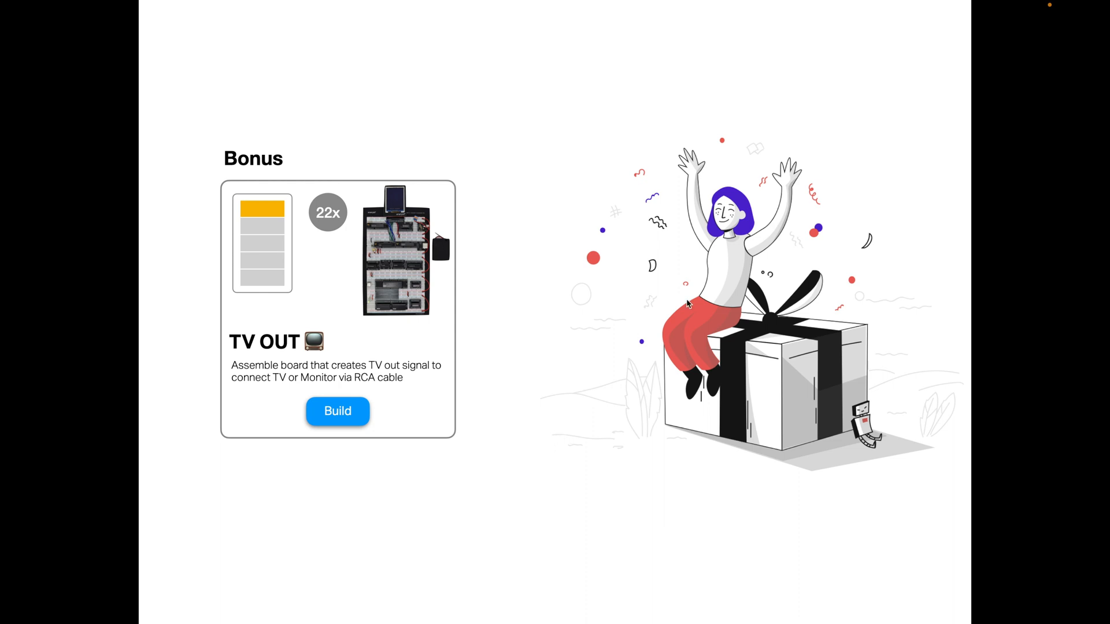
mouse_move(574, 426)
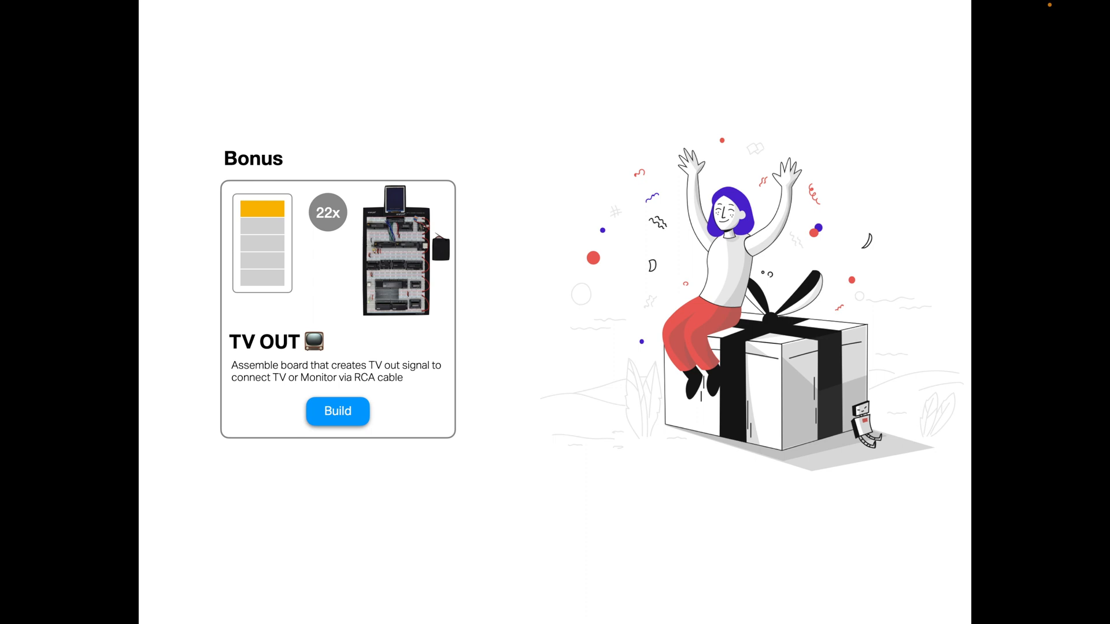
- Show the POWER step's Components screen: no modules, one round LED, one 220 resistor, 19 wires
left_click(337, 411)
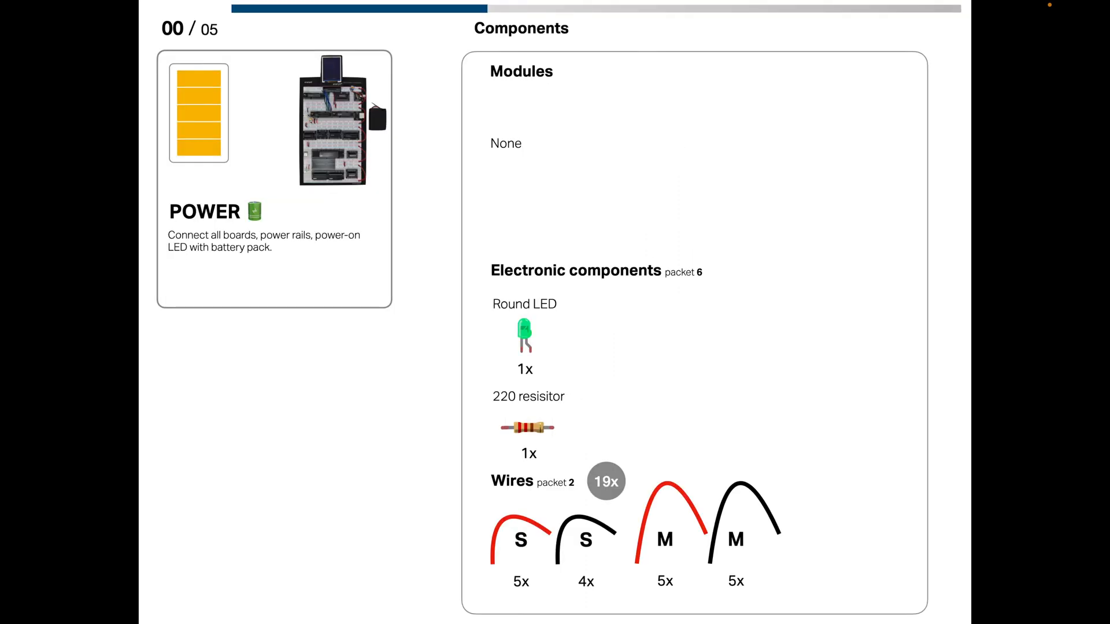
mouse_move(637, 264)
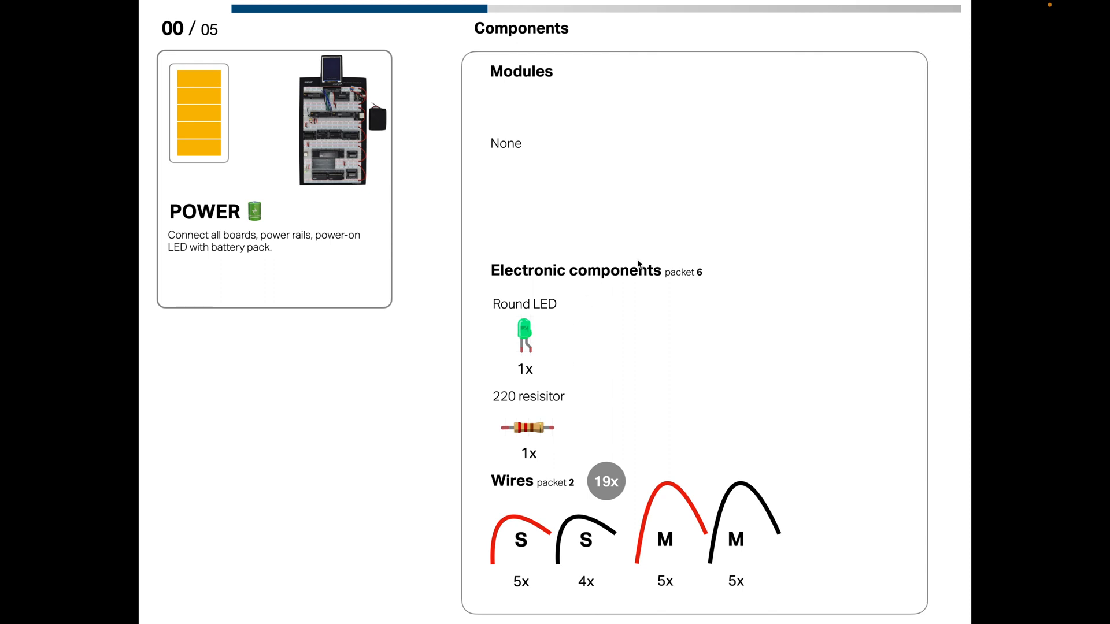
mouse_move(393, 185)
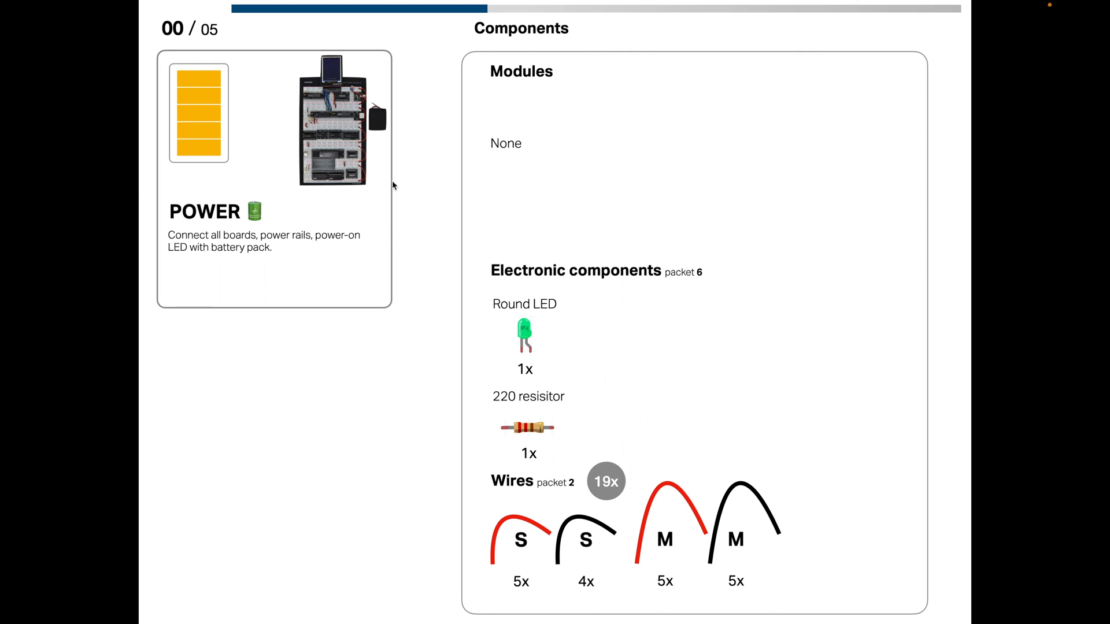
mouse_move(585, 375)
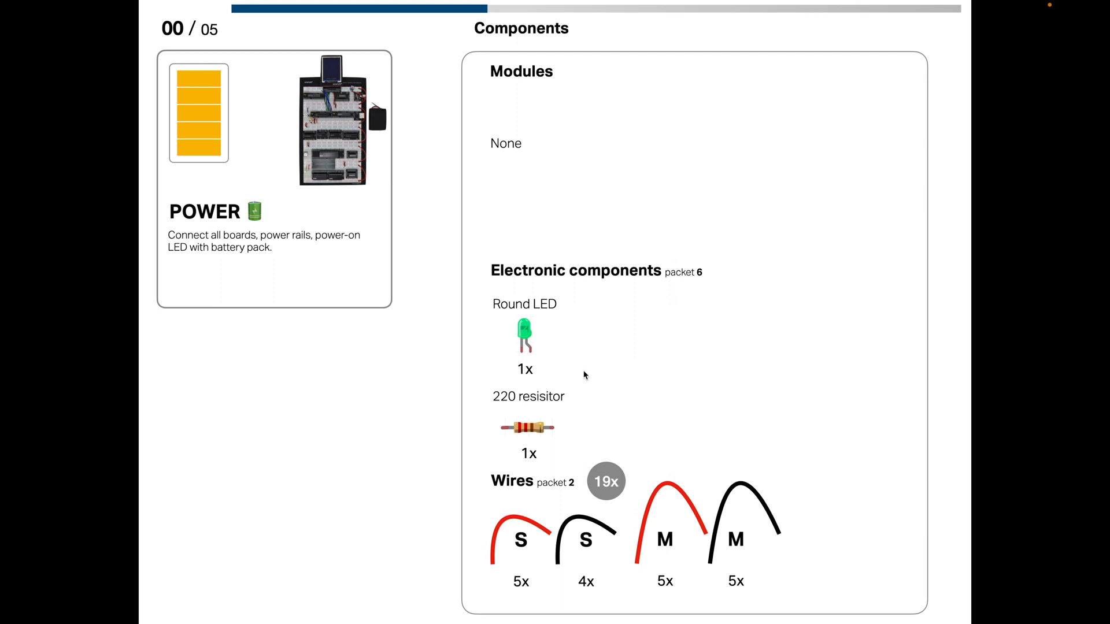
mouse_move(260, 324)
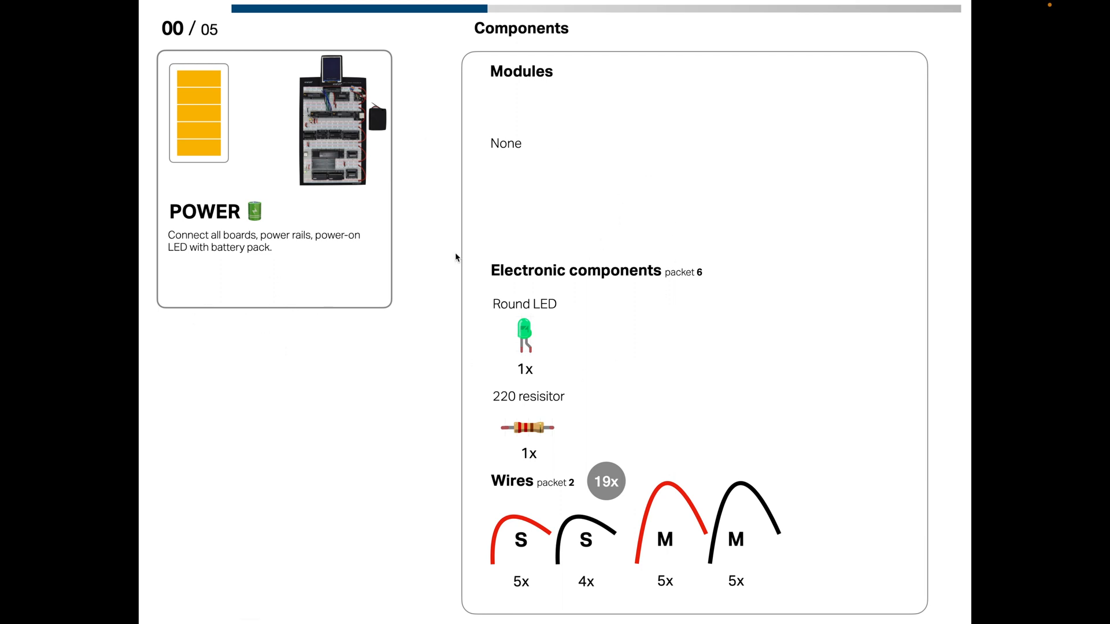
mouse_move(854, 362)
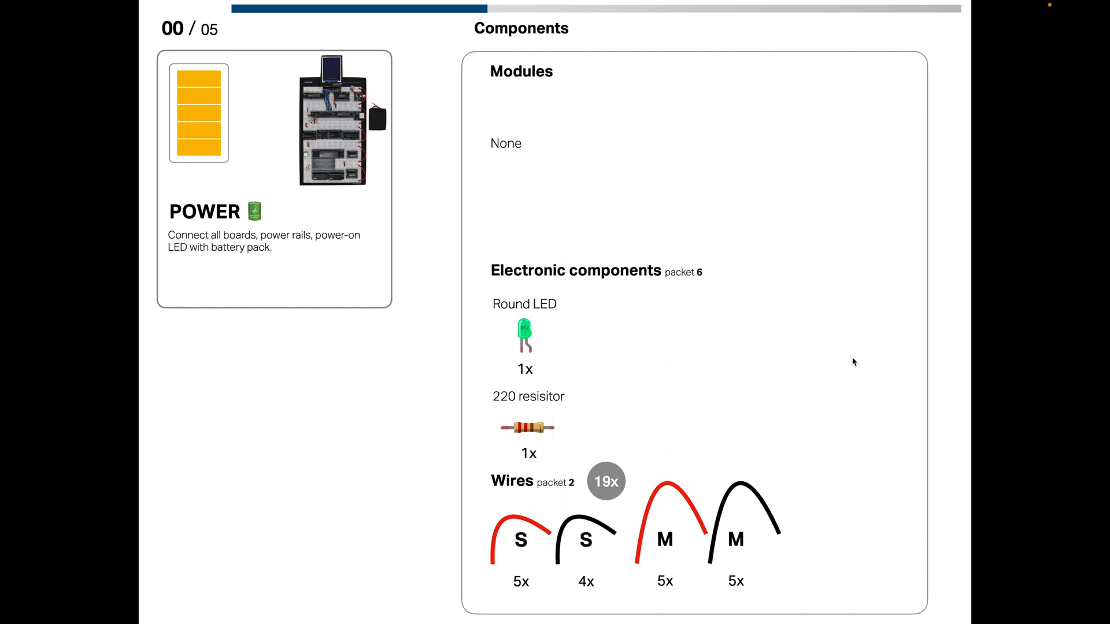
mouse_move(791, 205)
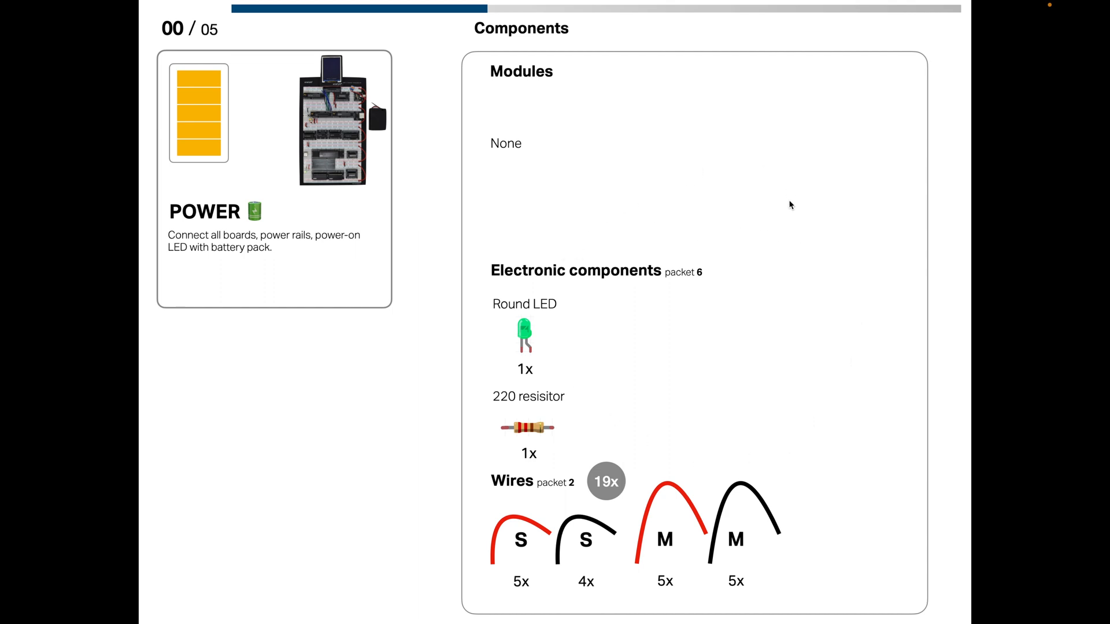
mouse_move(722, 268)
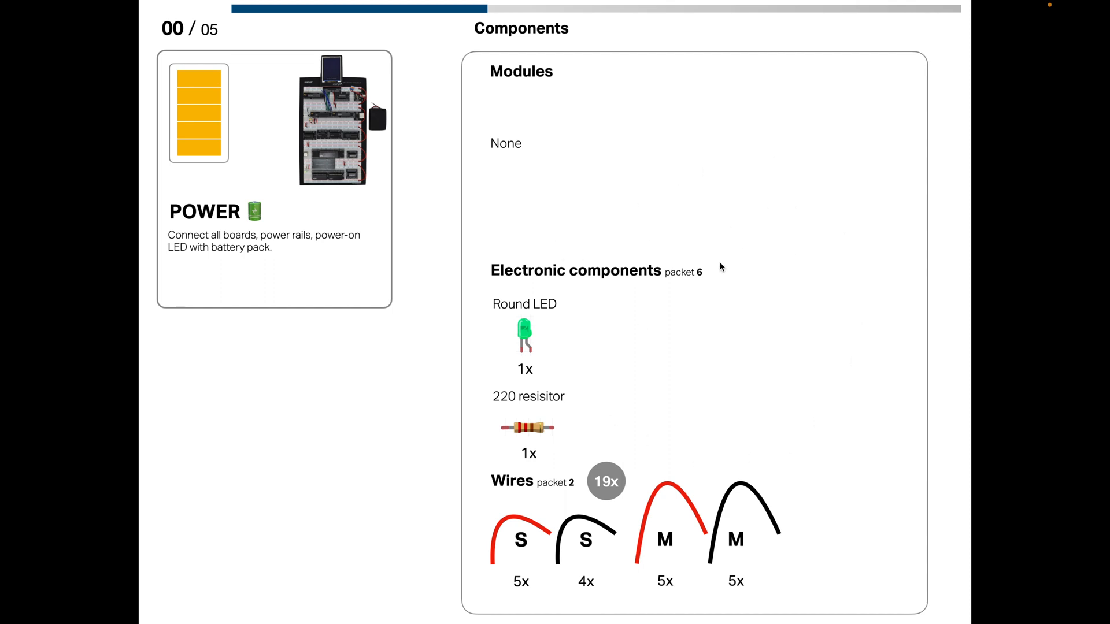
mouse_move(353, 172)
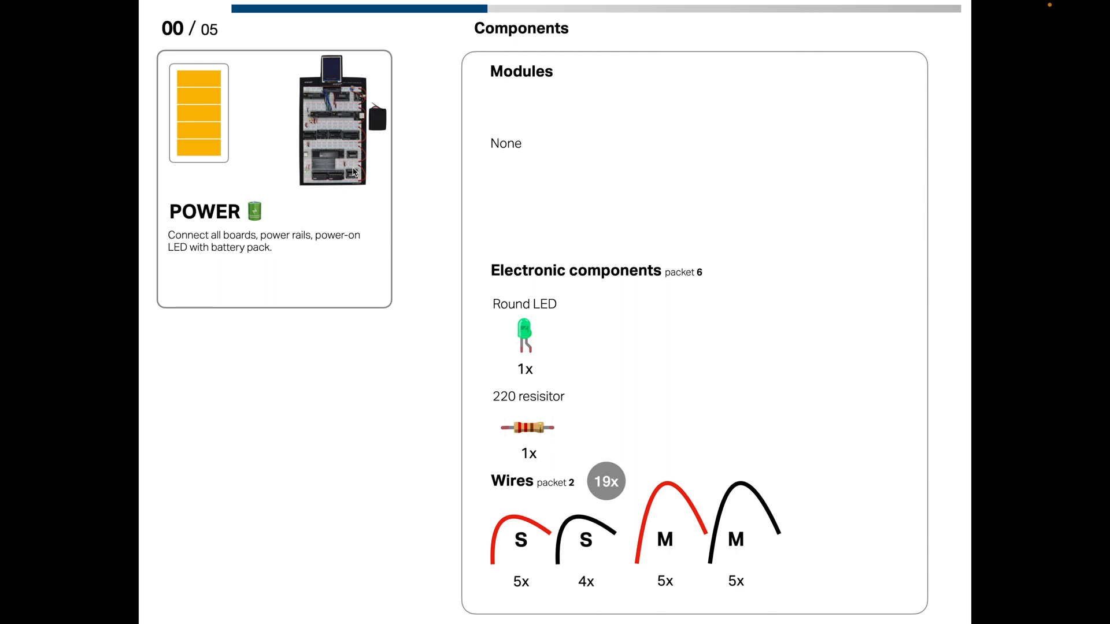
mouse_move(443, 122)
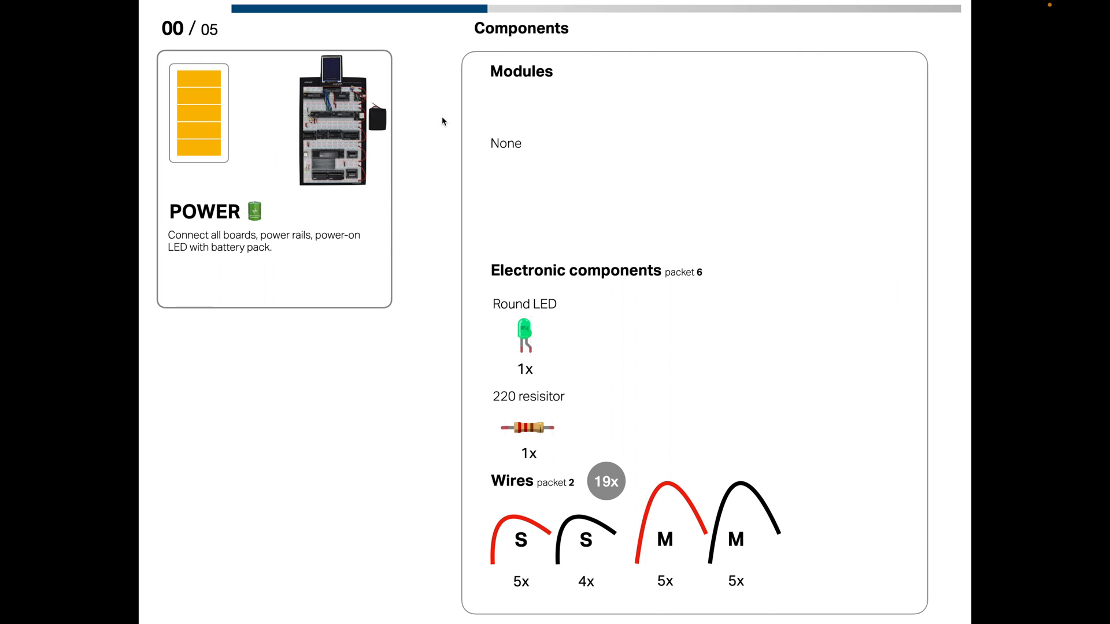
mouse_move(539, 81)
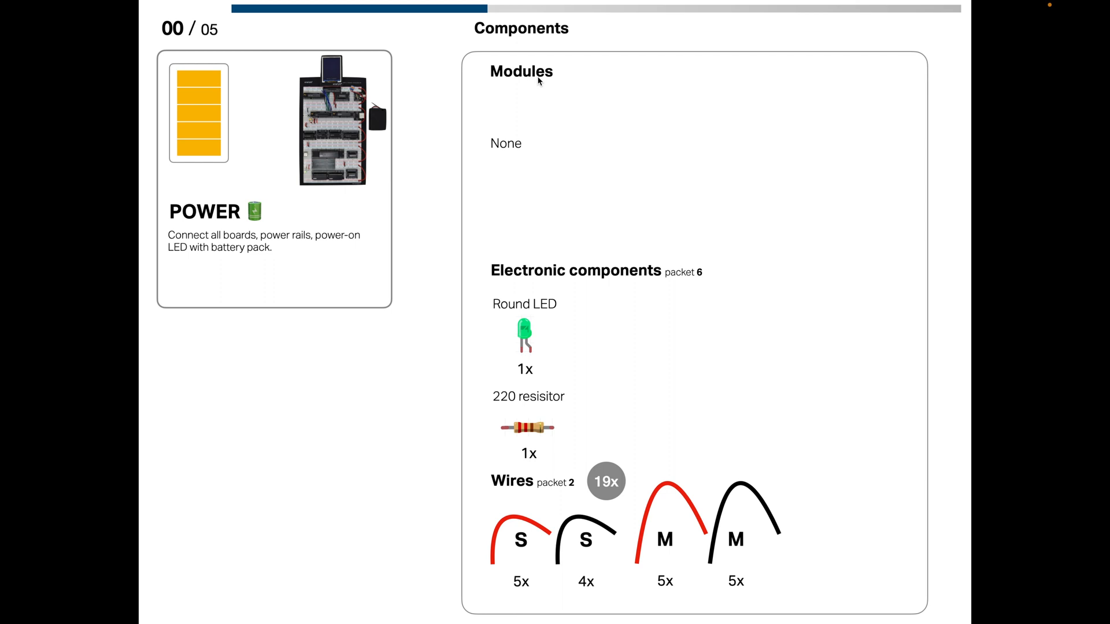
mouse_move(560, 130)
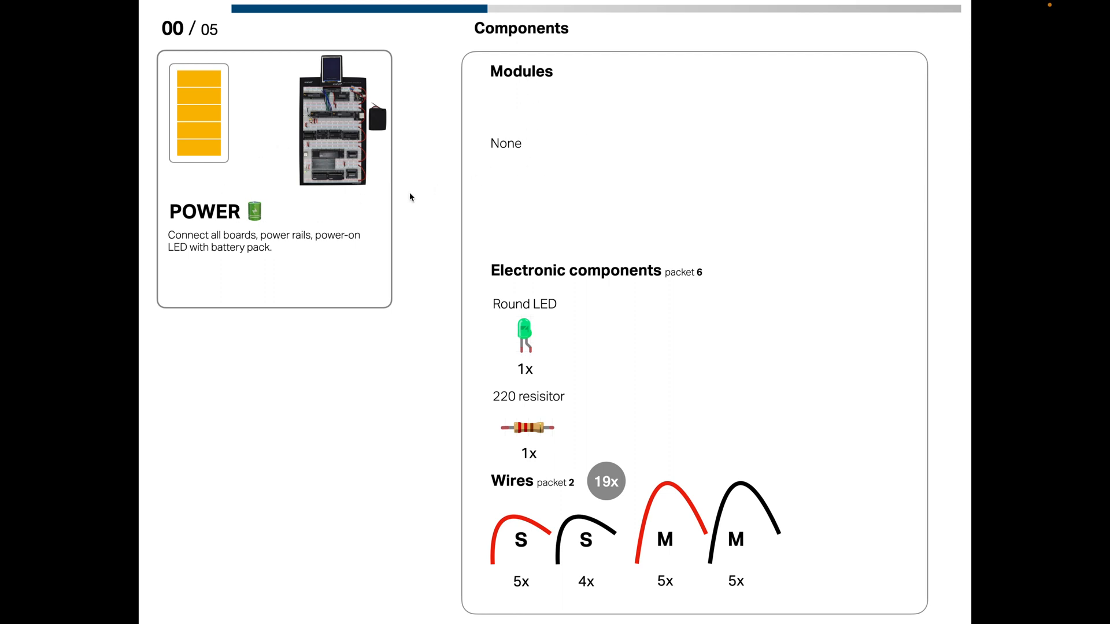
mouse_move(615, 280)
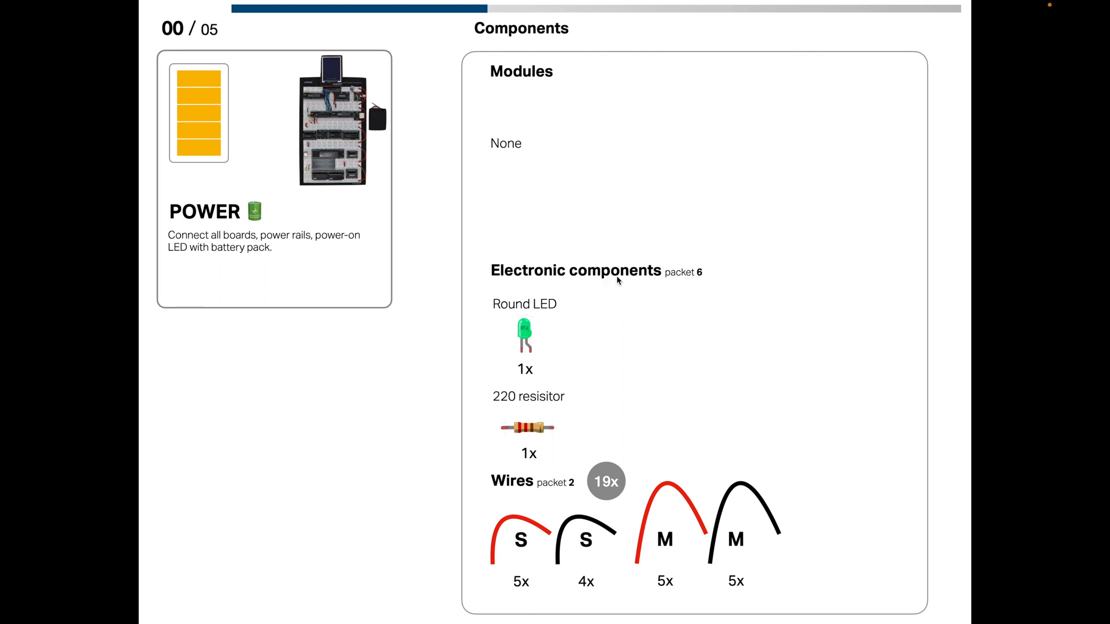
mouse_move(671, 277)
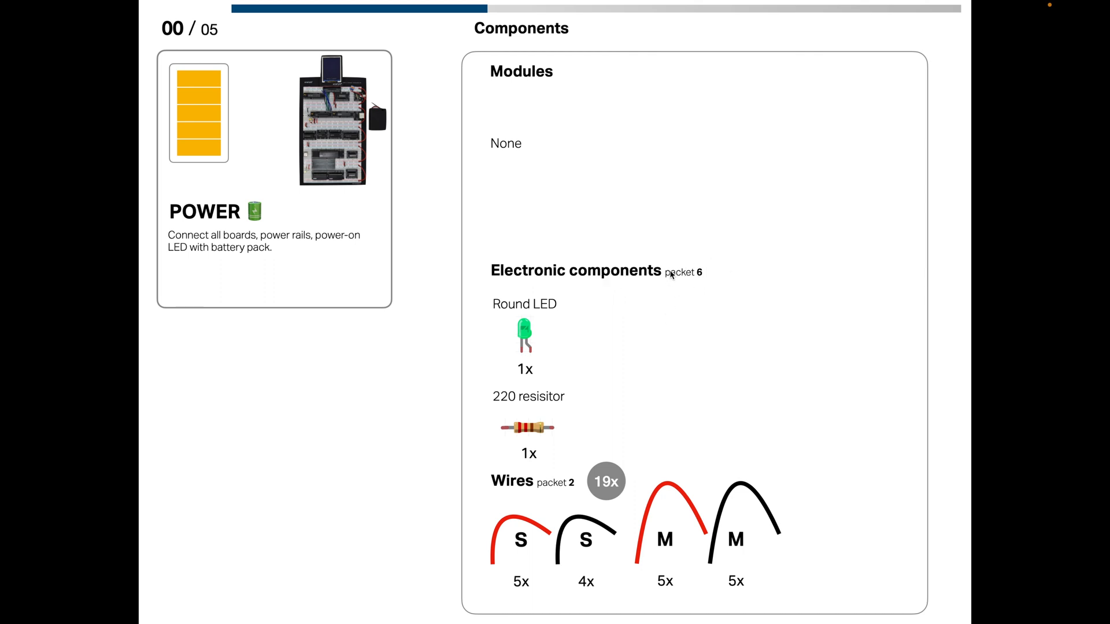
mouse_move(699, 284)
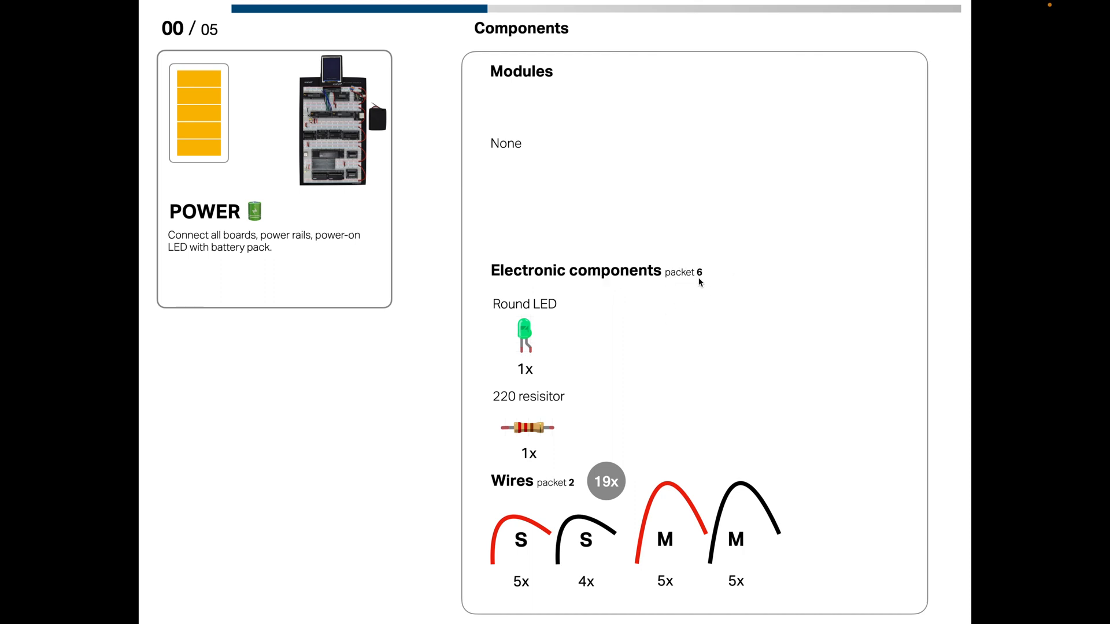
mouse_move(691, 286)
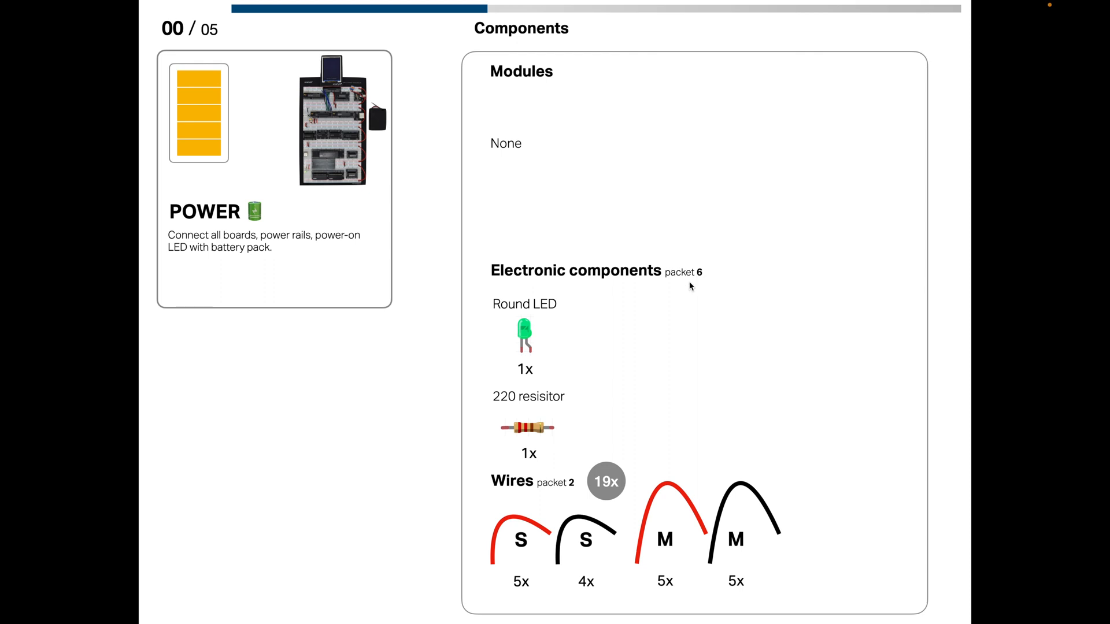
mouse_move(692, 284)
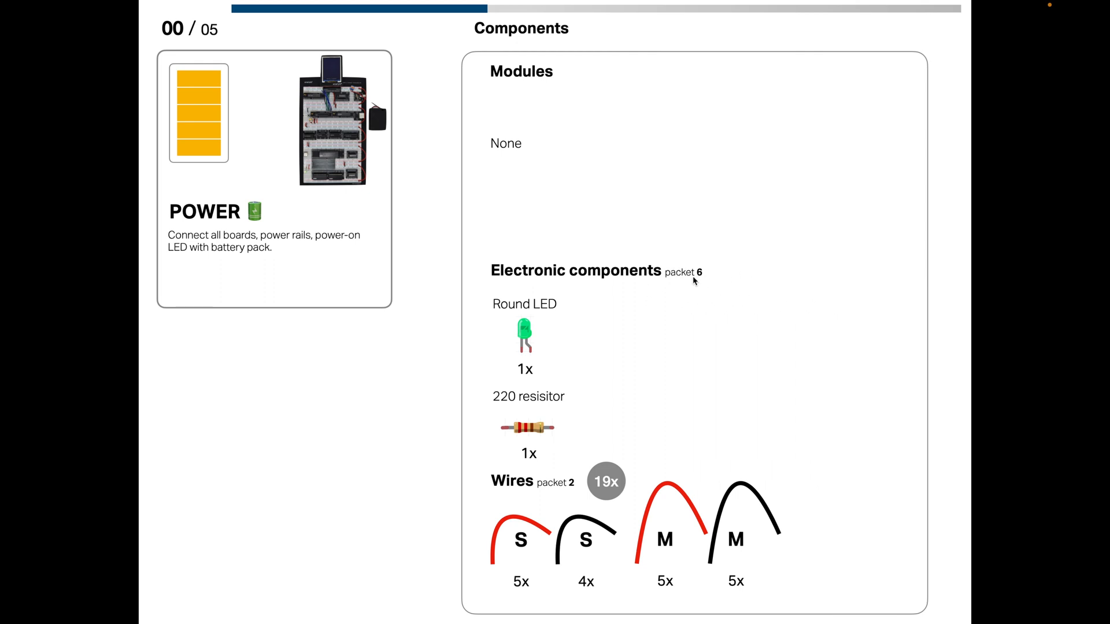
mouse_move(716, 284)
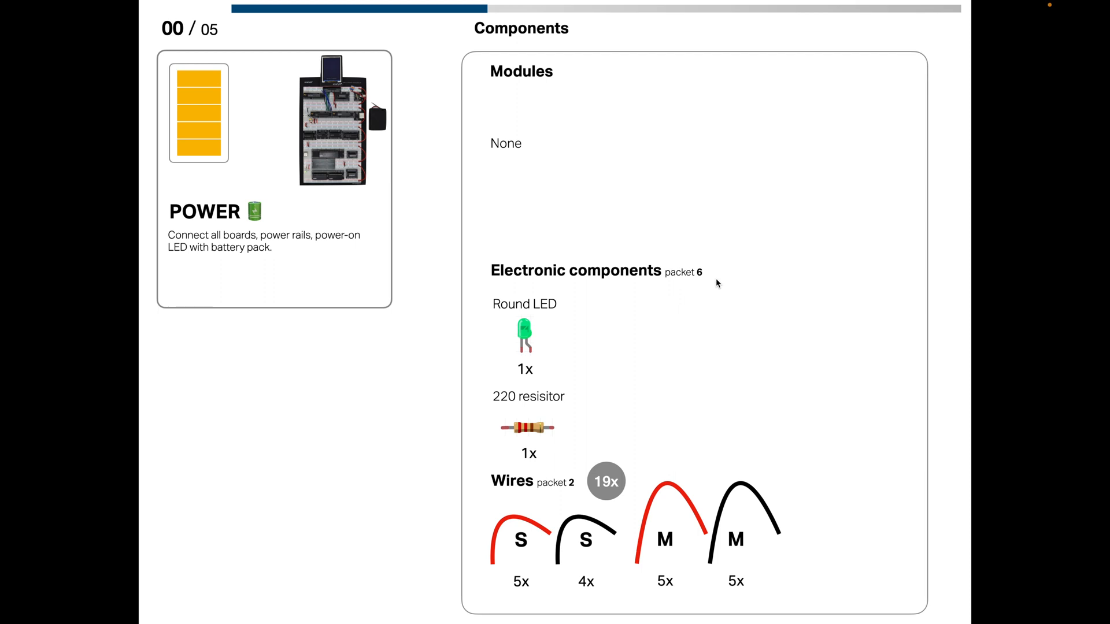
mouse_move(609, 300)
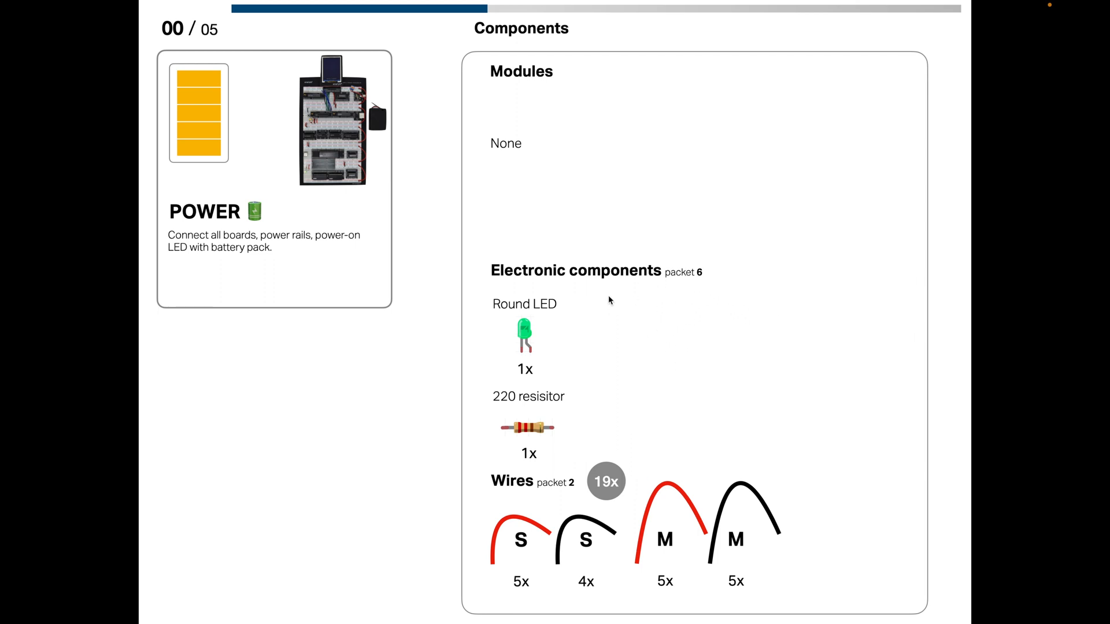
mouse_move(517, 352)
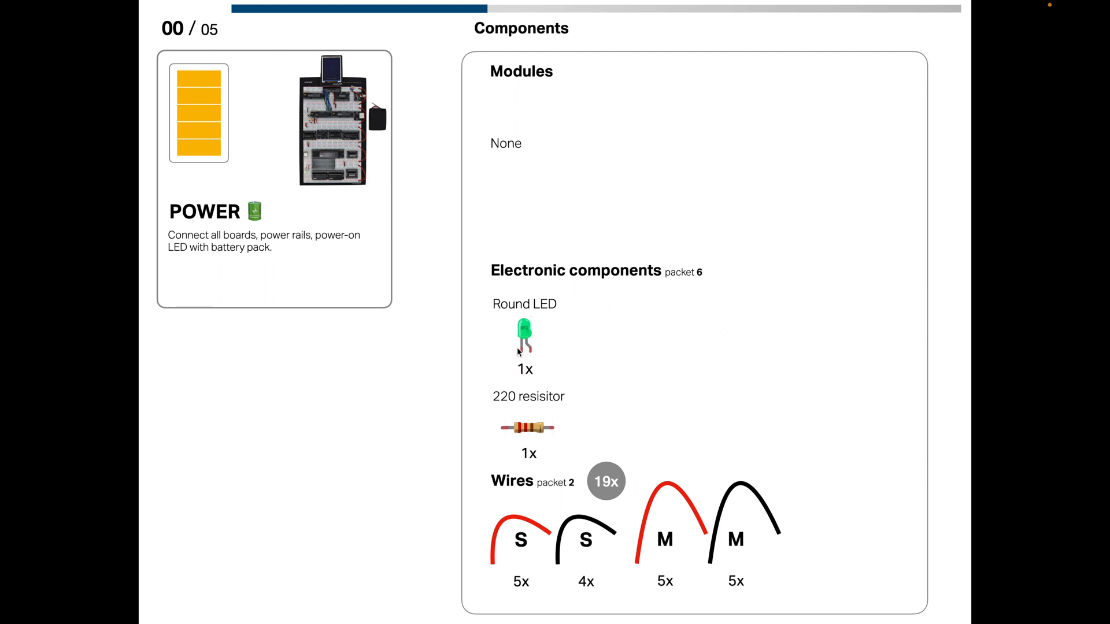
mouse_move(546, 355)
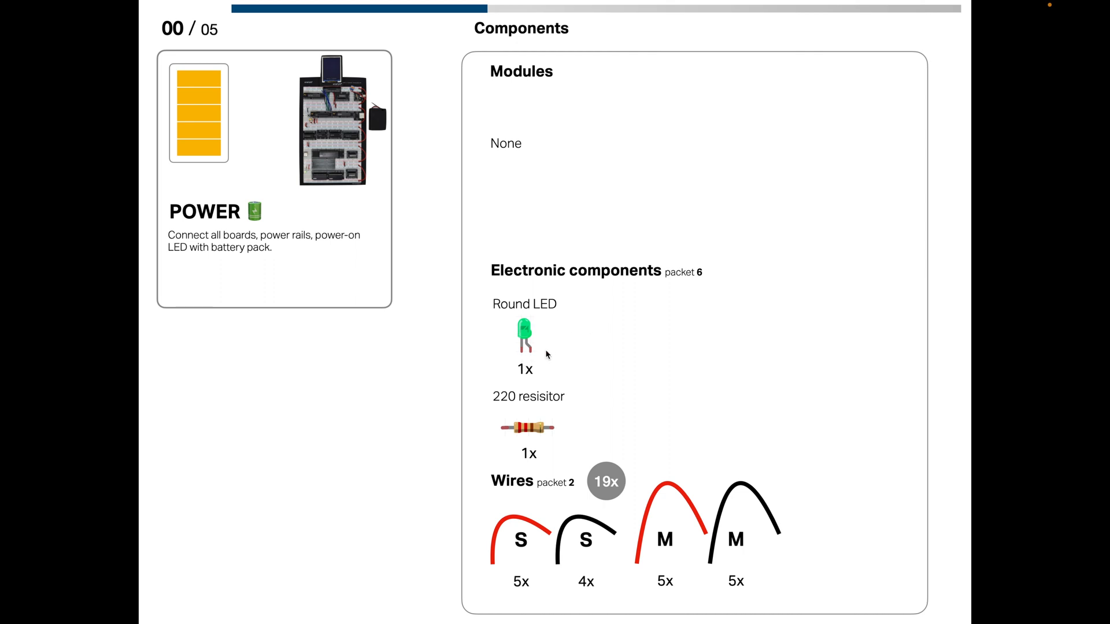
mouse_move(548, 315)
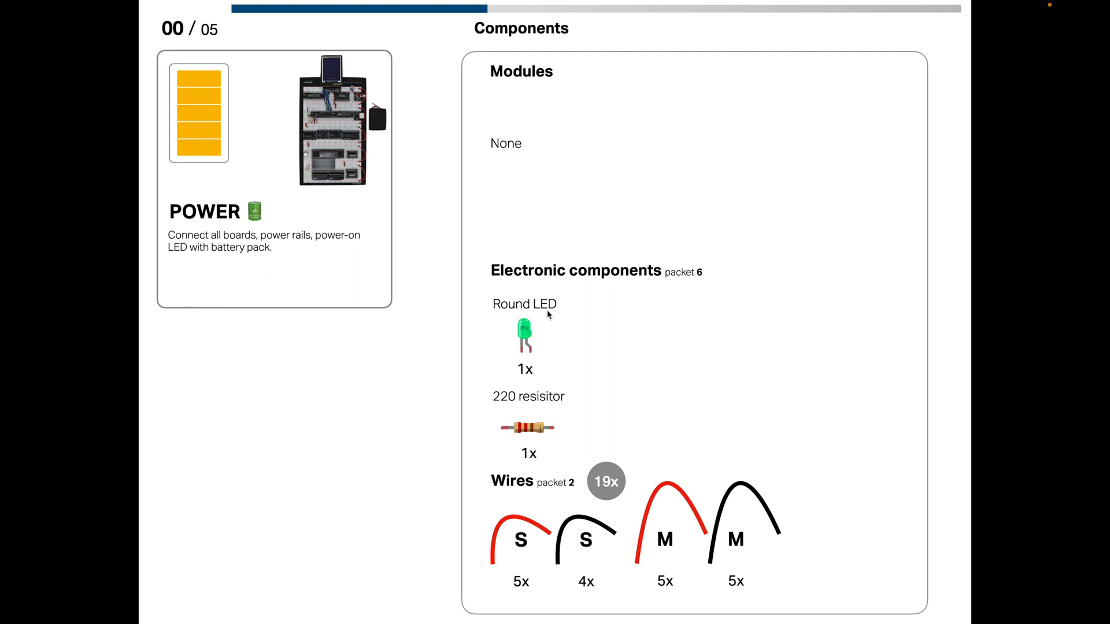
mouse_move(520, 442)
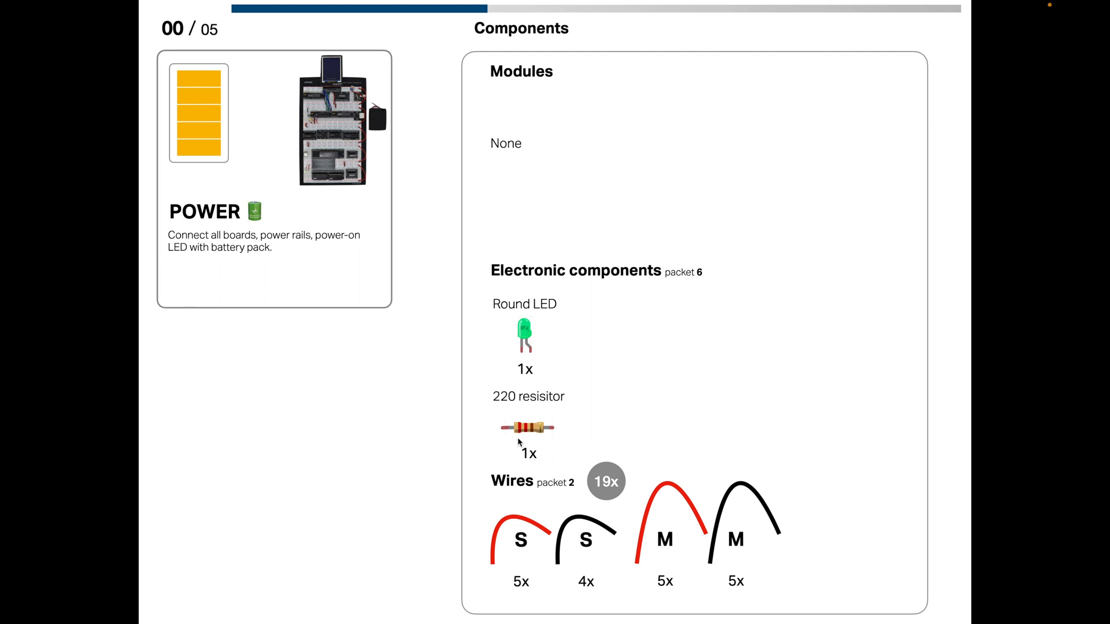
mouse_move(528, 438)
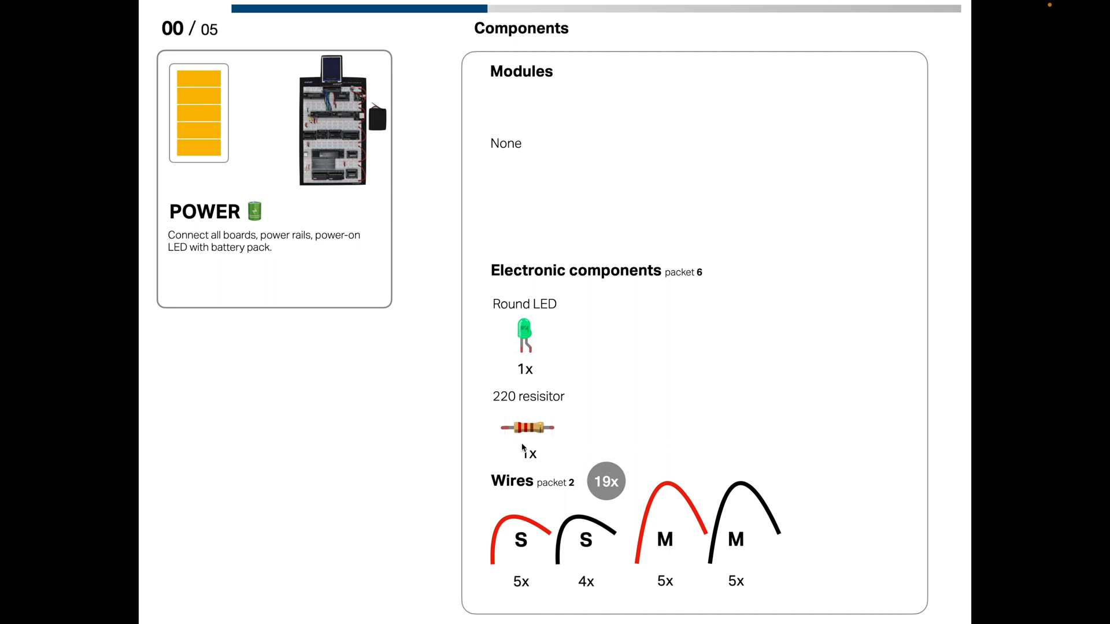
mouse_move(555, 441)
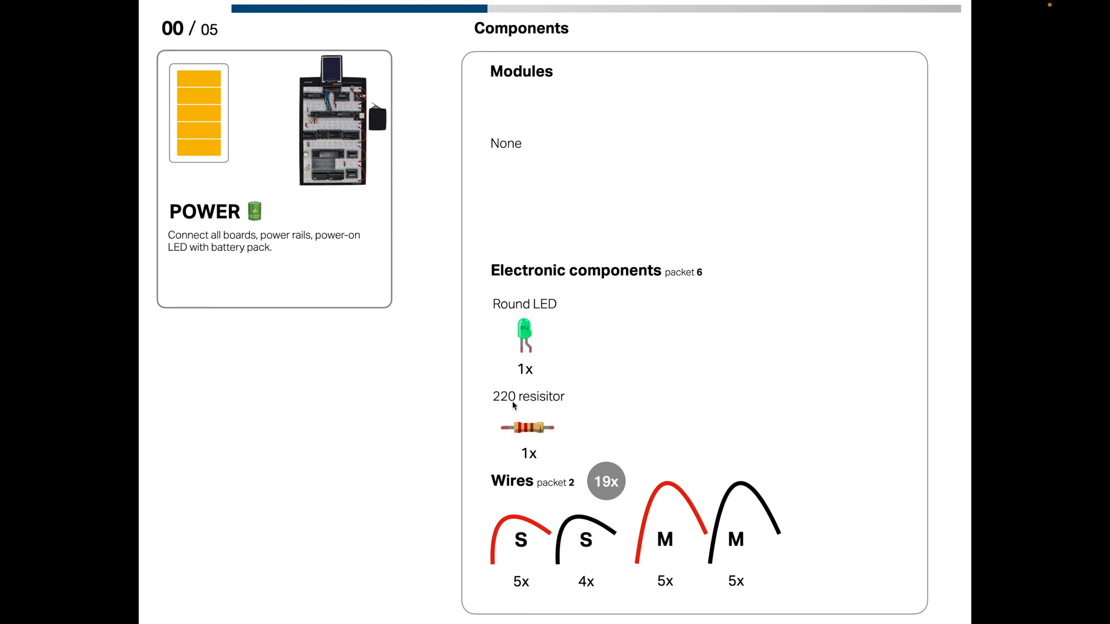
mouse_move(559, 403)
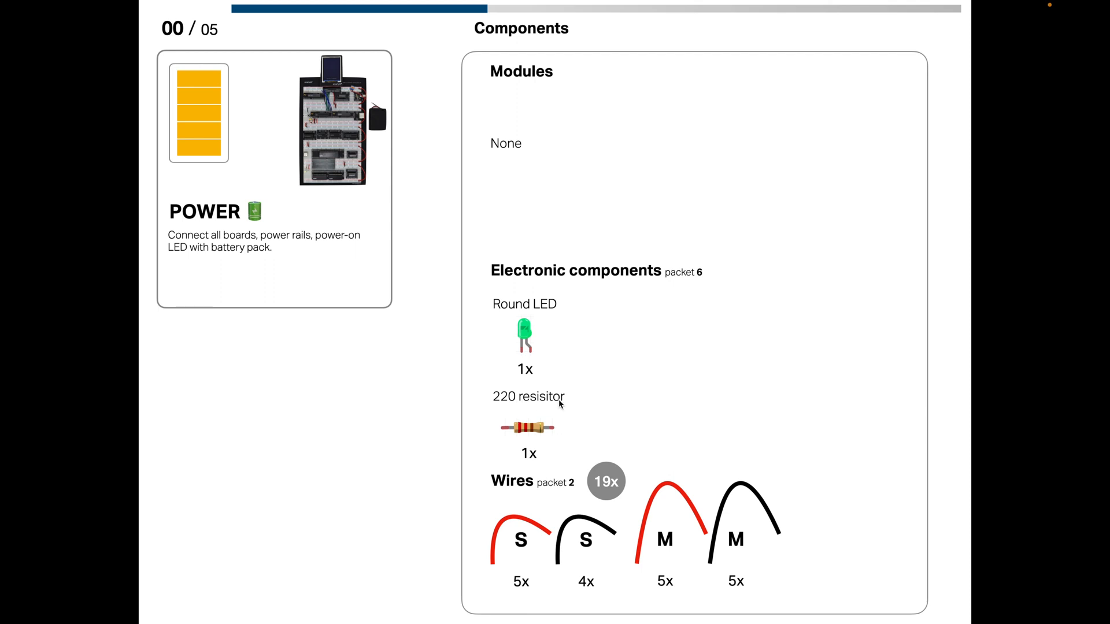
mouse_move(573, 411)
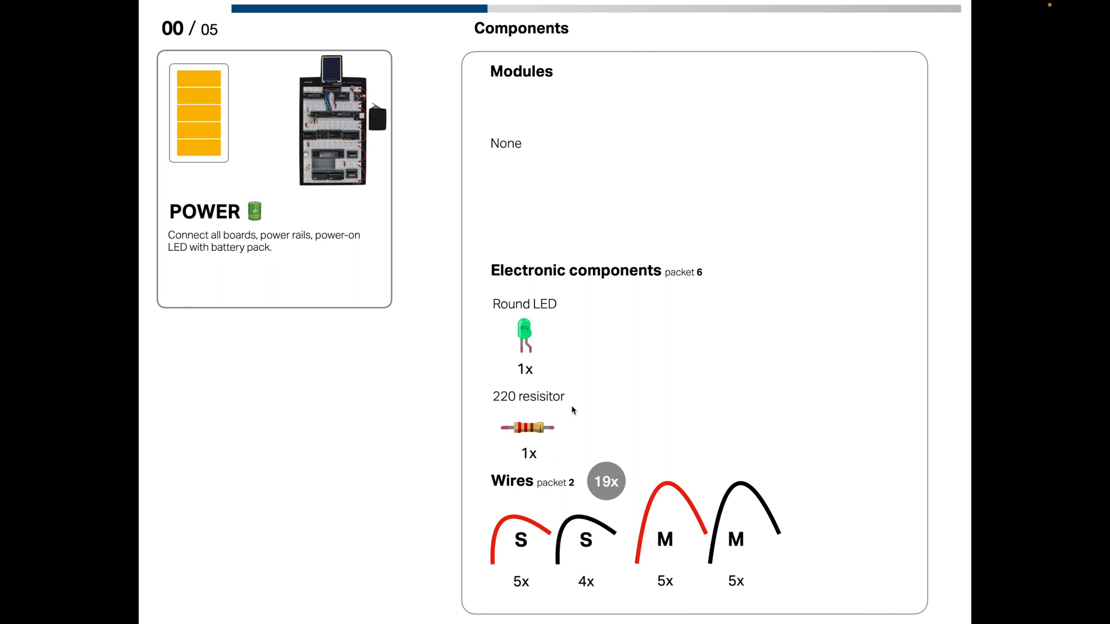
mouse_move(551, 406)
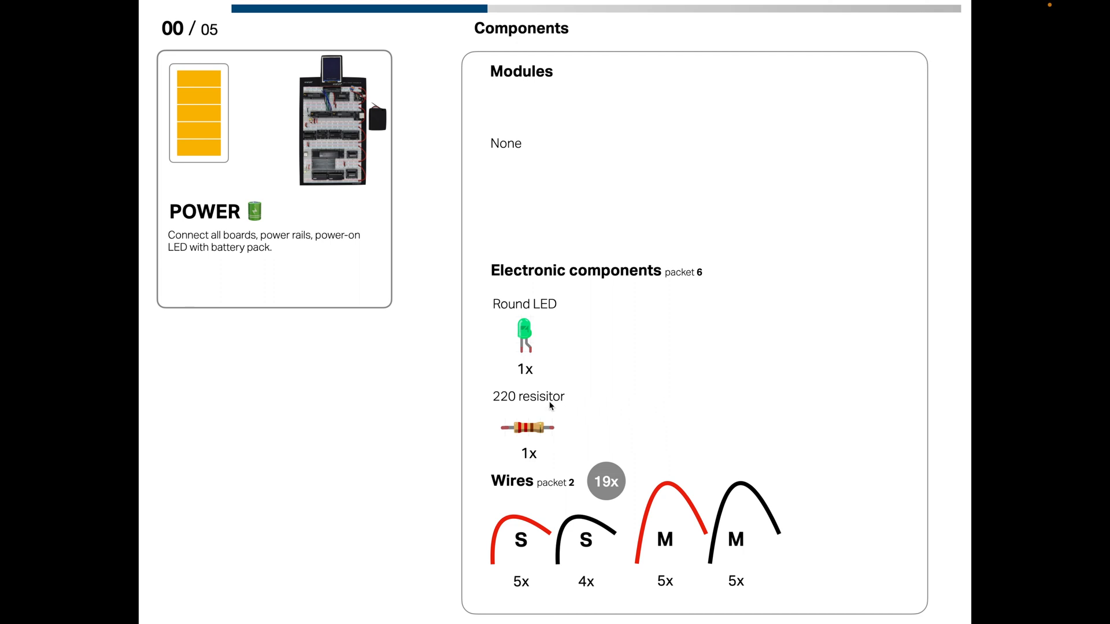
mouse_move(532, 579)
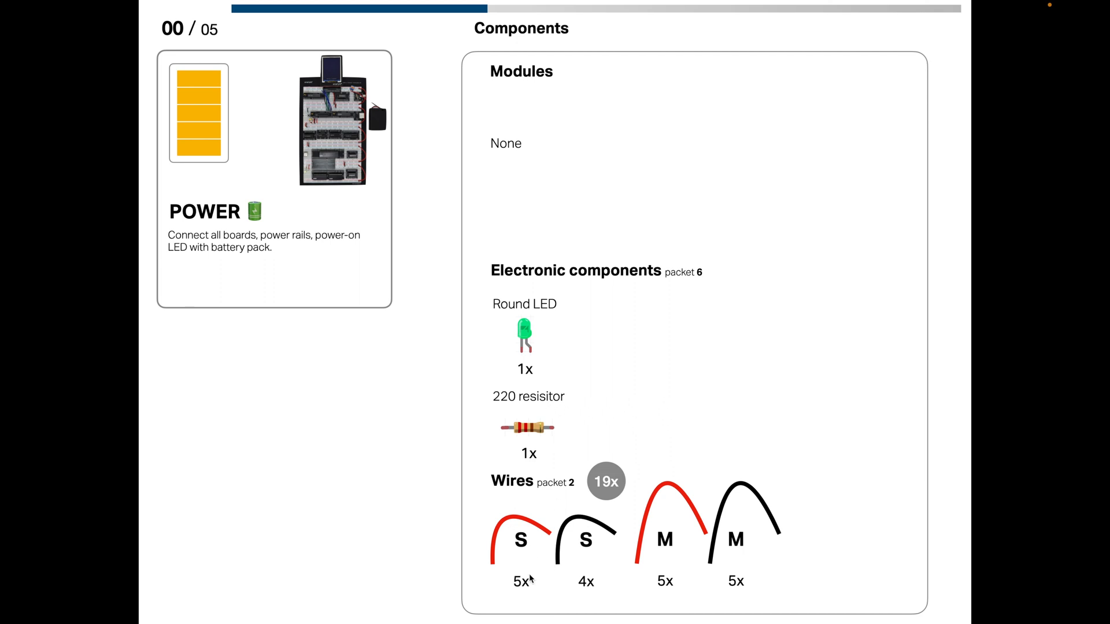
mouse_move(757, 518)
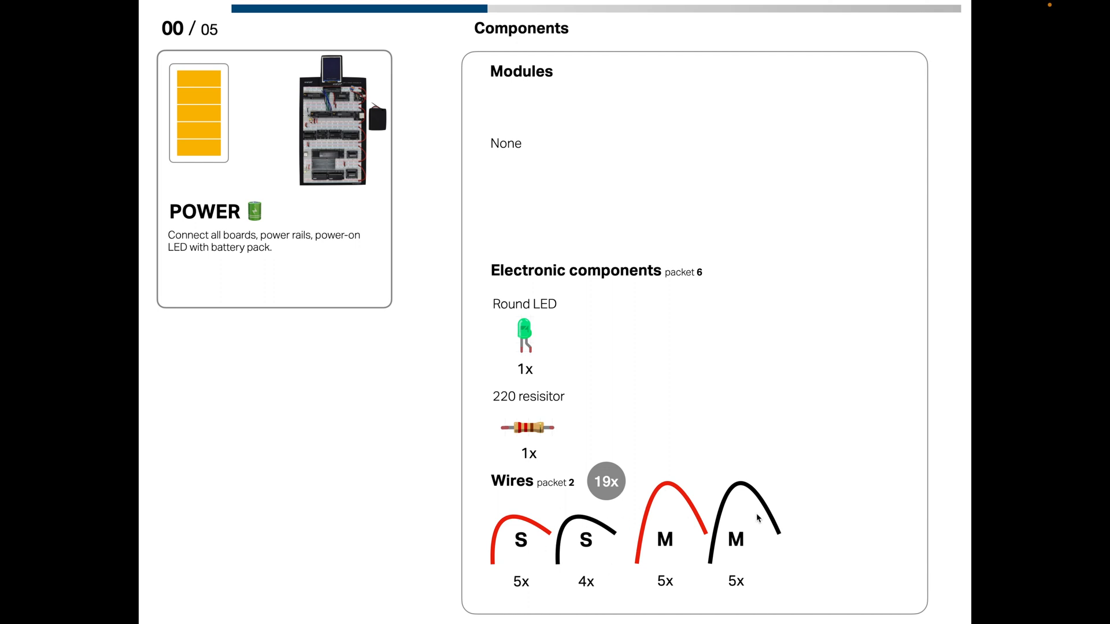
mouse_move(624, 527)
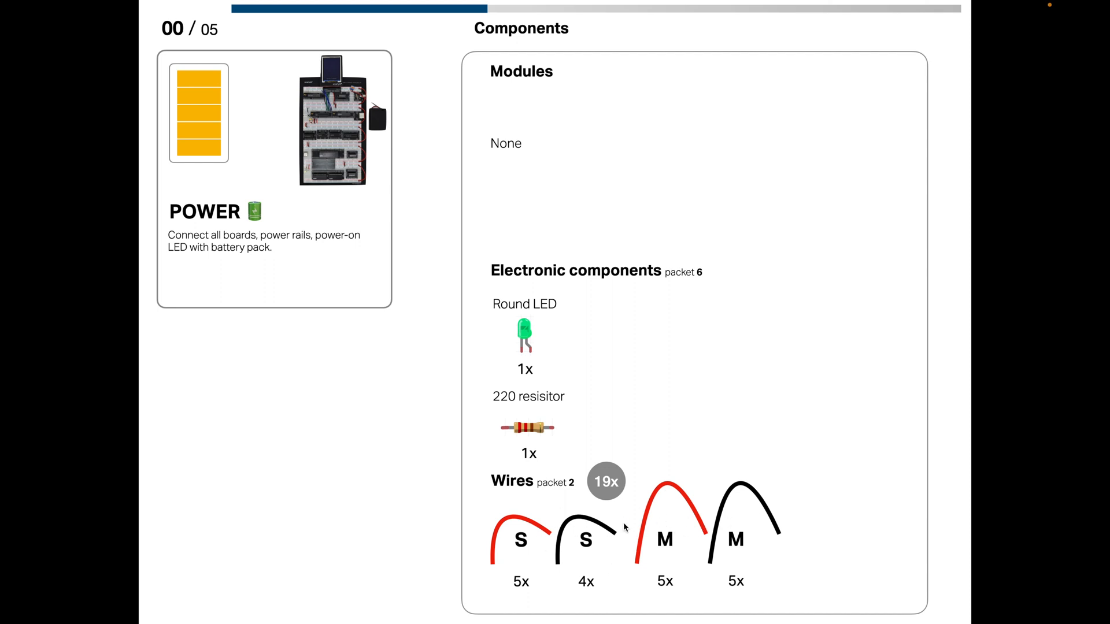
mouse_move(839, 542)
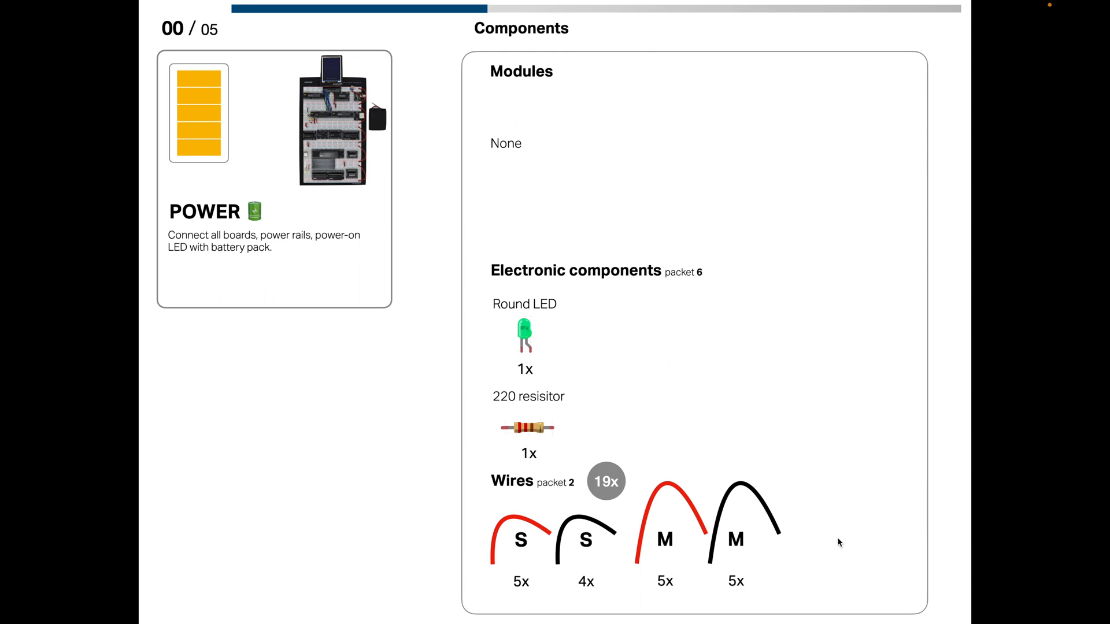
mouse_move(780, 550)
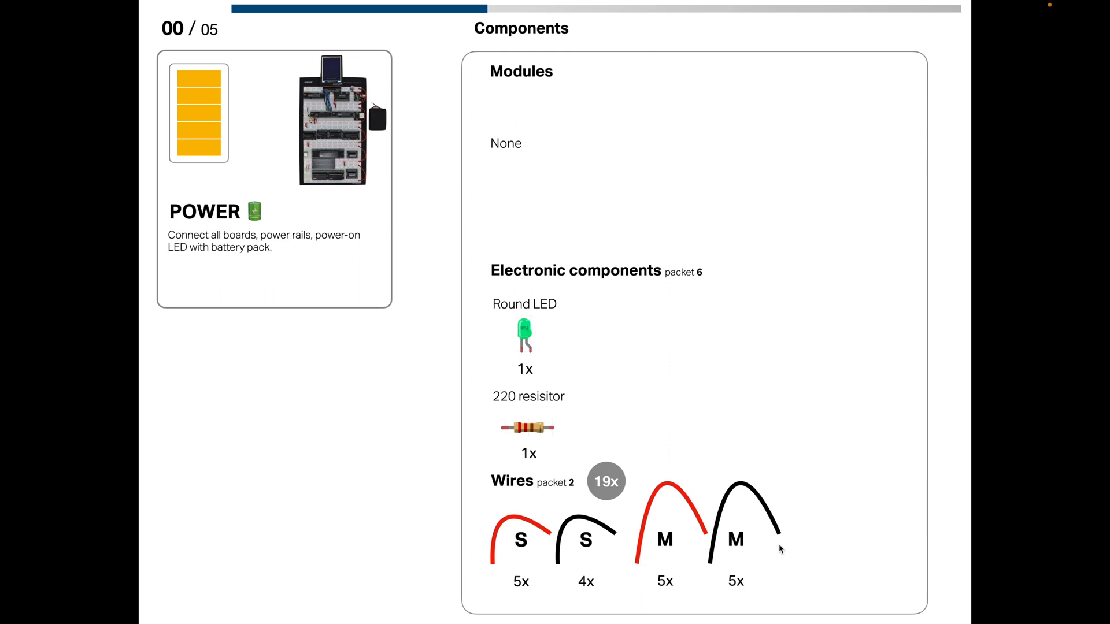
mouse_move(399, 548)
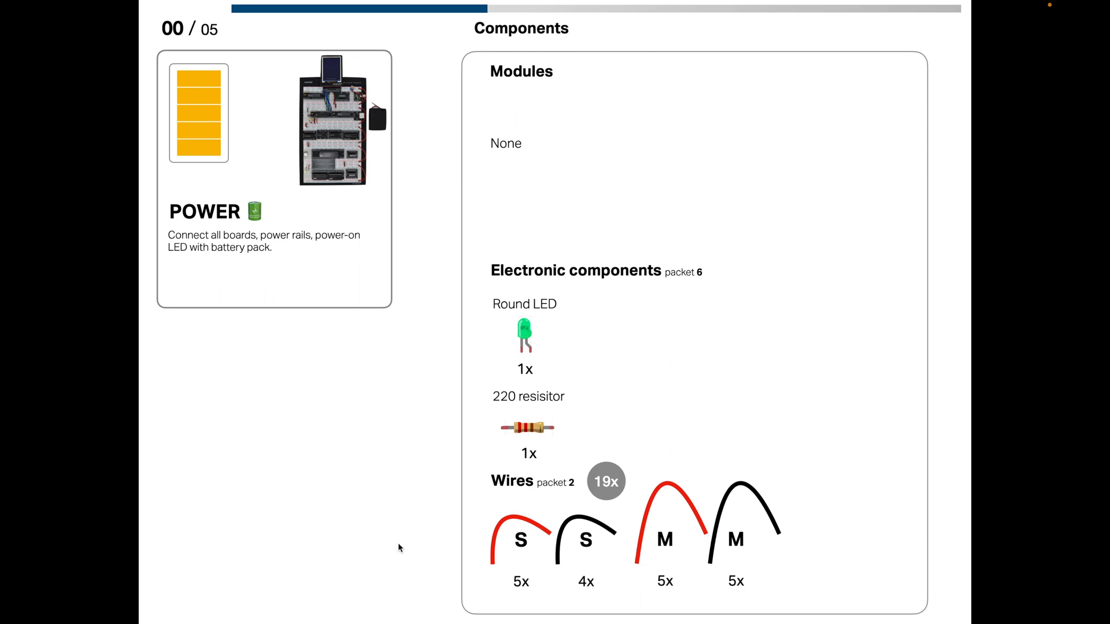
mouse_move(489, 542)
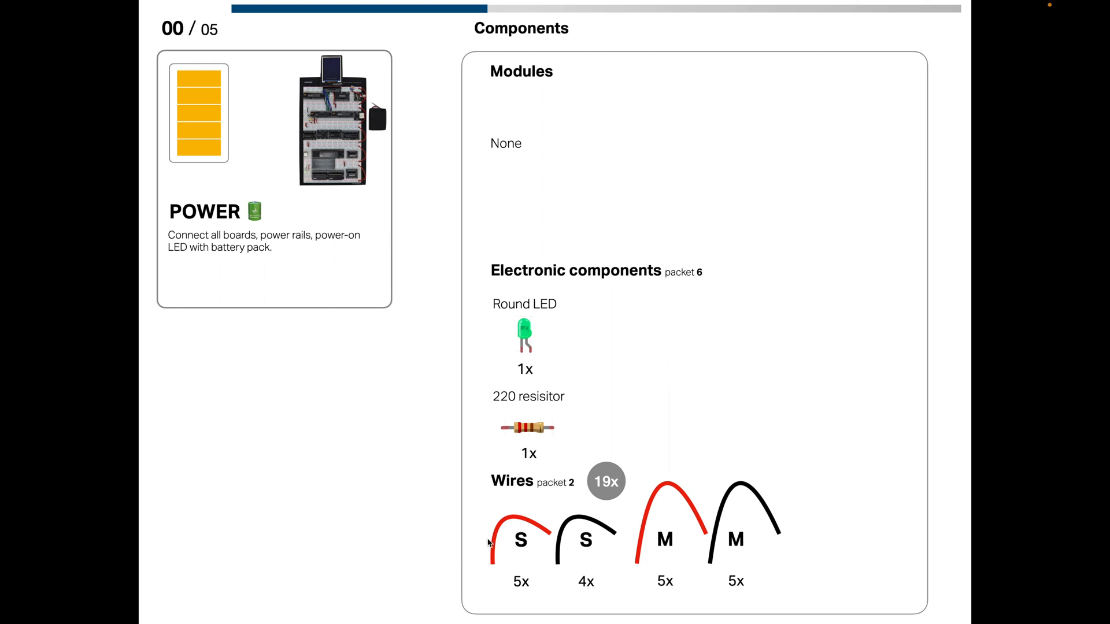
mouse_move(495, 559)
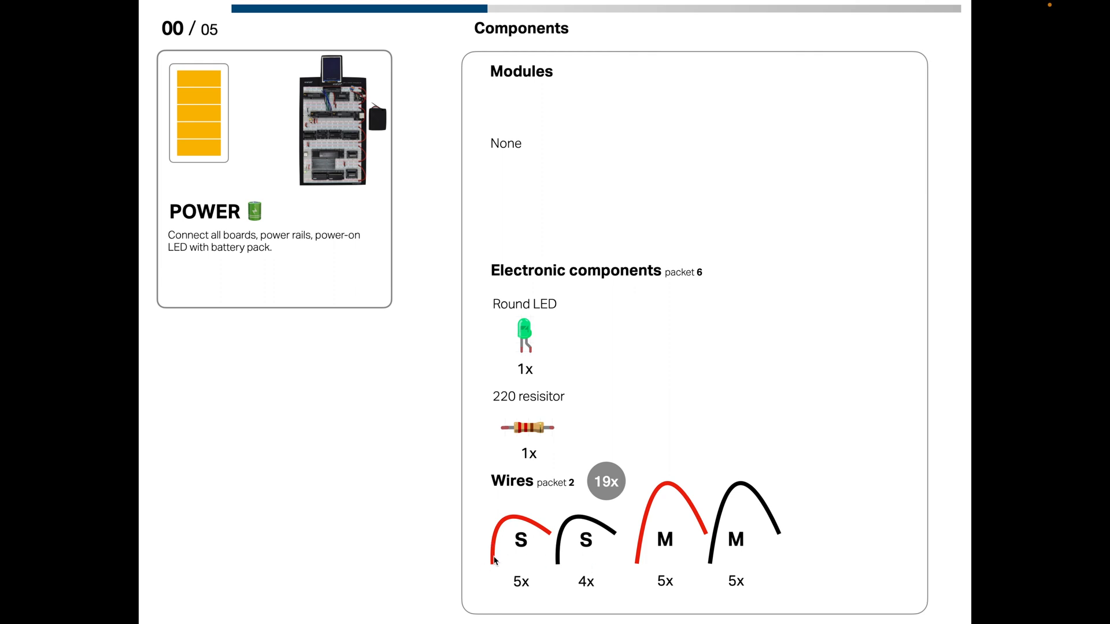
mouse_move(479, 558)
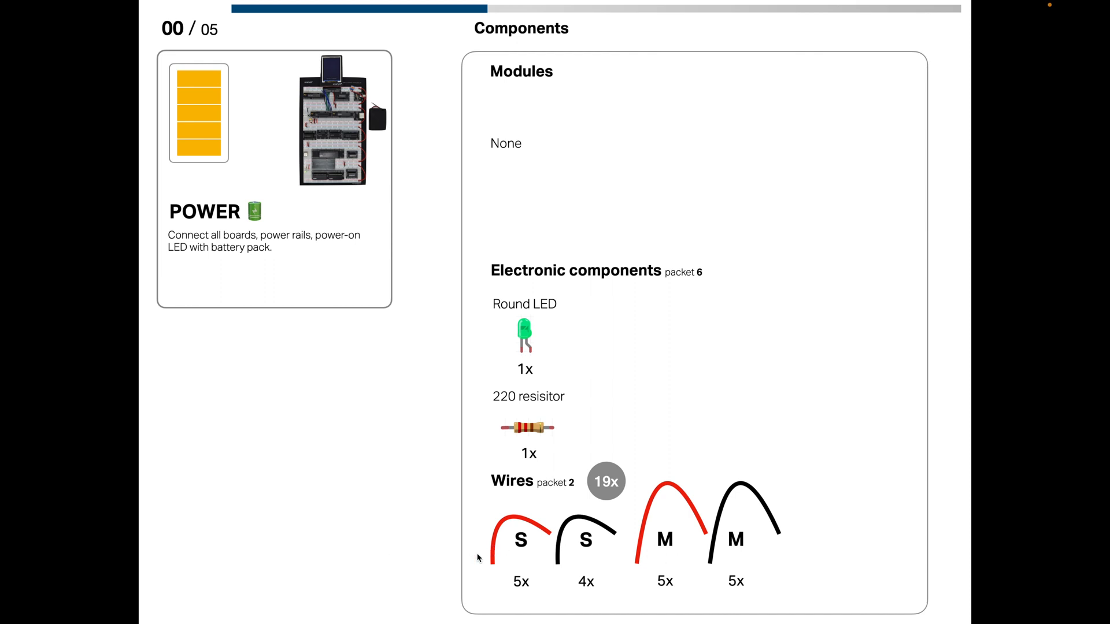
mouse_move(484, 368)
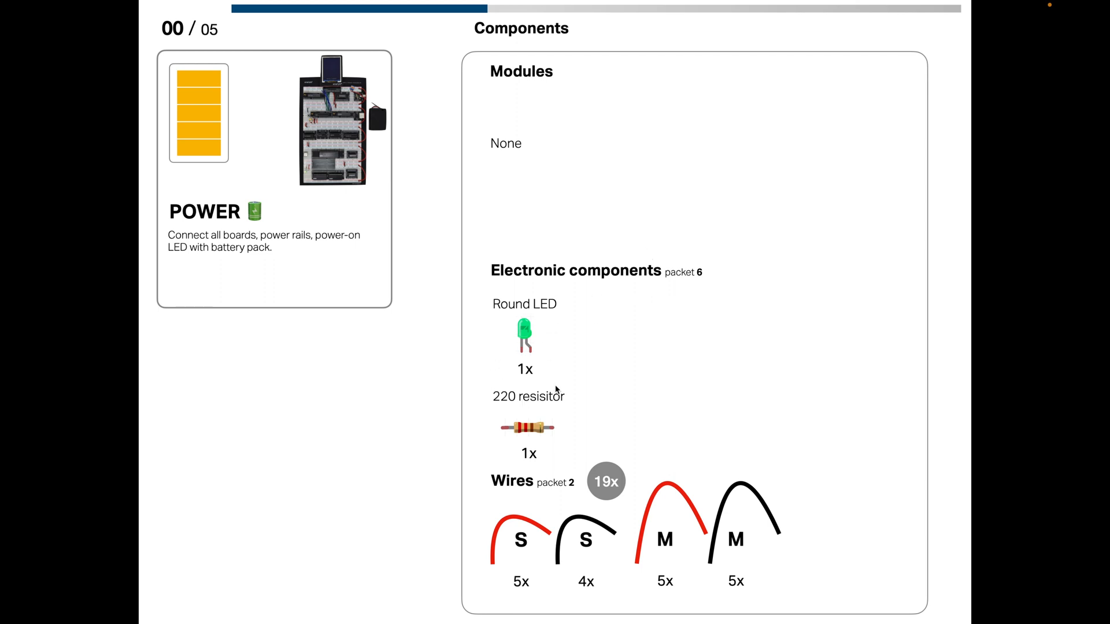
mouse_move(527, 397)
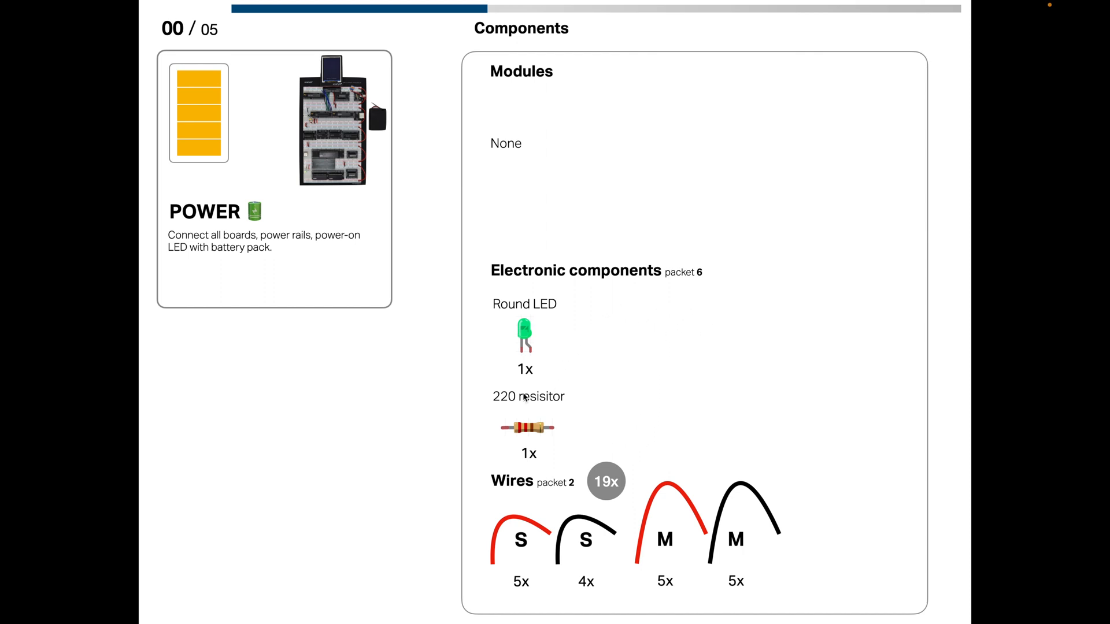
mouse_move(554, 307)
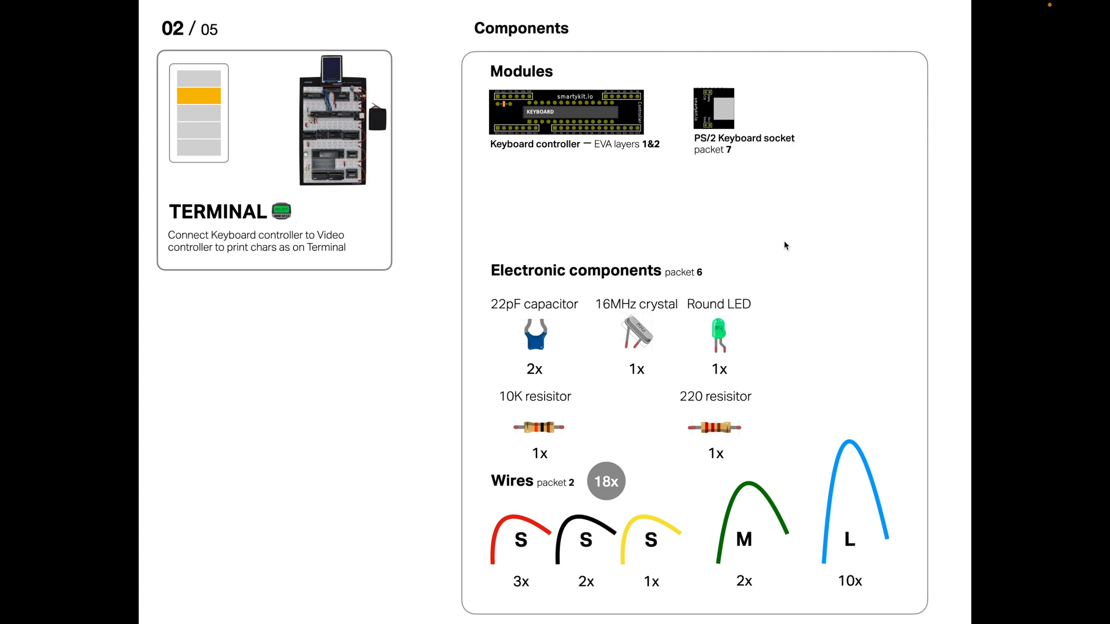
mouse_move(772, 159)
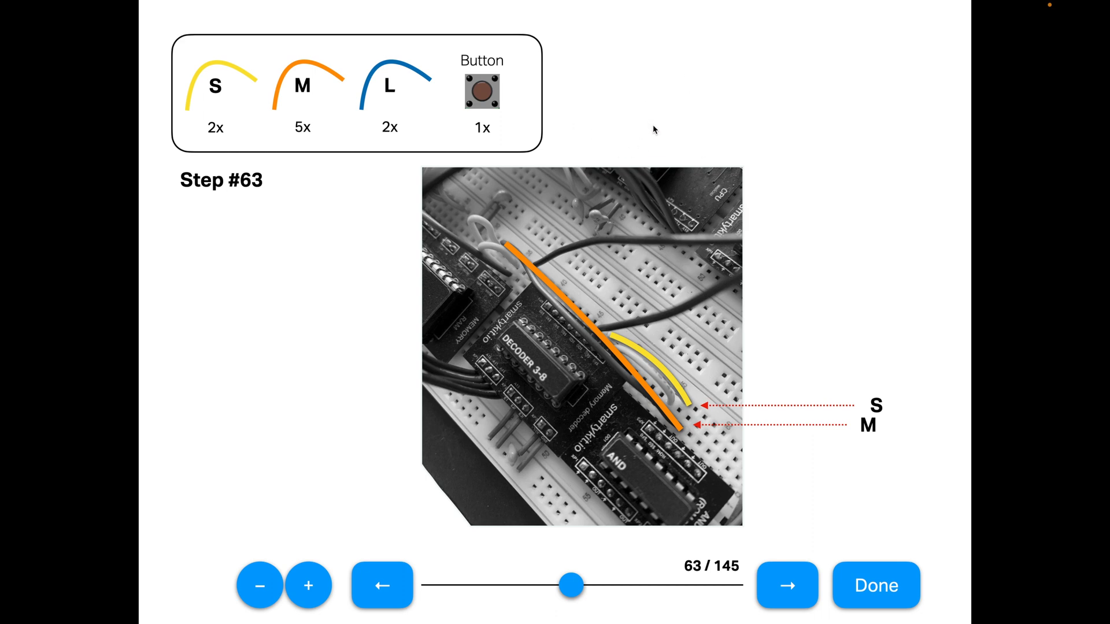
mouse_move(634, 135)
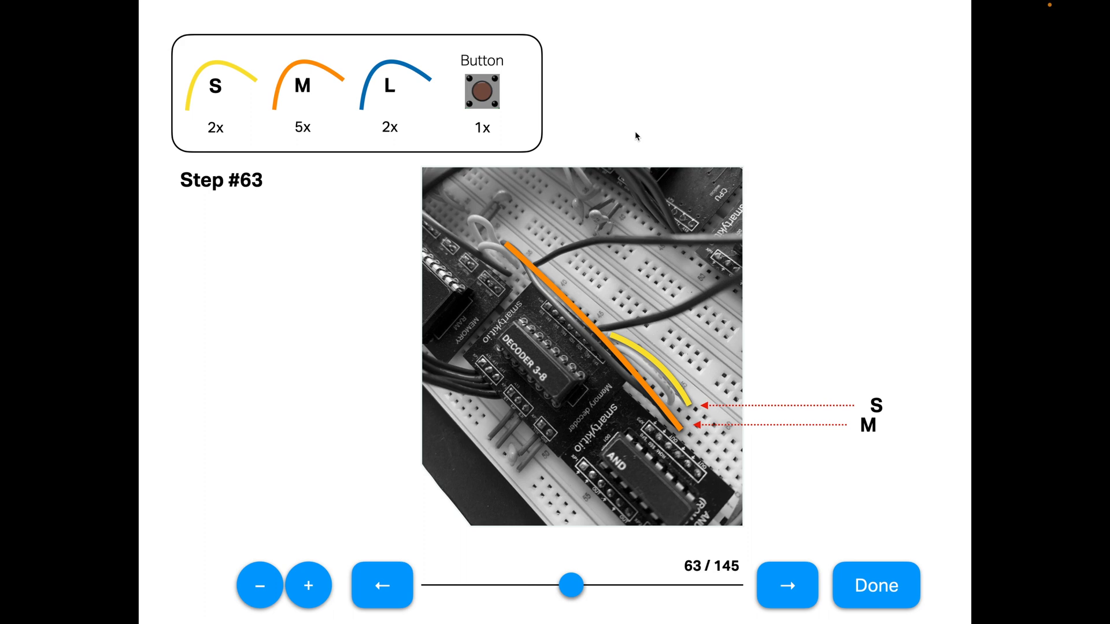
mouse_move(617, 302)
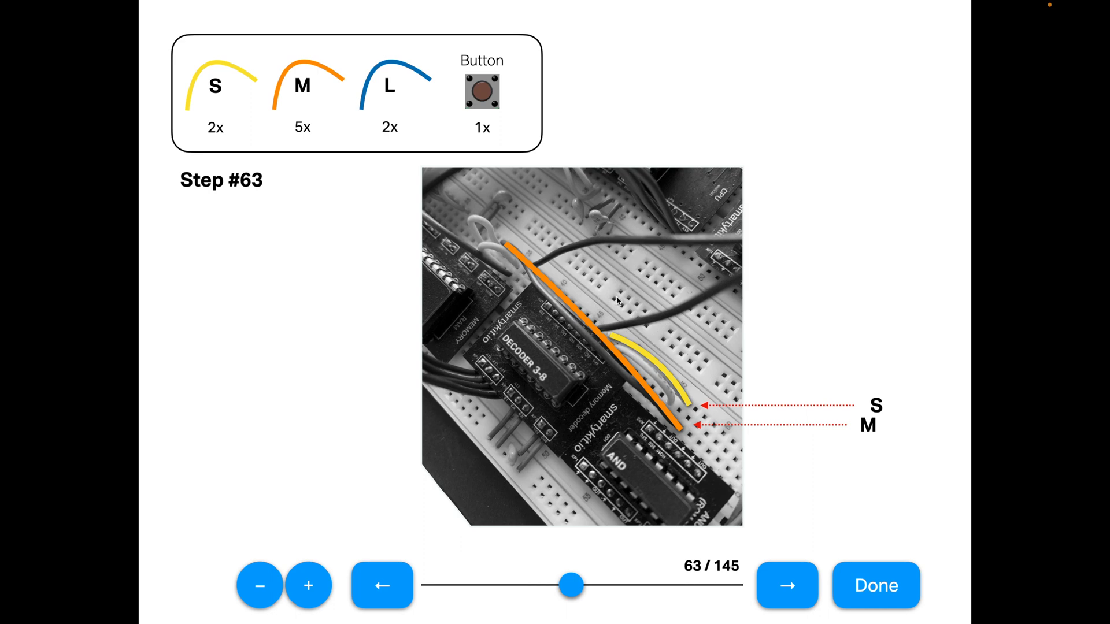
mouse_move(823, 138)
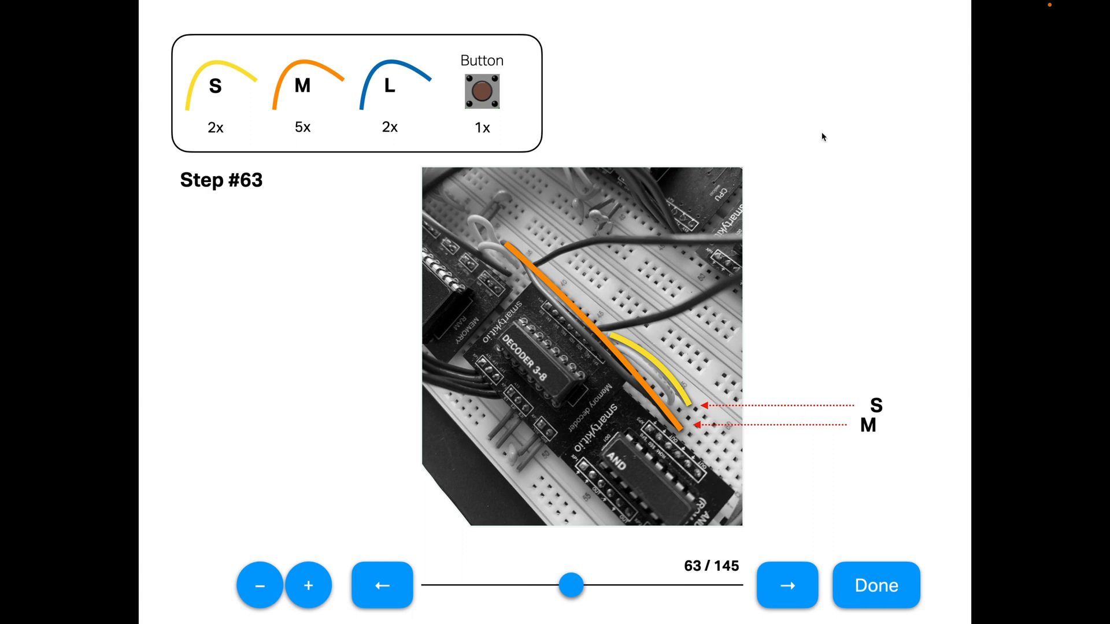
mouse_move(857, 241)
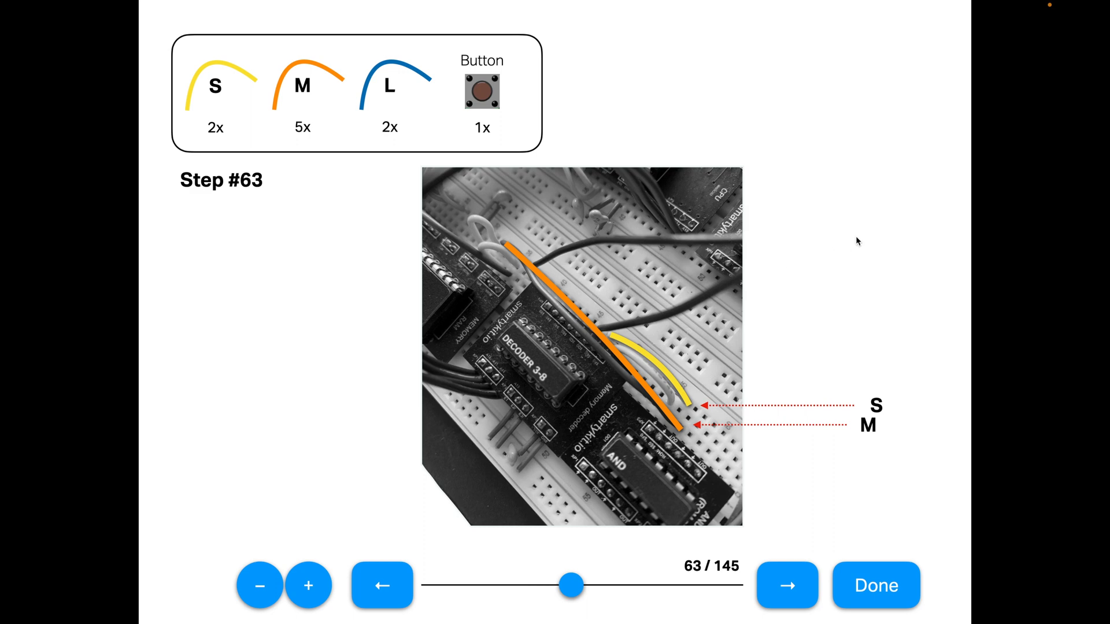
mouse_move(852, 241)
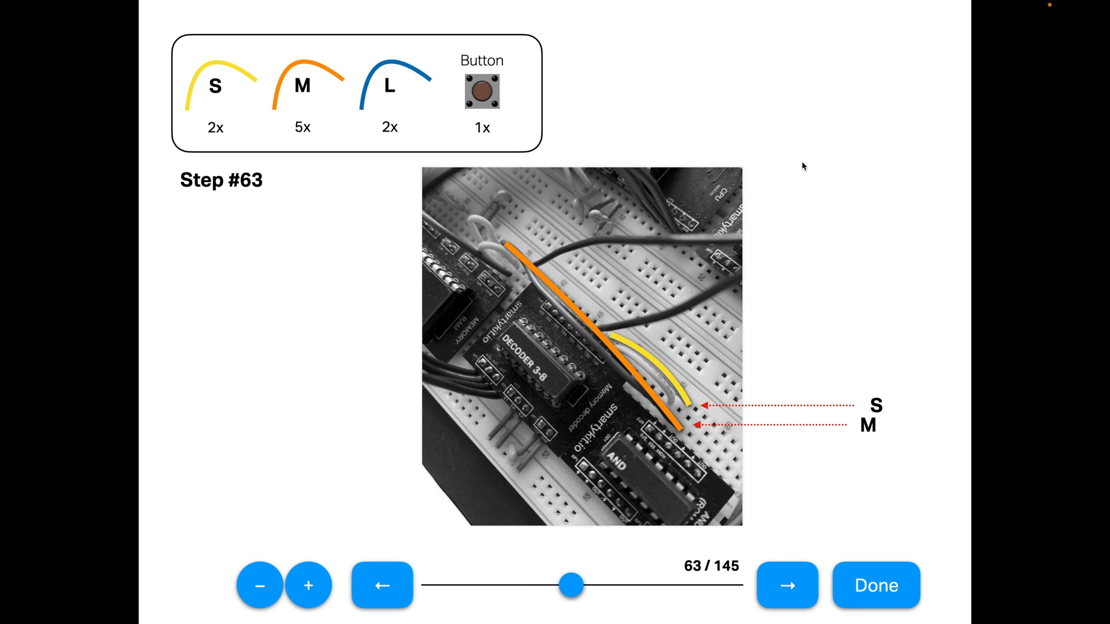
mouse_move(685, 435)
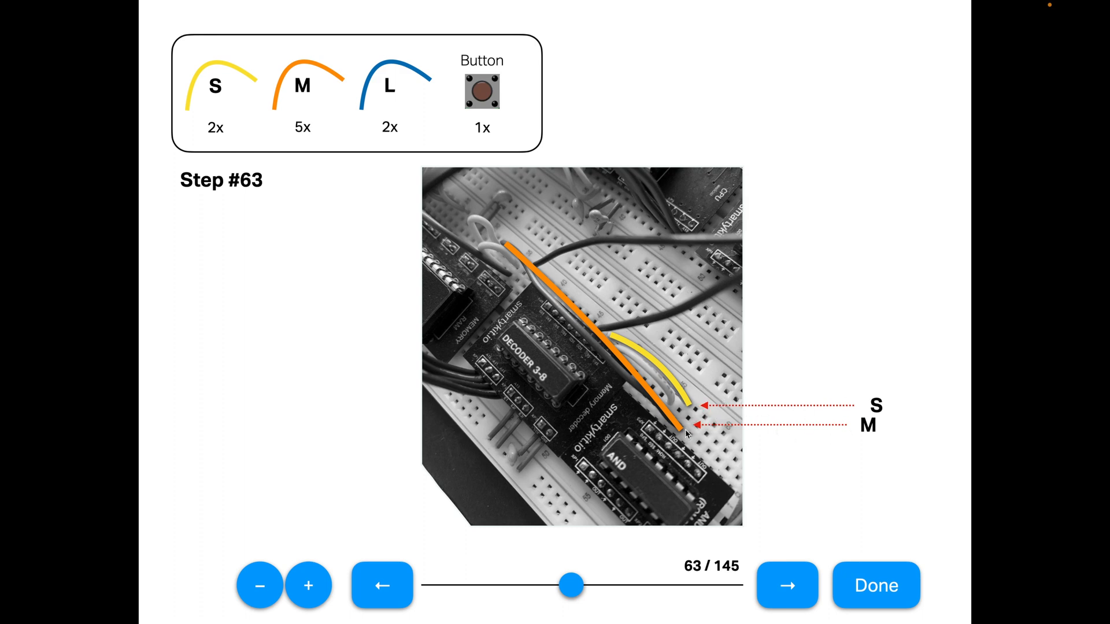
mouse_move(767, 253)
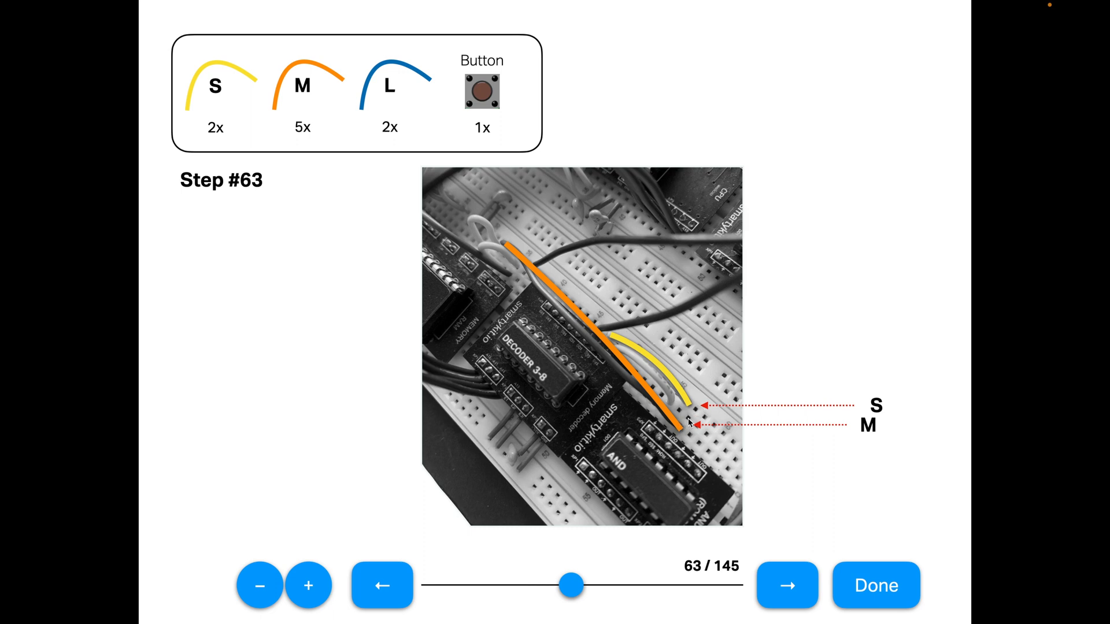
mouse_move(705, 449)
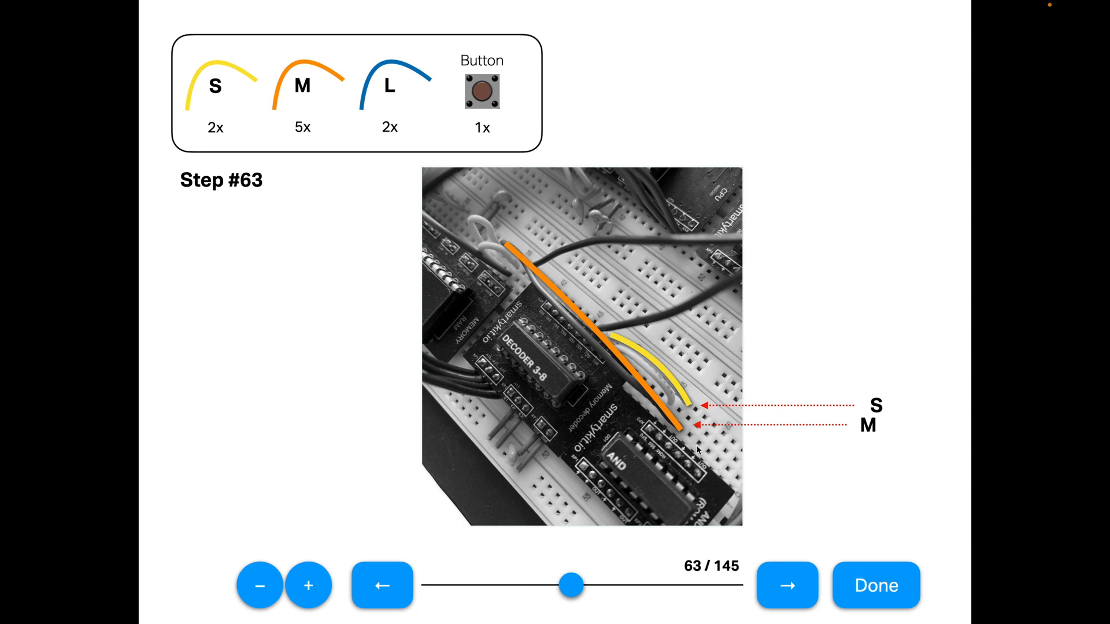
mouse_move(690, 445)
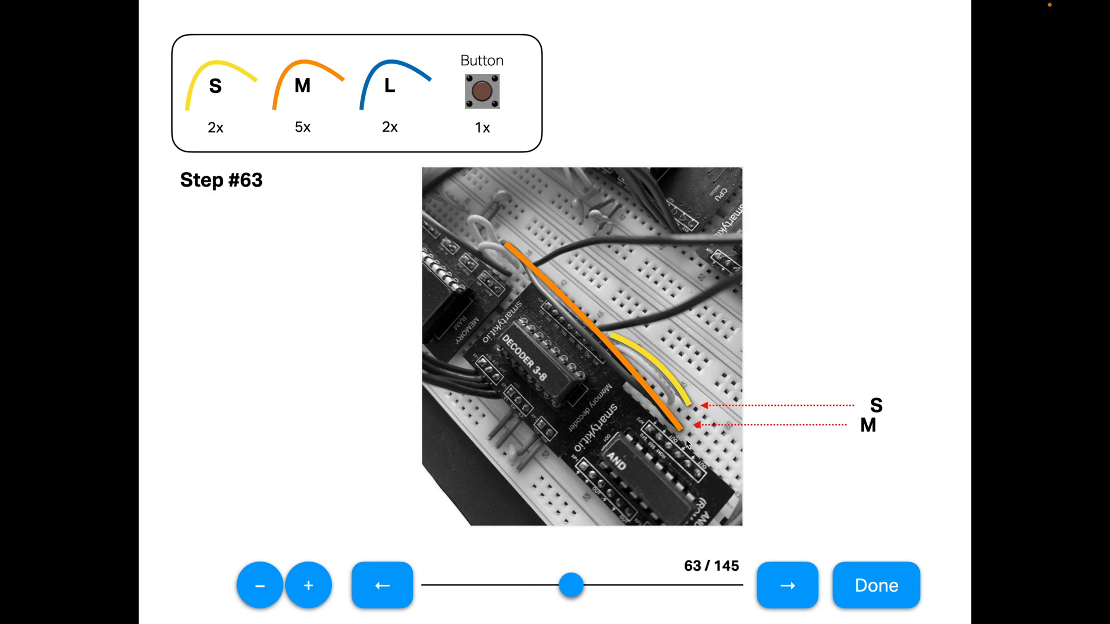
mouse_move(713, 395)
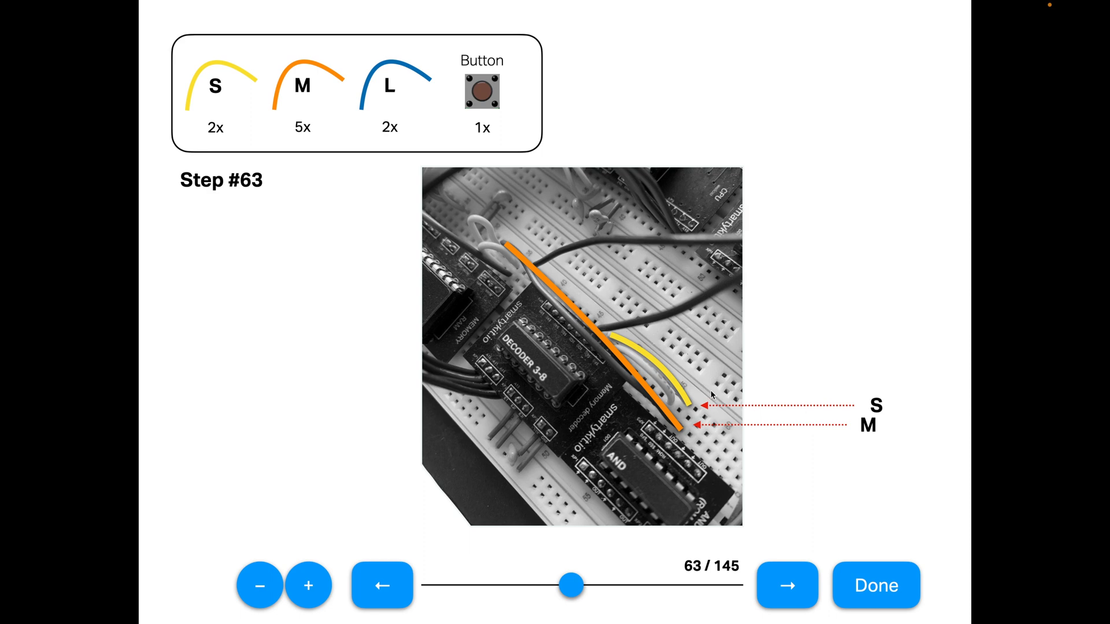
mouse_move(827, 281)
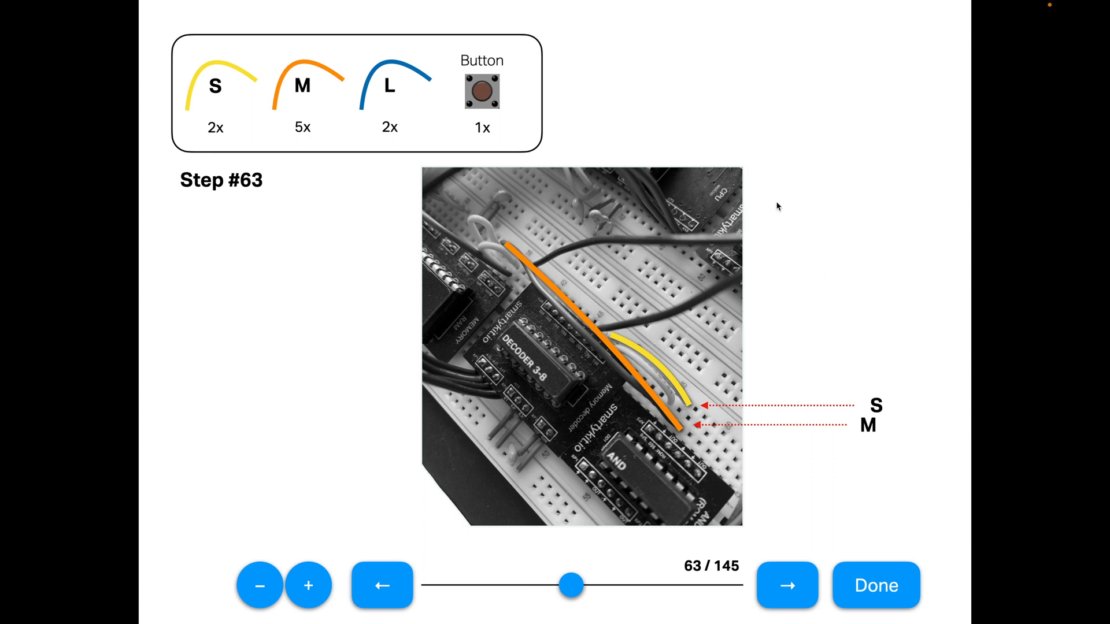
mouse_move(834, 204)
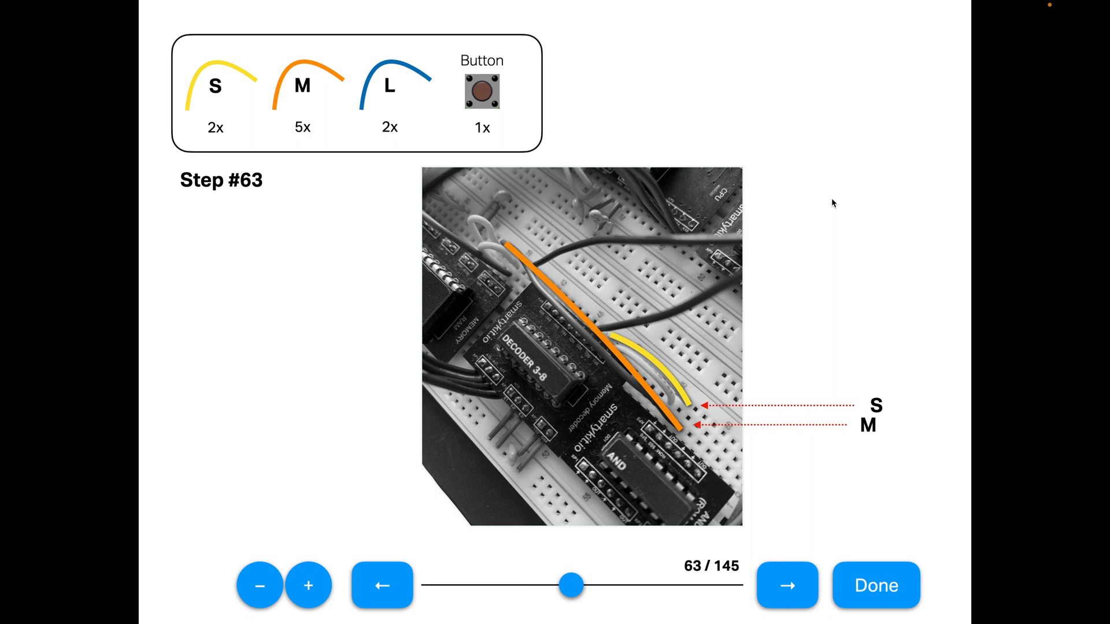
mouse_move(787, 144)
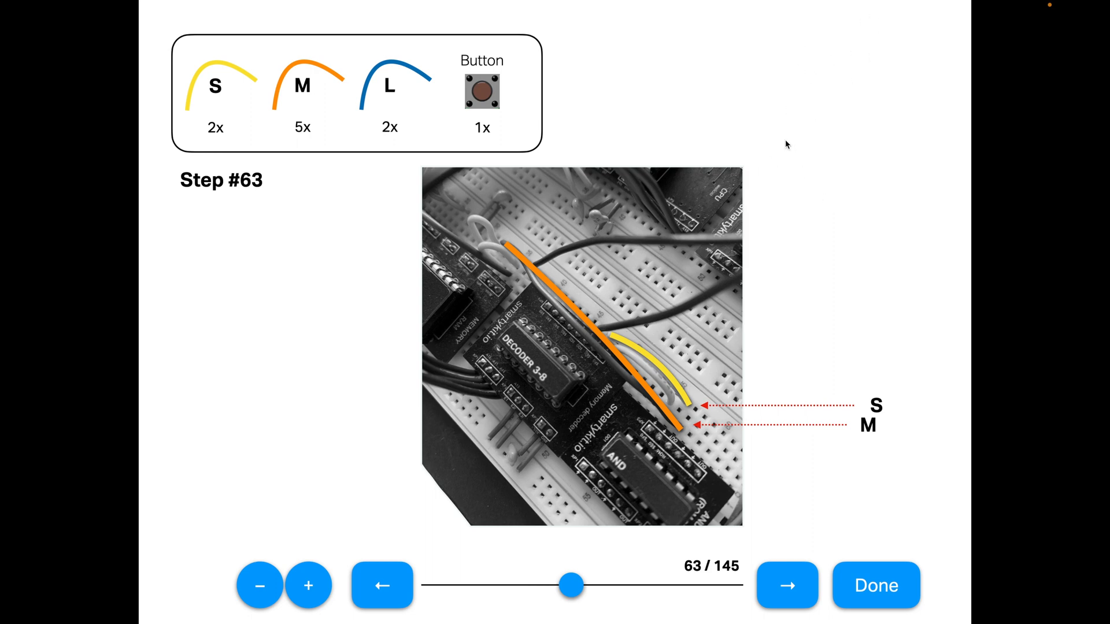
mouse_move(797, 202)
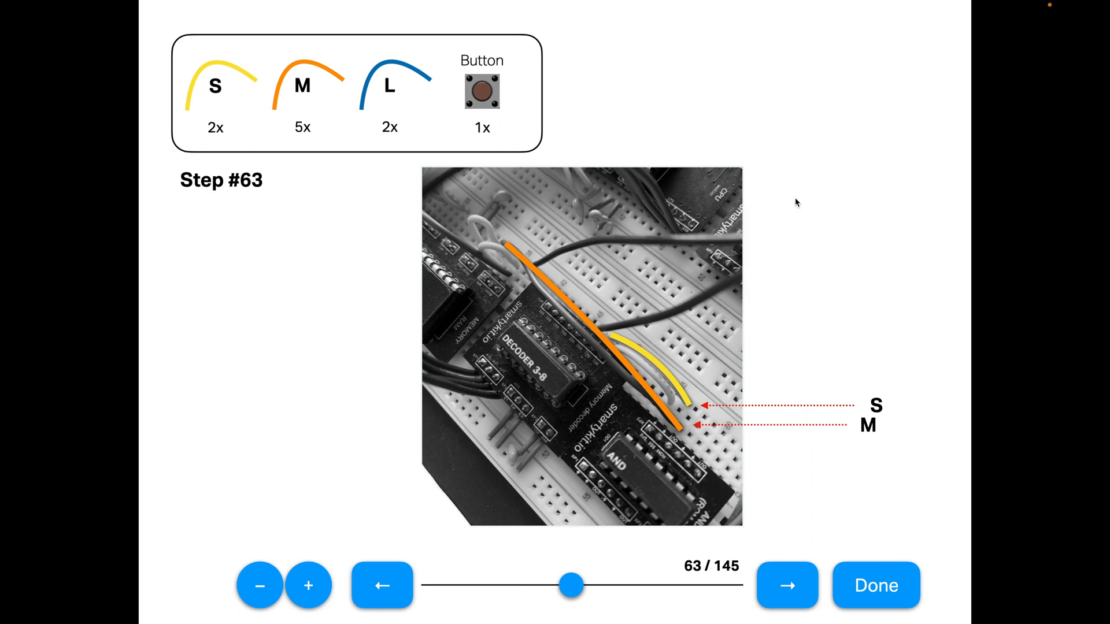
mouse_move(793, 270)
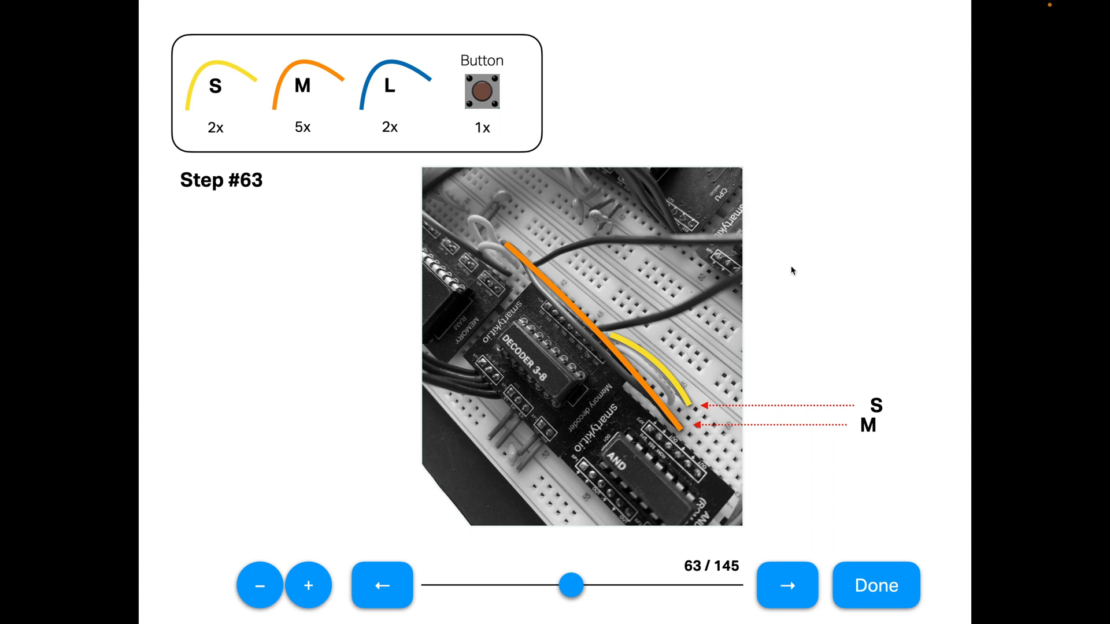
mouse_move(826, 243)
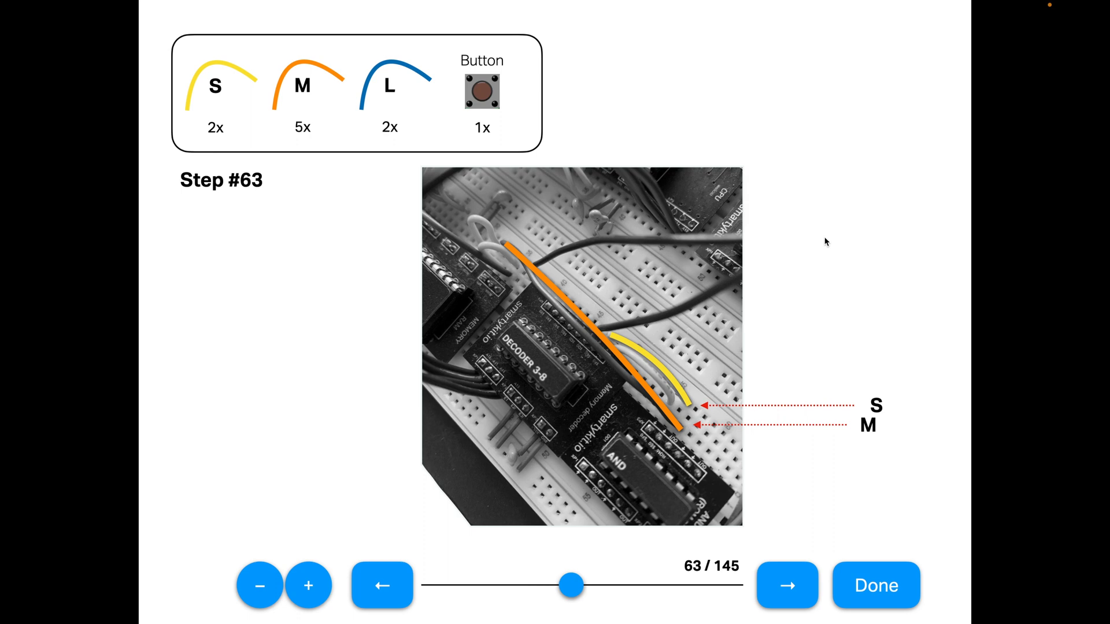
mouse_move(820, 241)
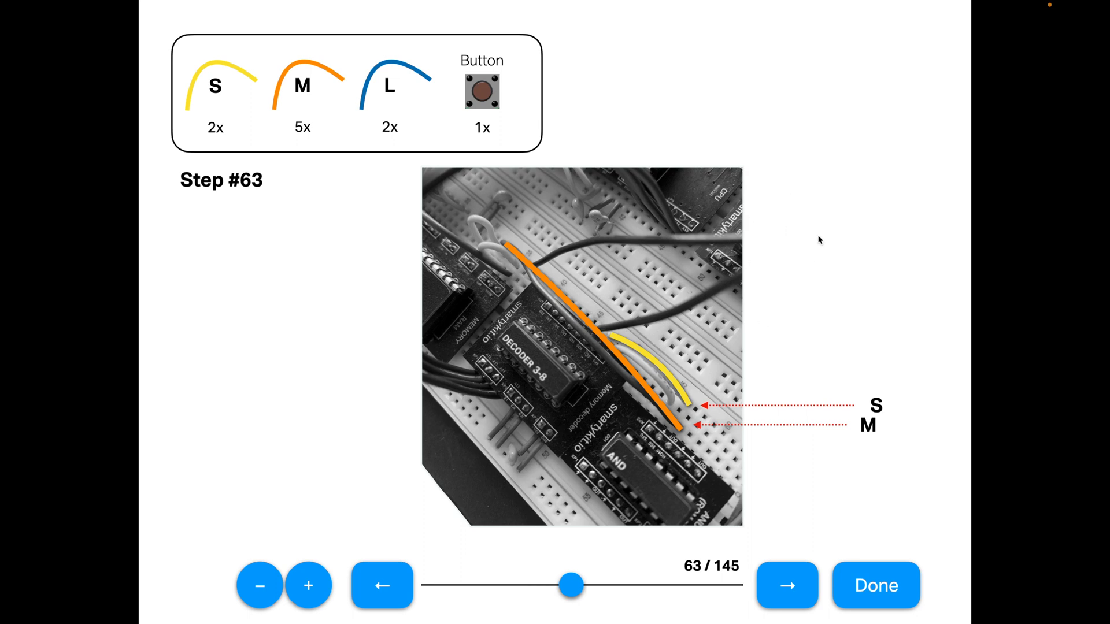
mouse_move(861, 233)
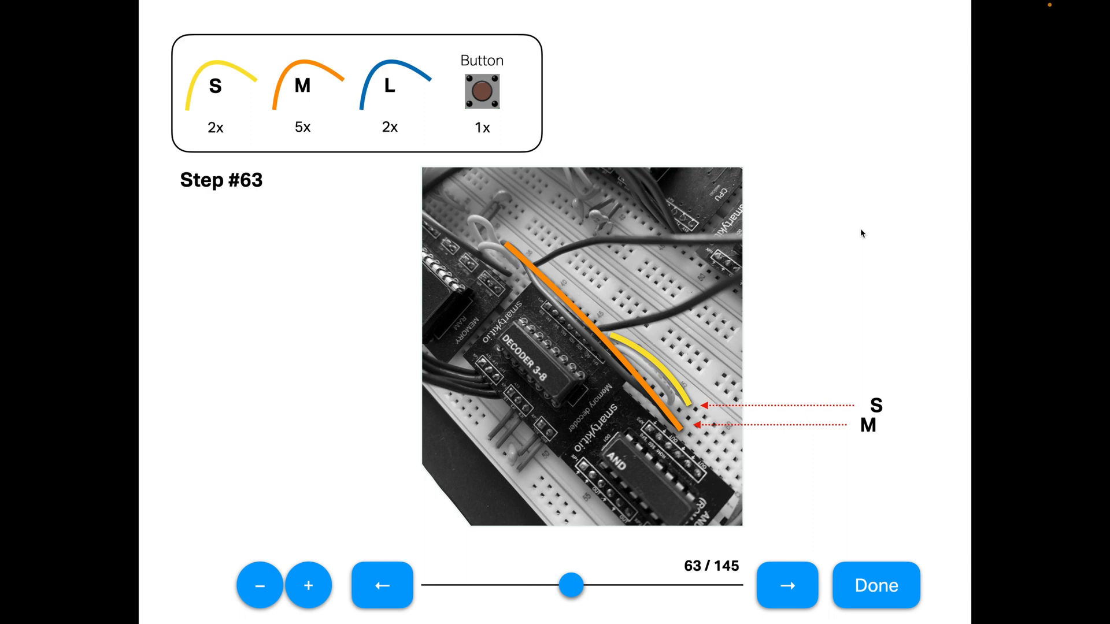